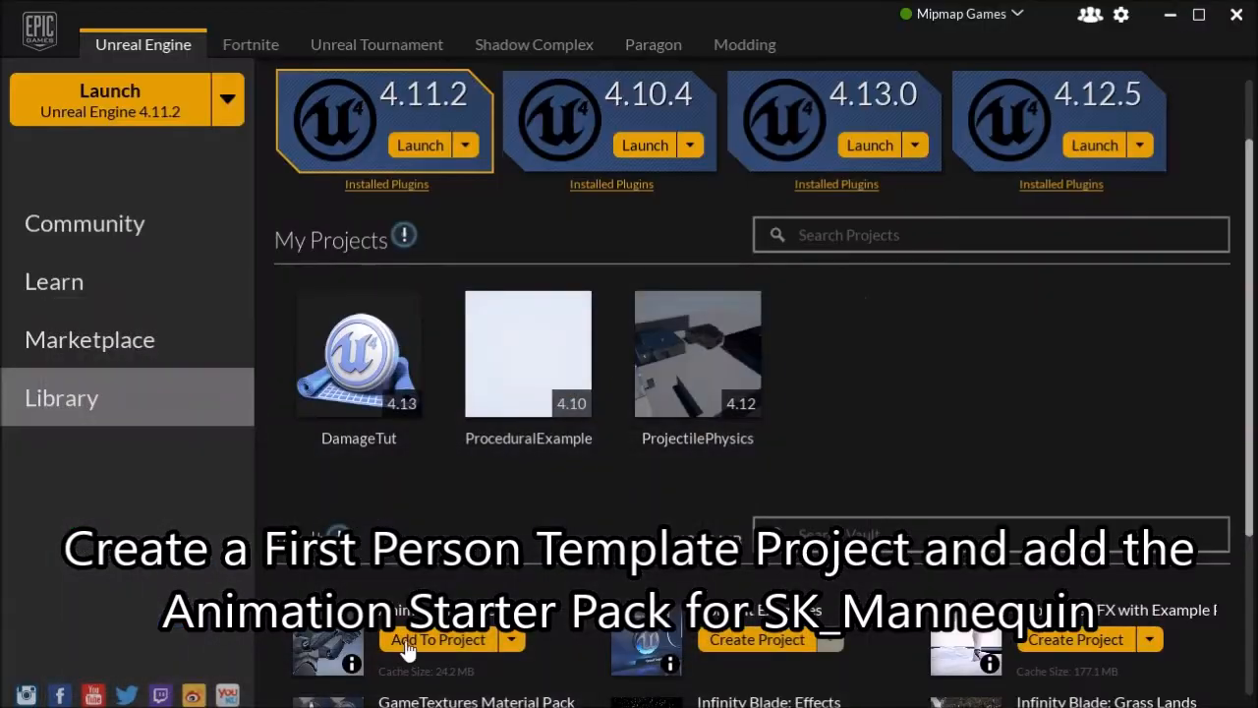
Add the animation pack and place a second FirstPersonCharacter, auto-possessed by AI when placed
left_click(437, 639)
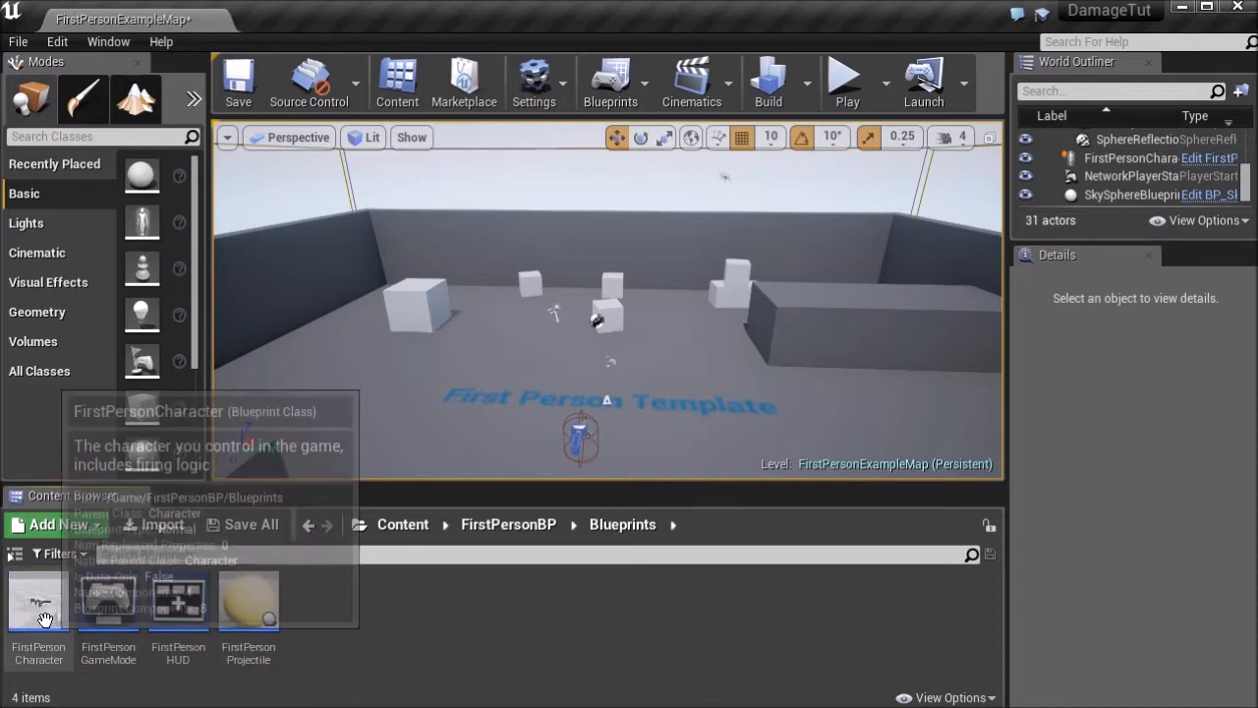
left_click(39, 599)
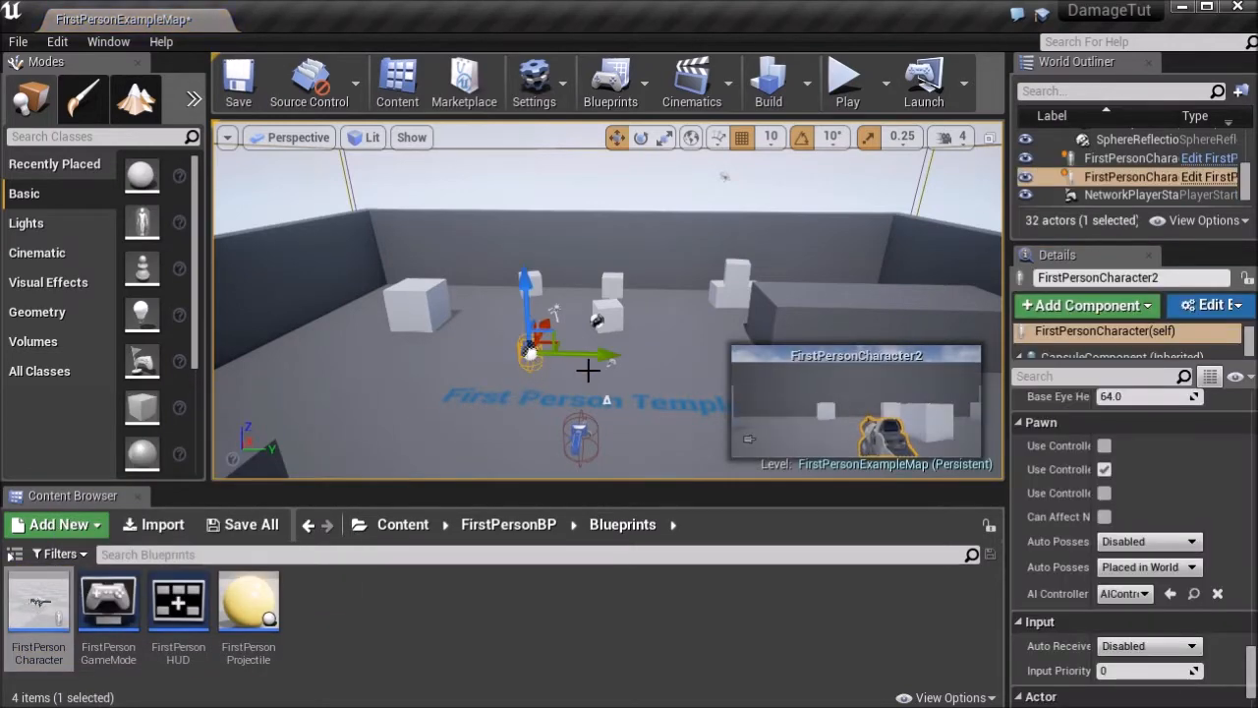
scroll("down", 3)
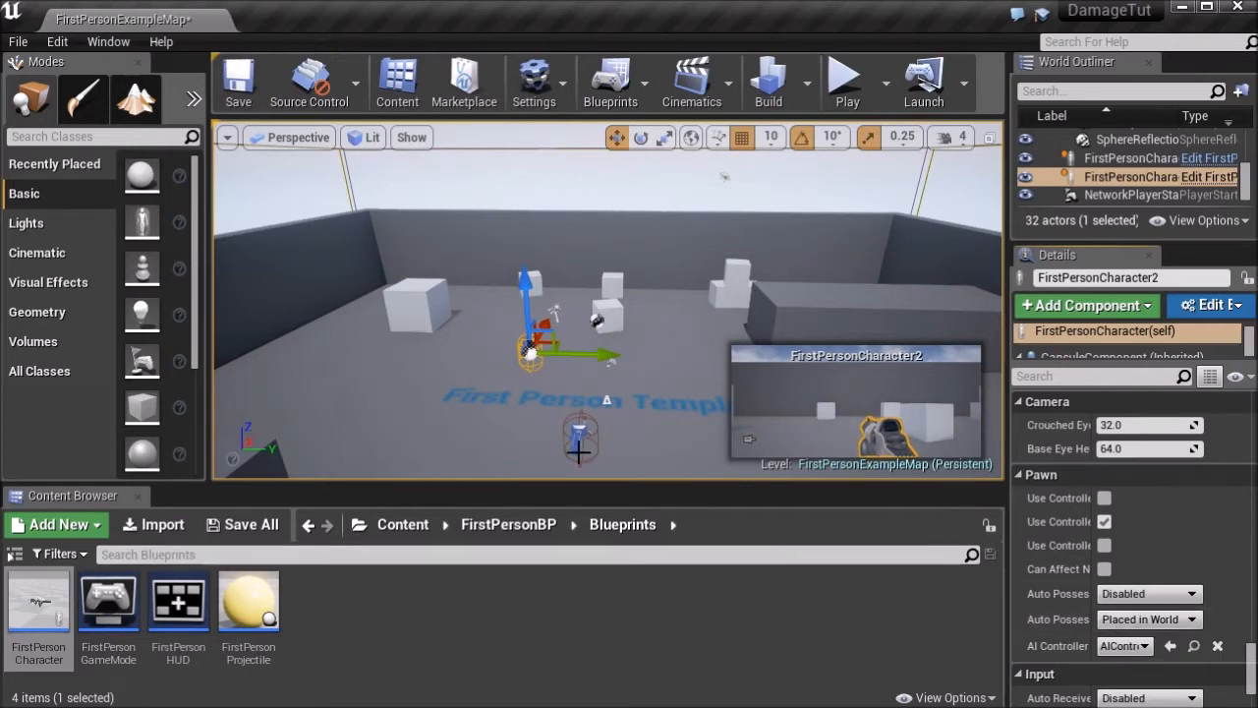
left_click(846, 83)
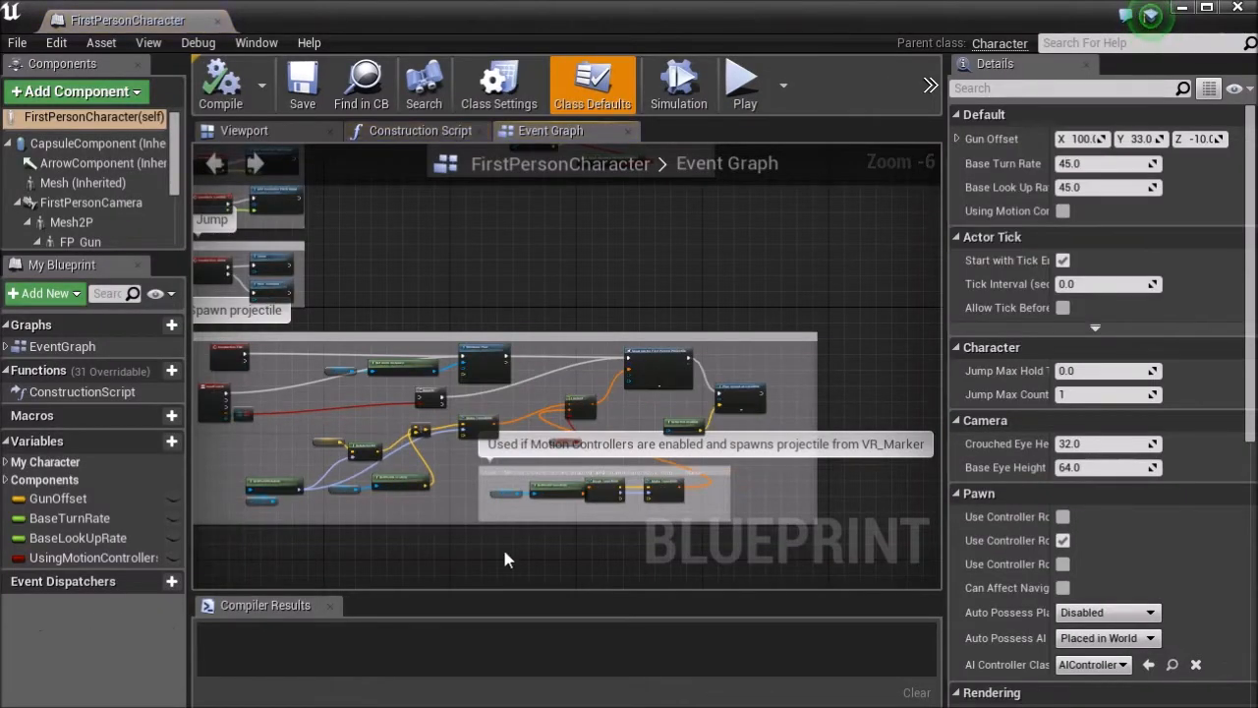
mouse_move(84, 242)
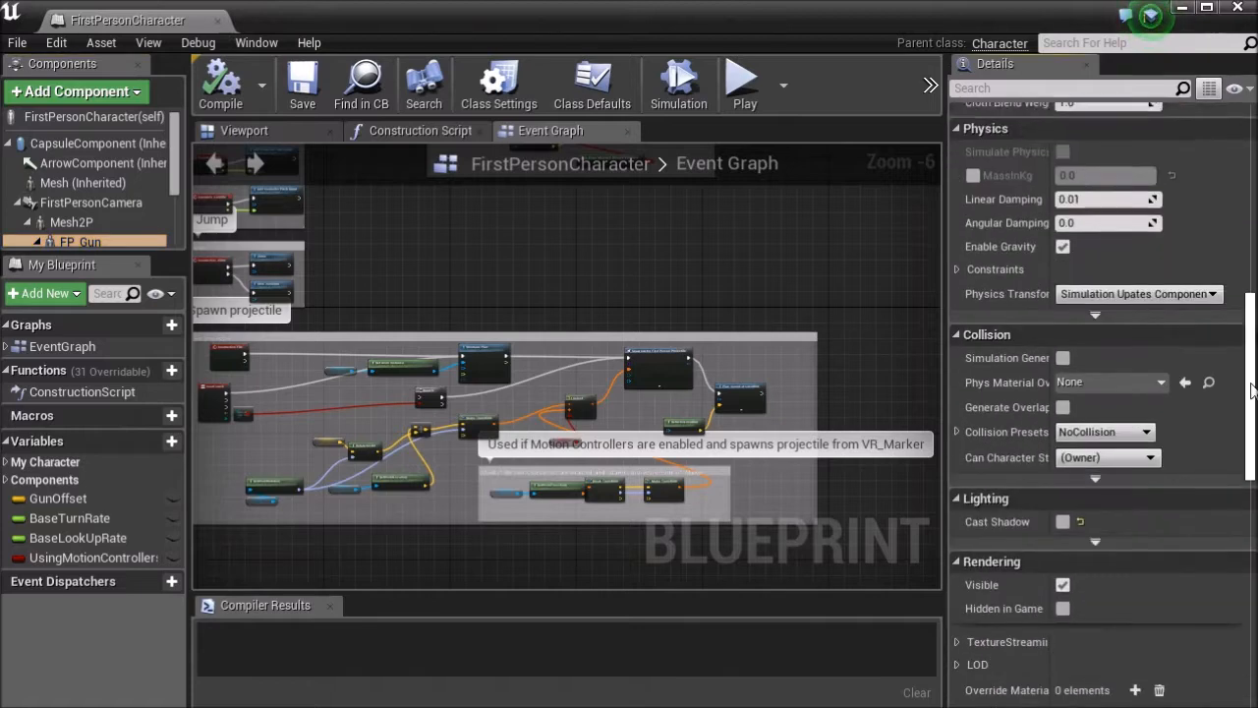
Set the blueprint's Mesh (Inherited) component to the SK_Mannequin skeletal mesh
scroll("down", 3)
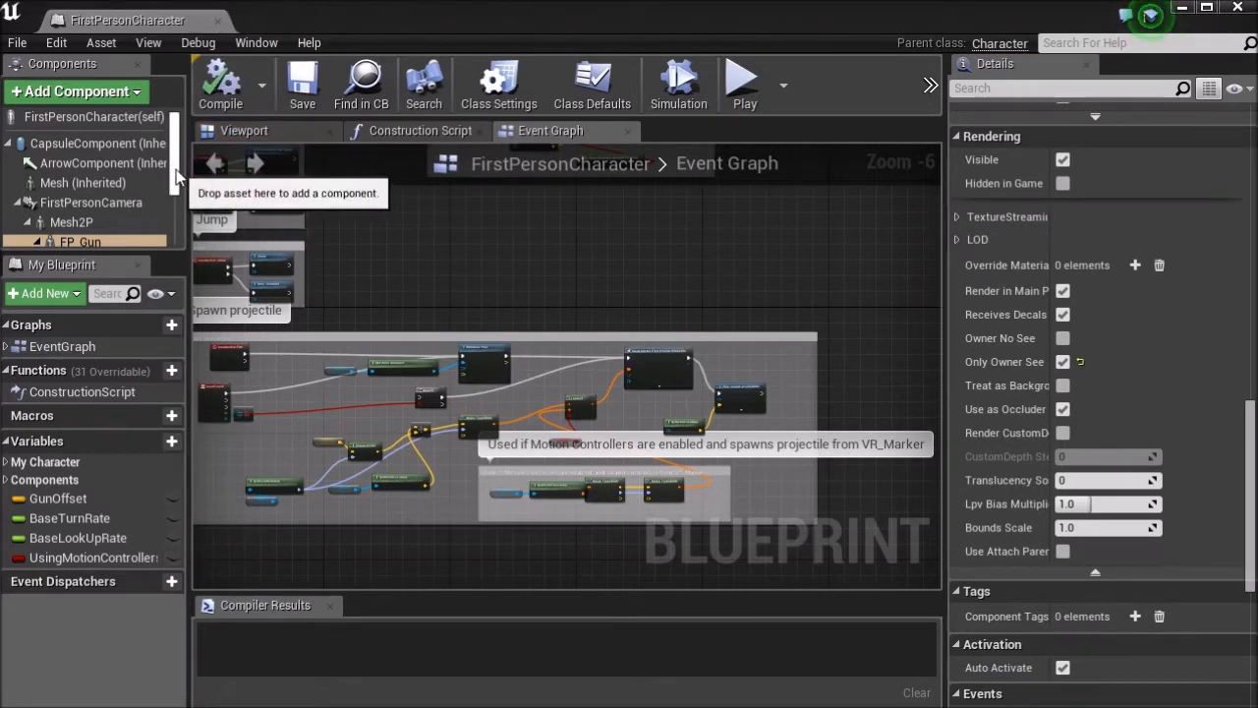
left_click(82, 183)
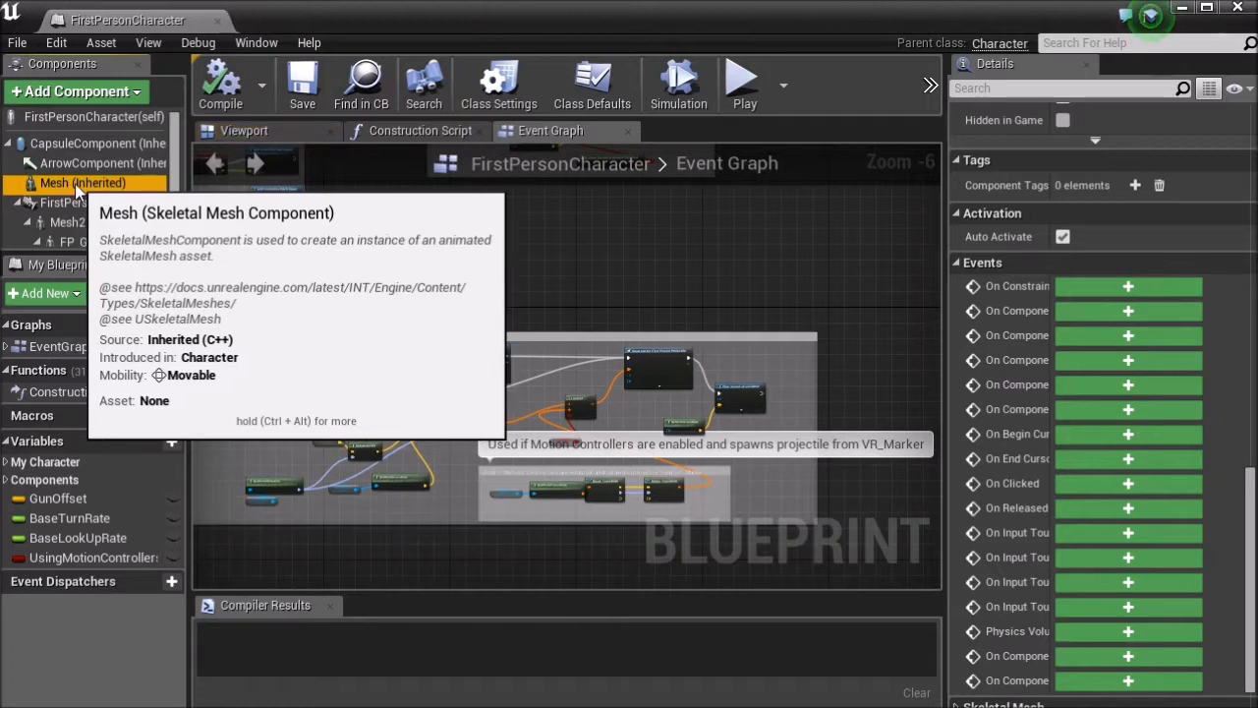
mouse_move(688, 295)
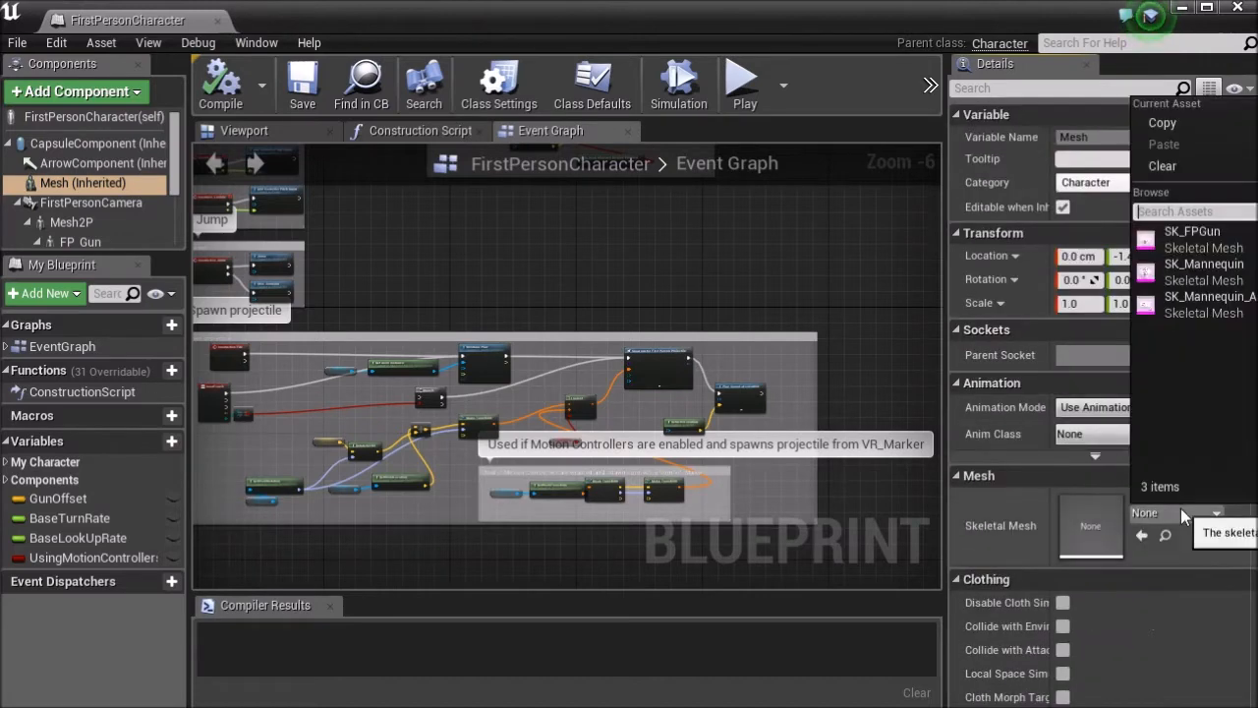
mouse_move(1204, 275)
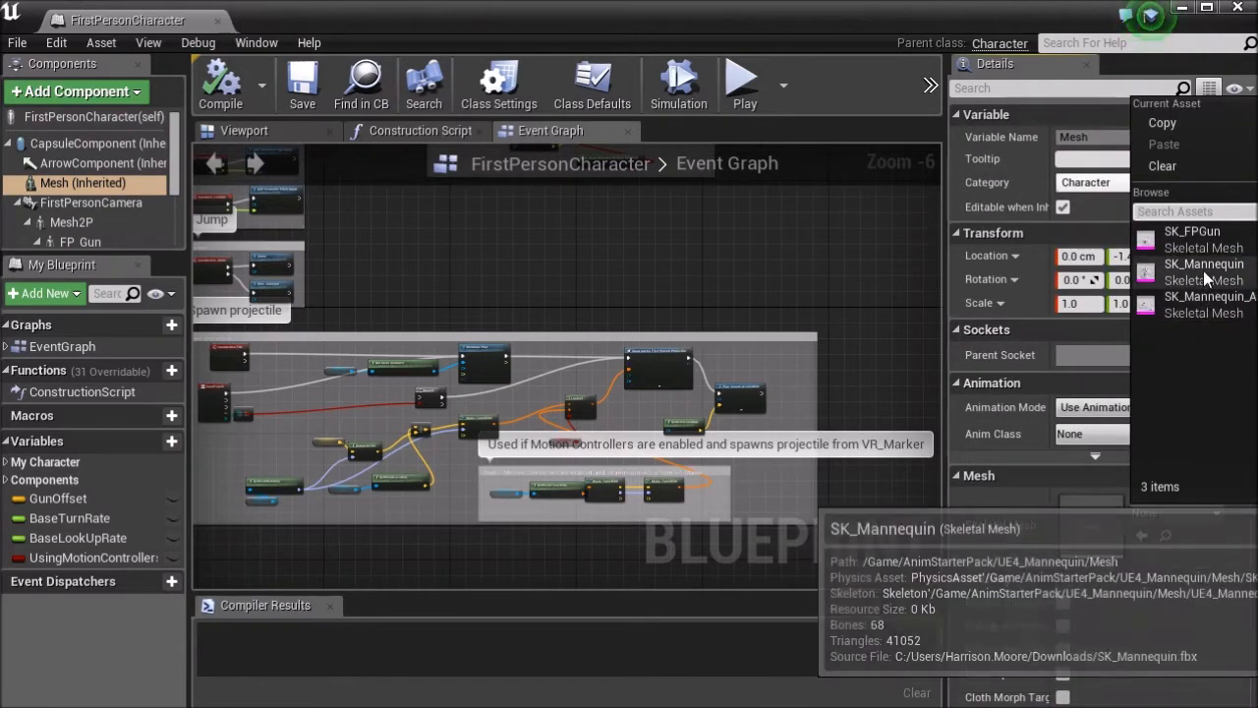
left_click(1203, 263)
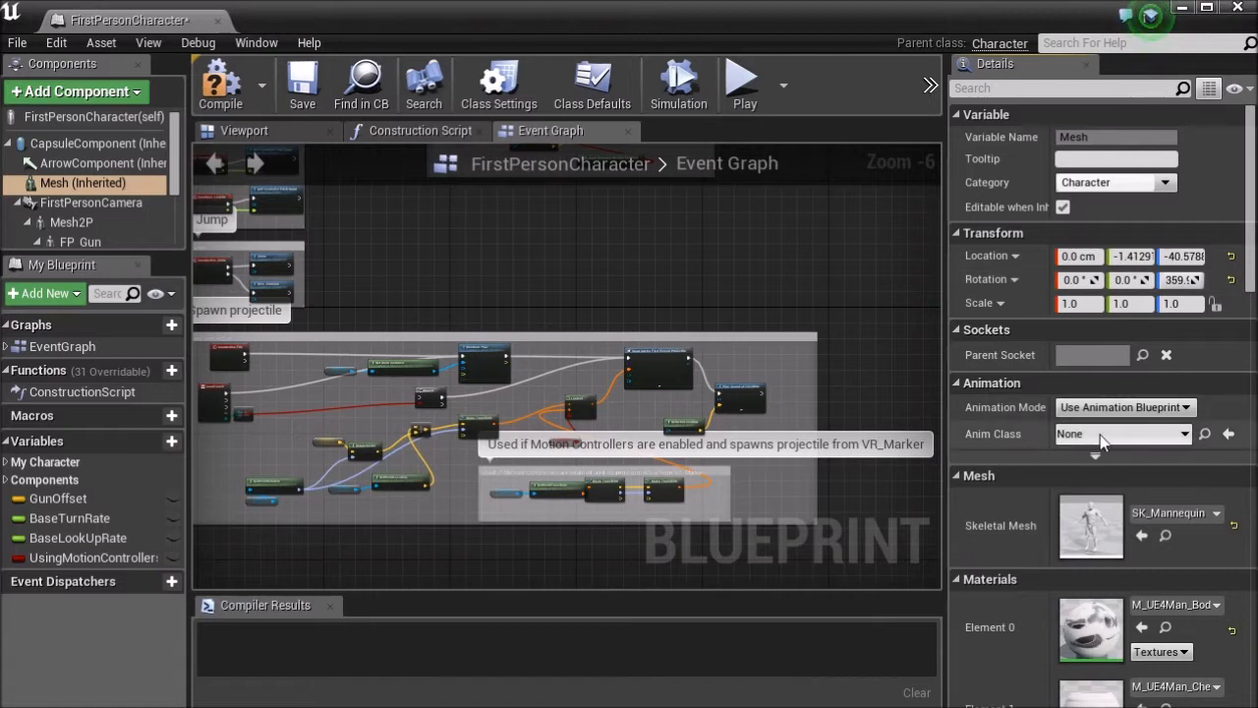
left_click(243, 130)
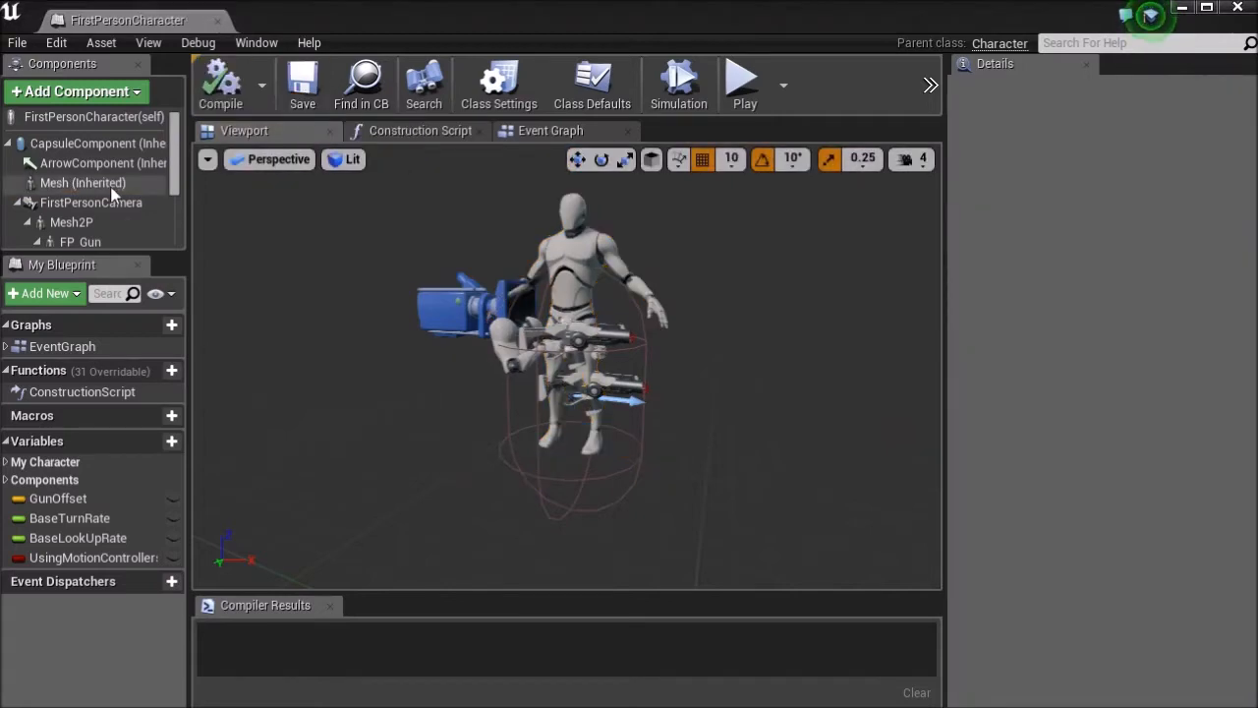
Move Mesh to Z -96, yaw -90, using UE4ASP_HeroTPP_AnimBlueprint as Anim Class
left_click(83, 182)
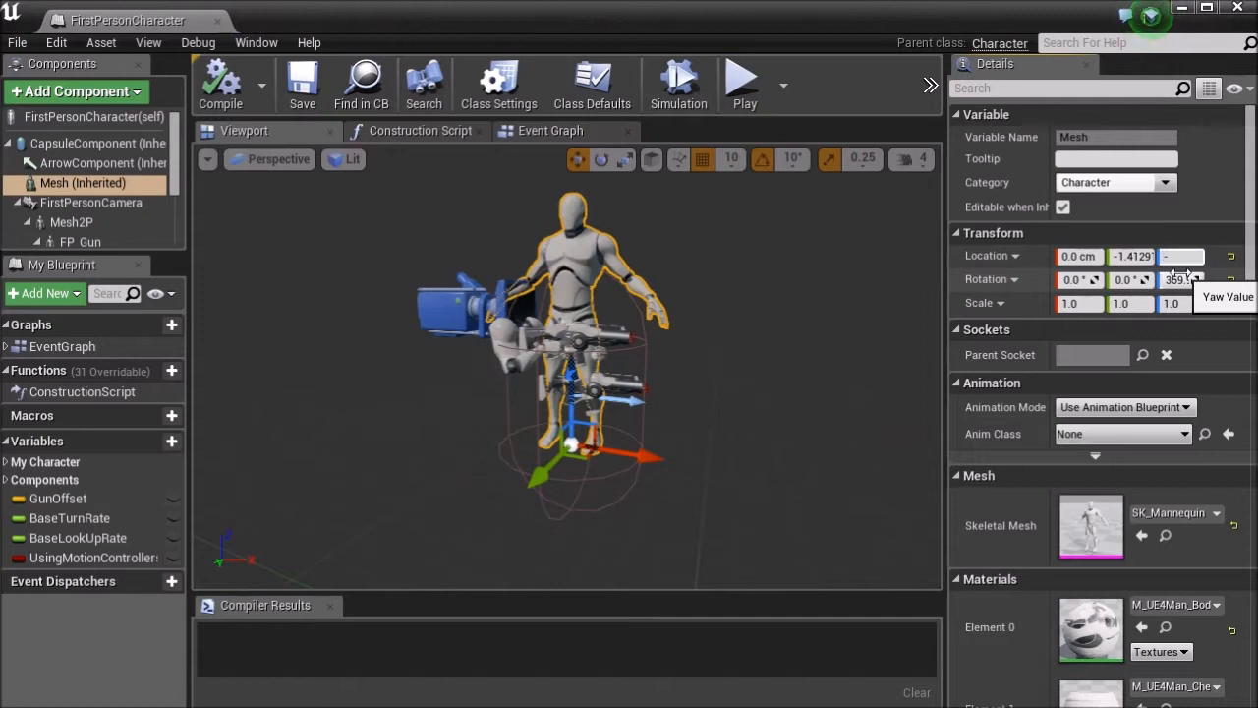
type("96.0")
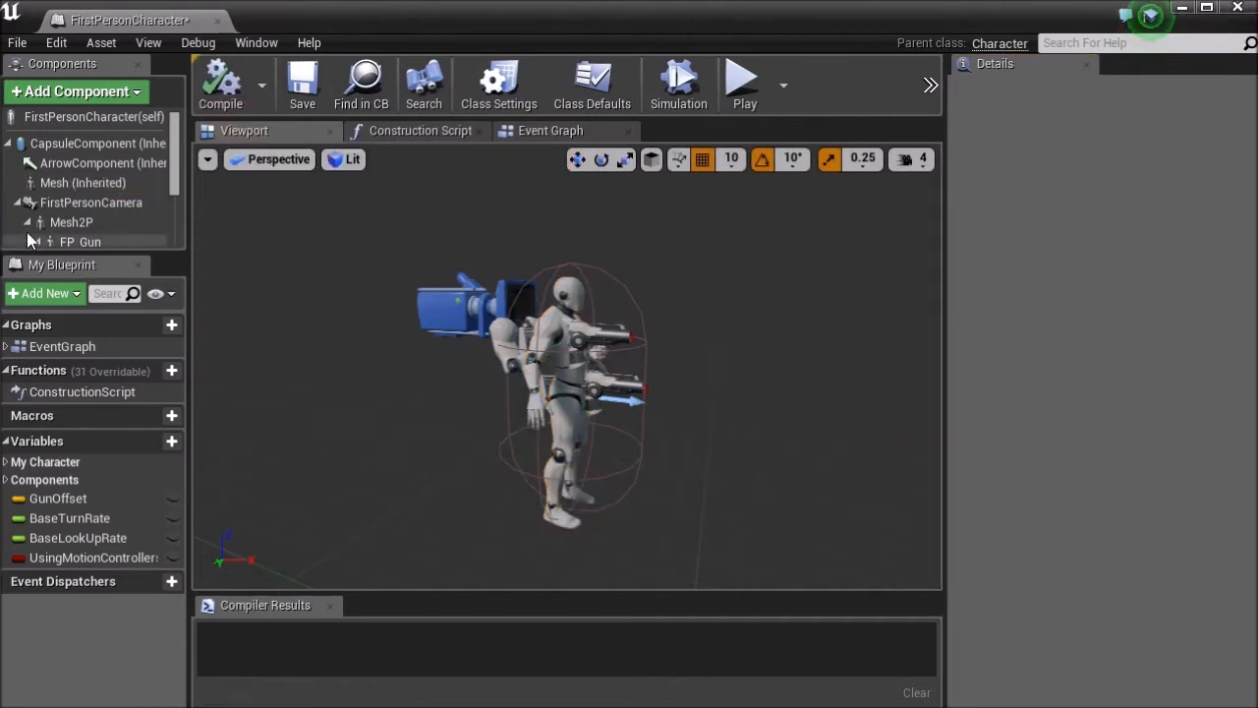
left_click(83, 183)
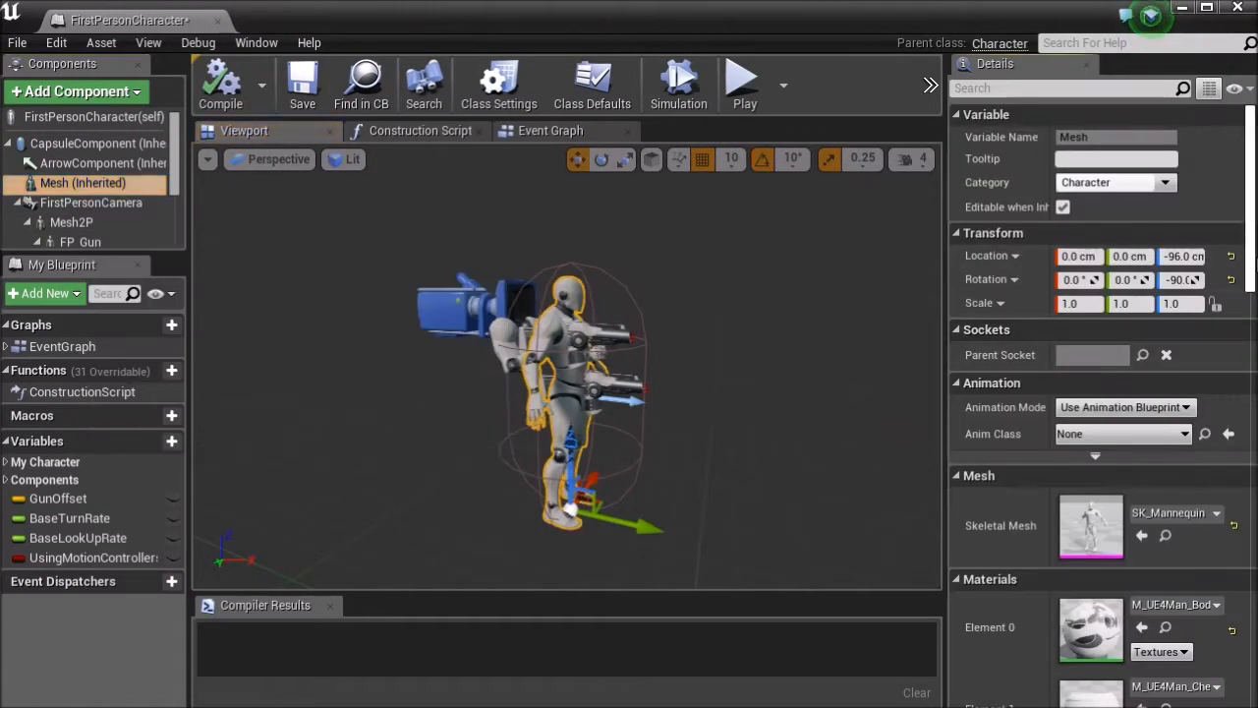
scroll("down", 3)
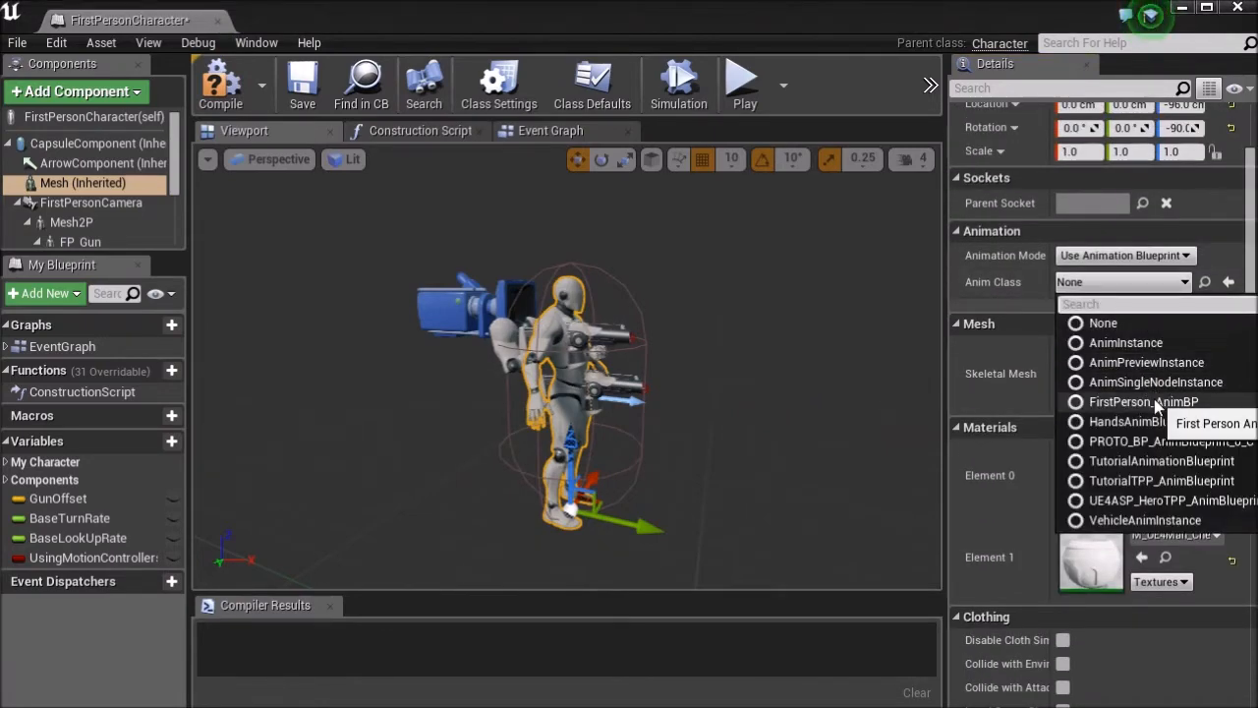
mouse_move(1155, 501)
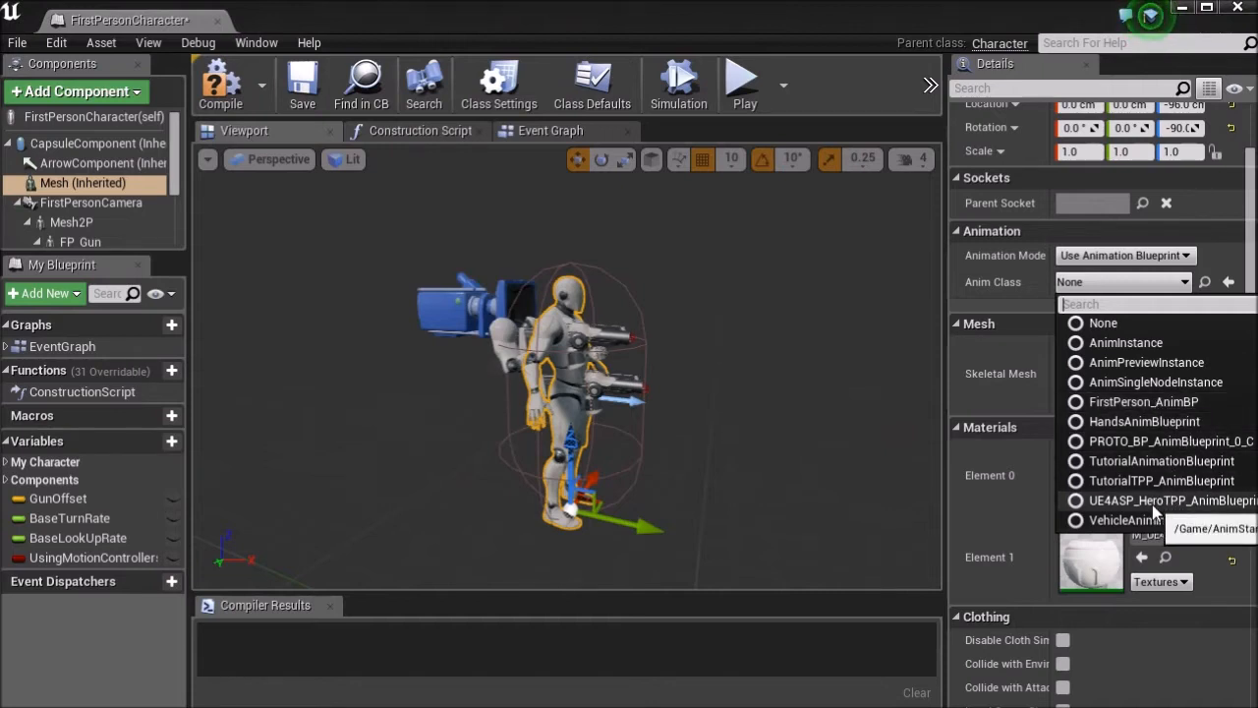
mouse_move(1160, 500)
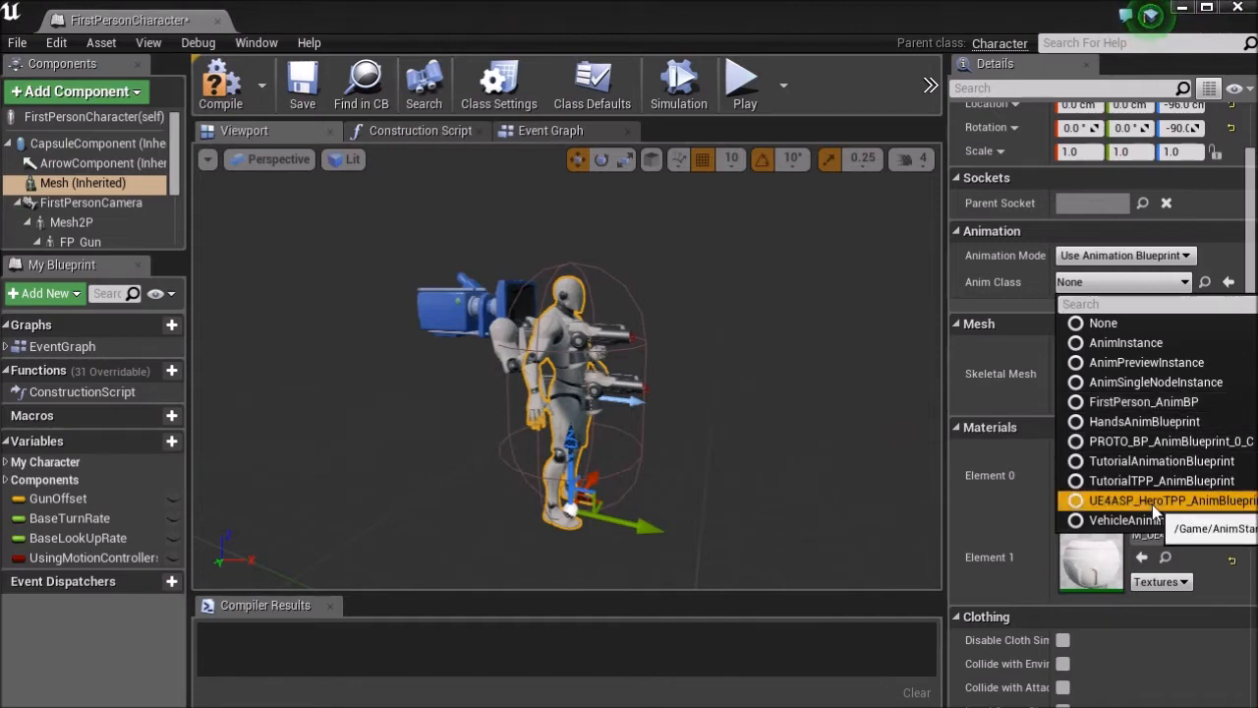
left_click(1160, 500)
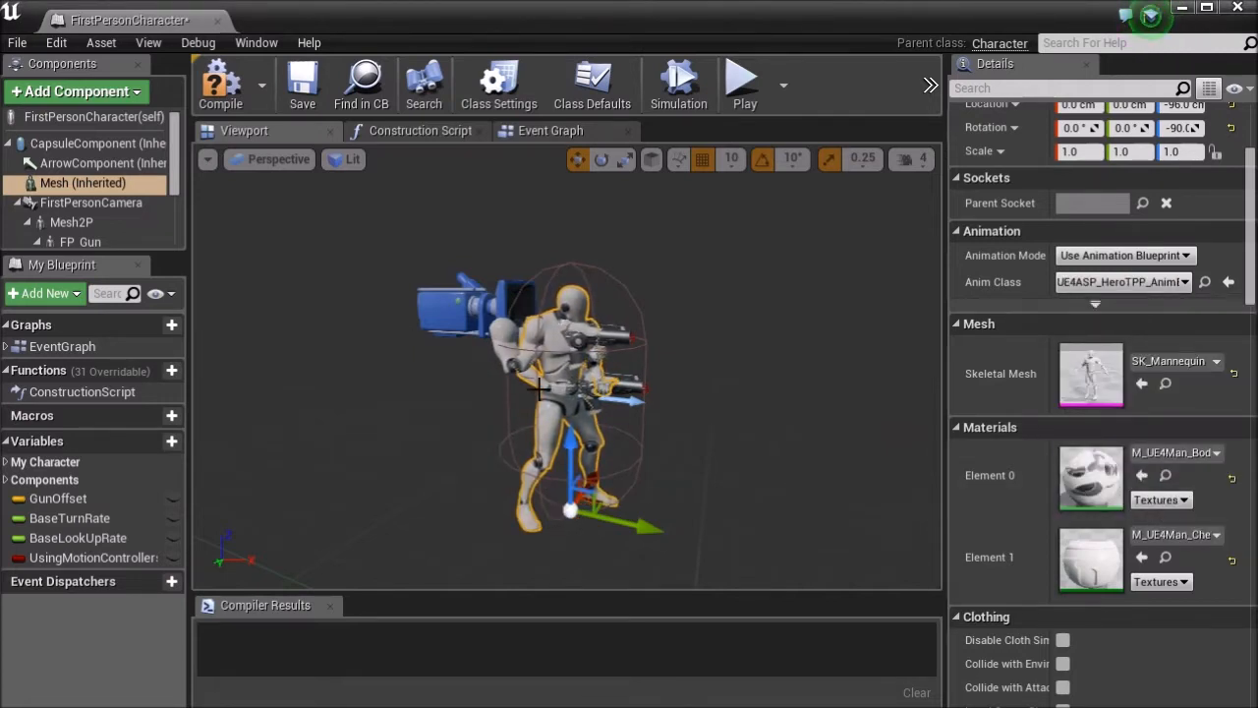
Add a 3P_Gun skeletal mesh under Mesh using SK_FPGun, with Owner No See ticked
left_click(75, 91)
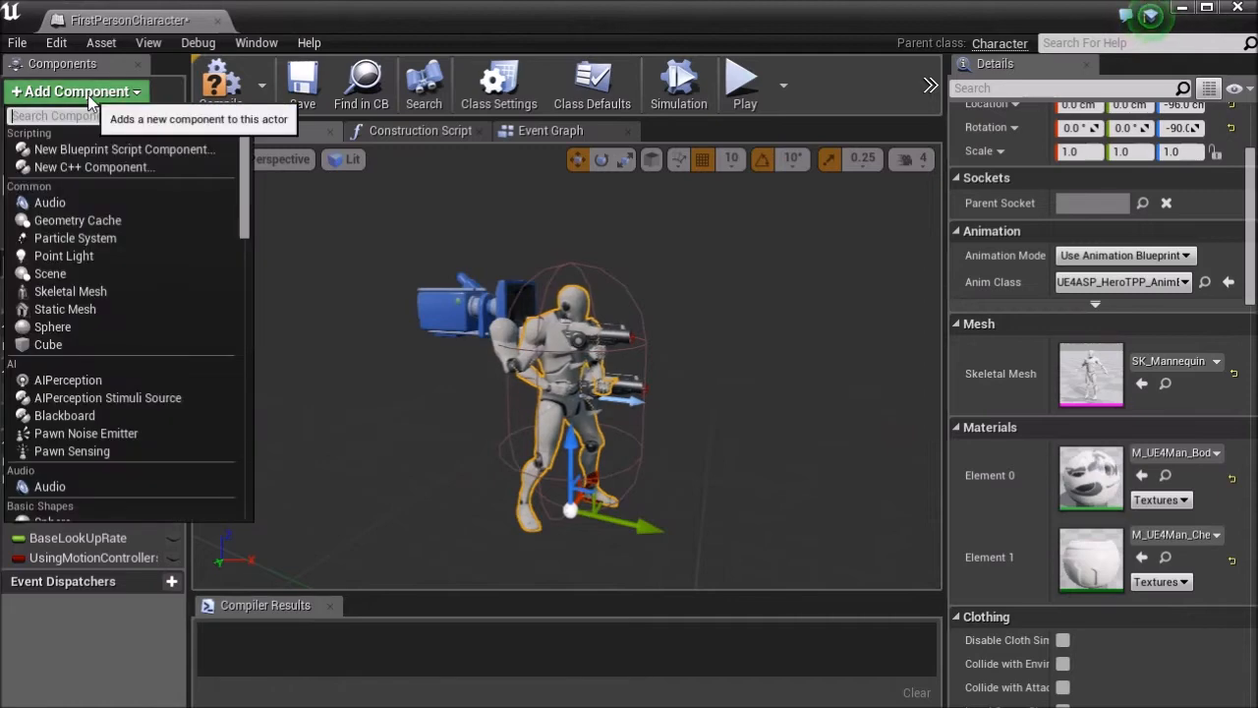
type("skel")
type("3P_Gu")
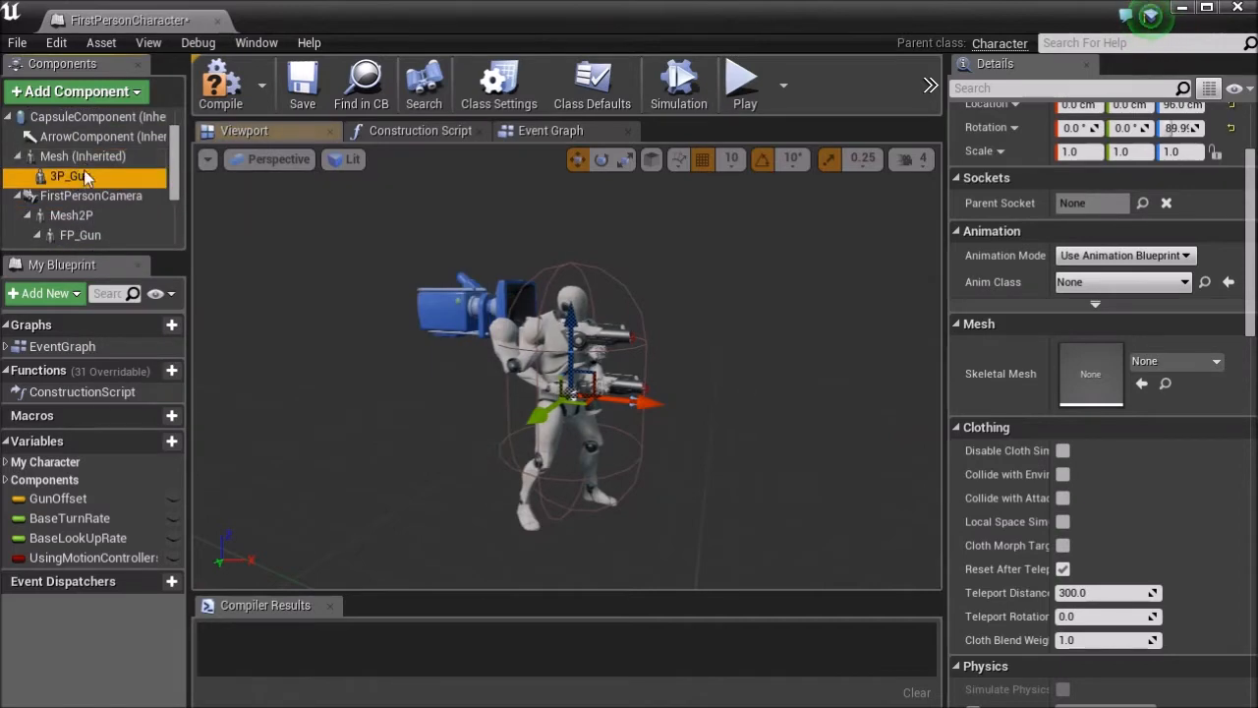
left_click(83, 156)
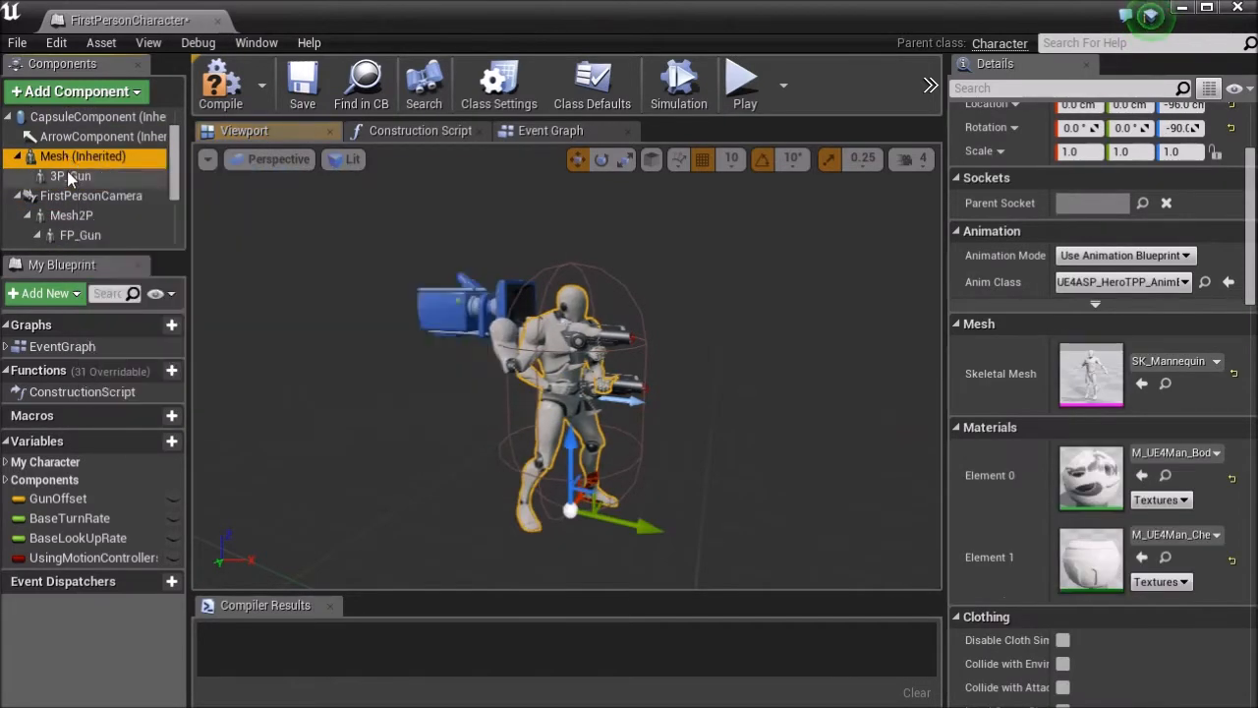
left_click(70, 175)
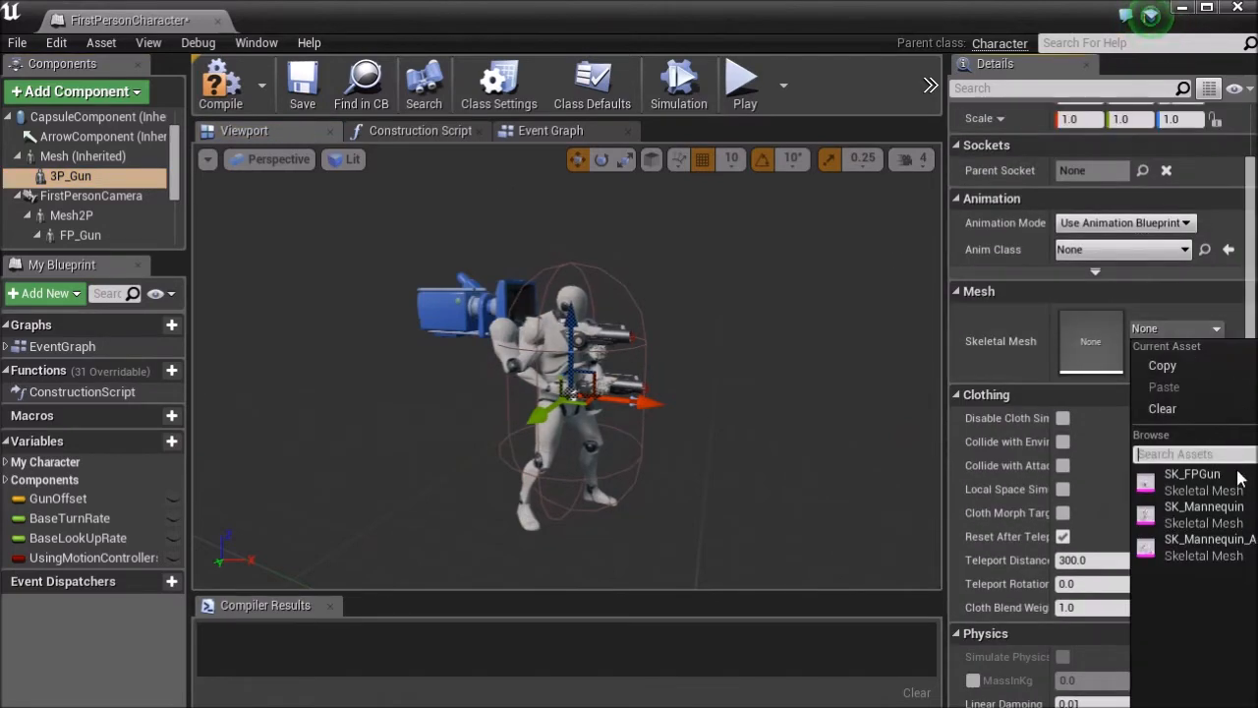
left_click(1192, 473)
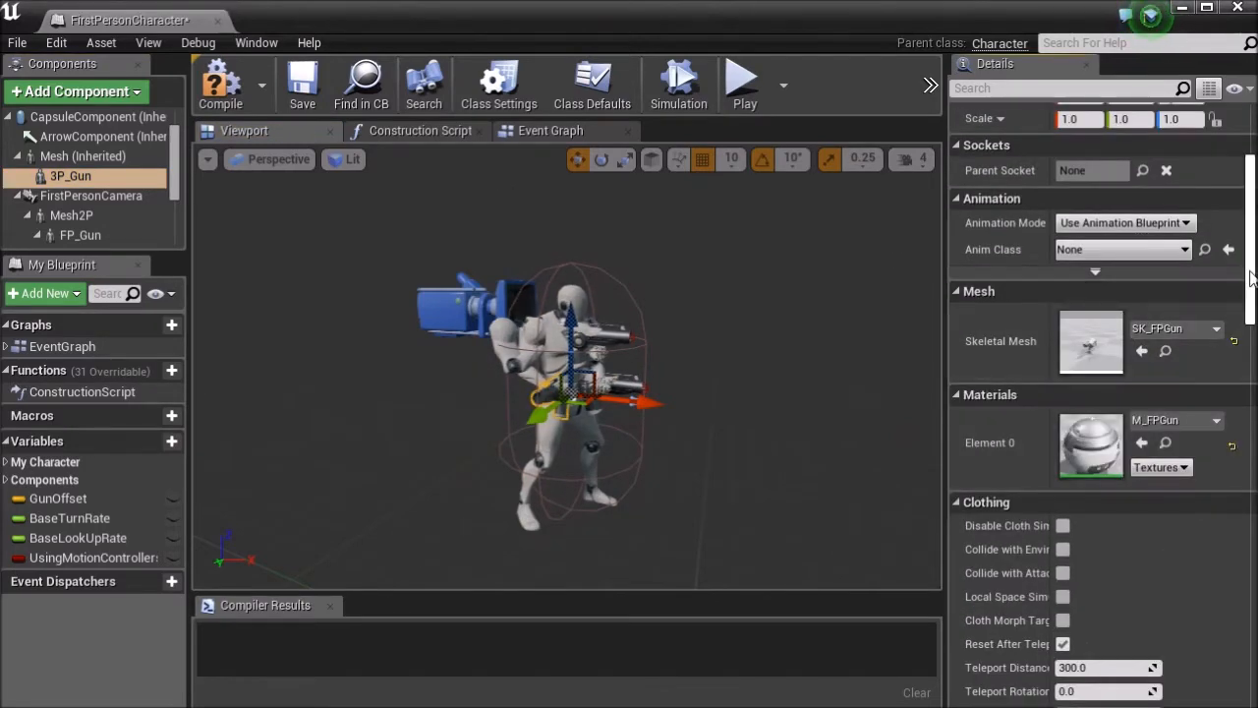
scroll("down", 3)
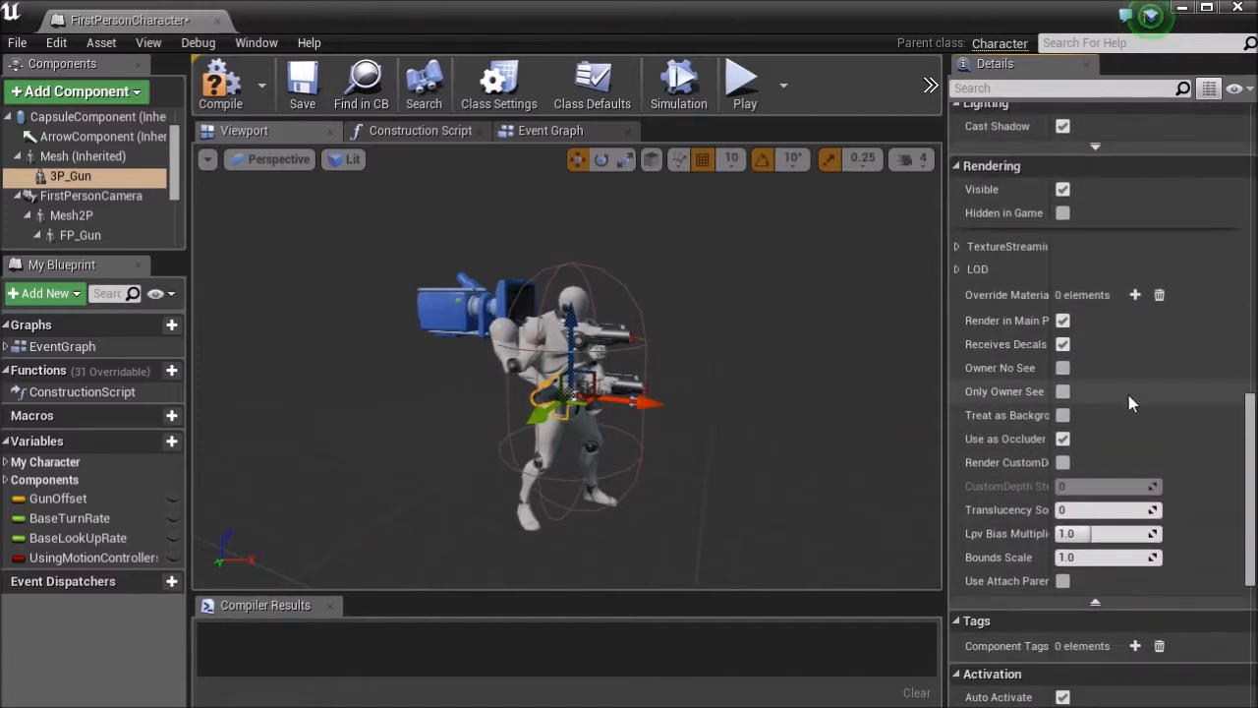
mouse_move(1062, 366)
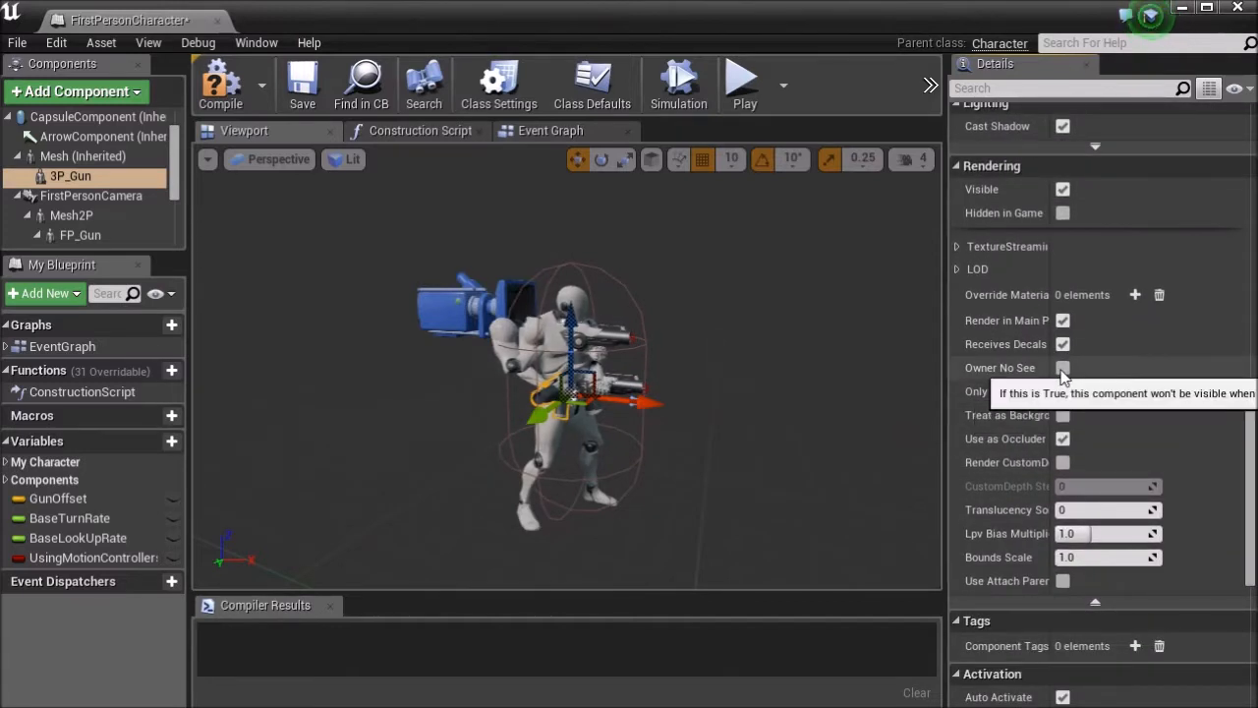
left_click(1062, 367)
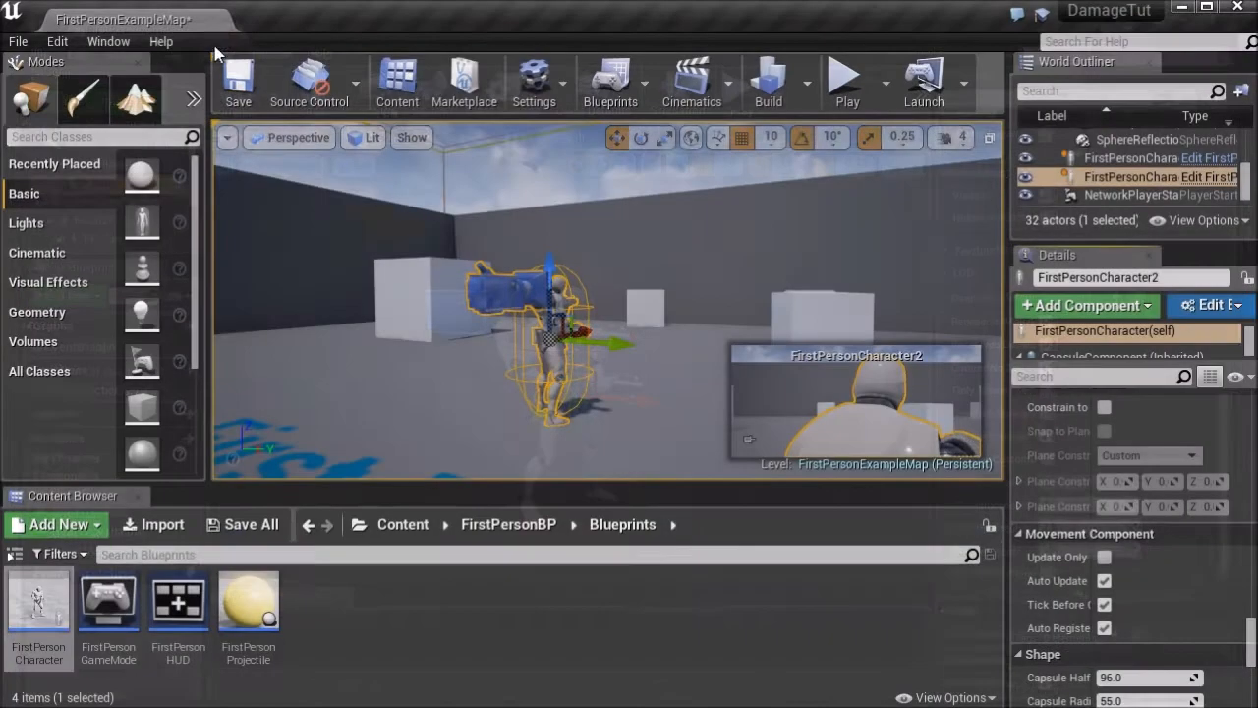
left_click(845, 82)
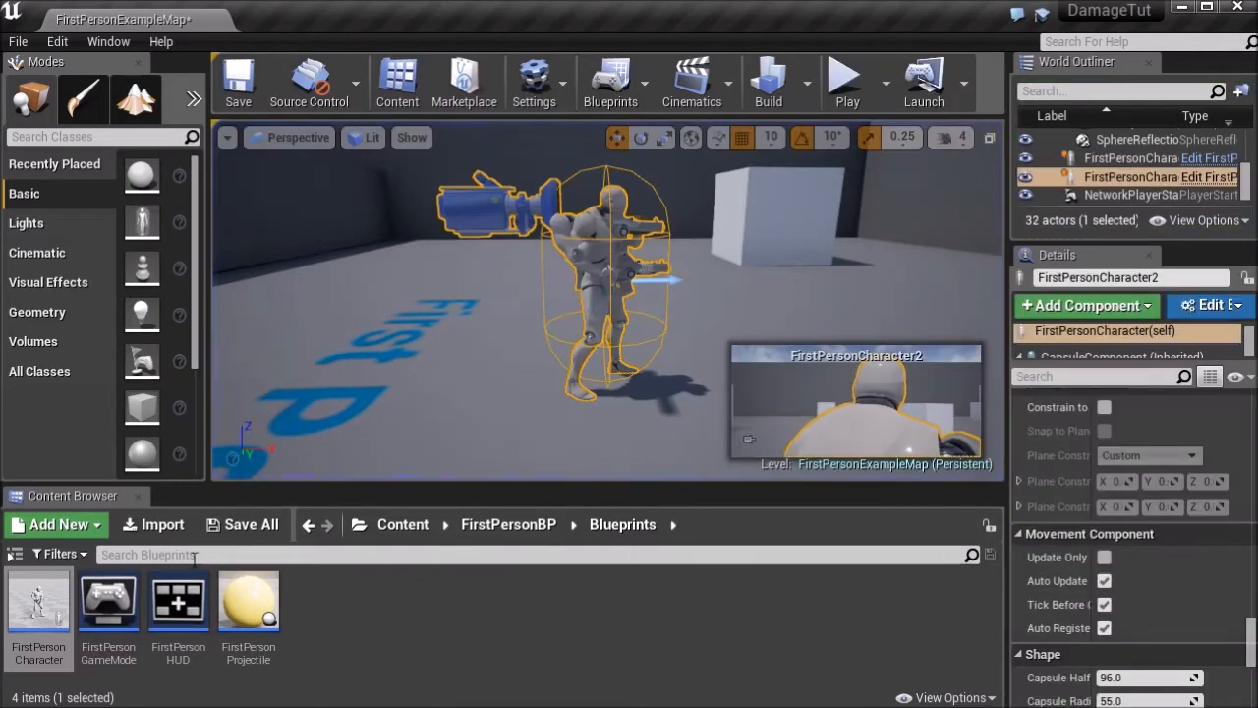
Attach the 3P_Gun to the hand_r socket and bring up the Collision project settings
double_click(39, 601)
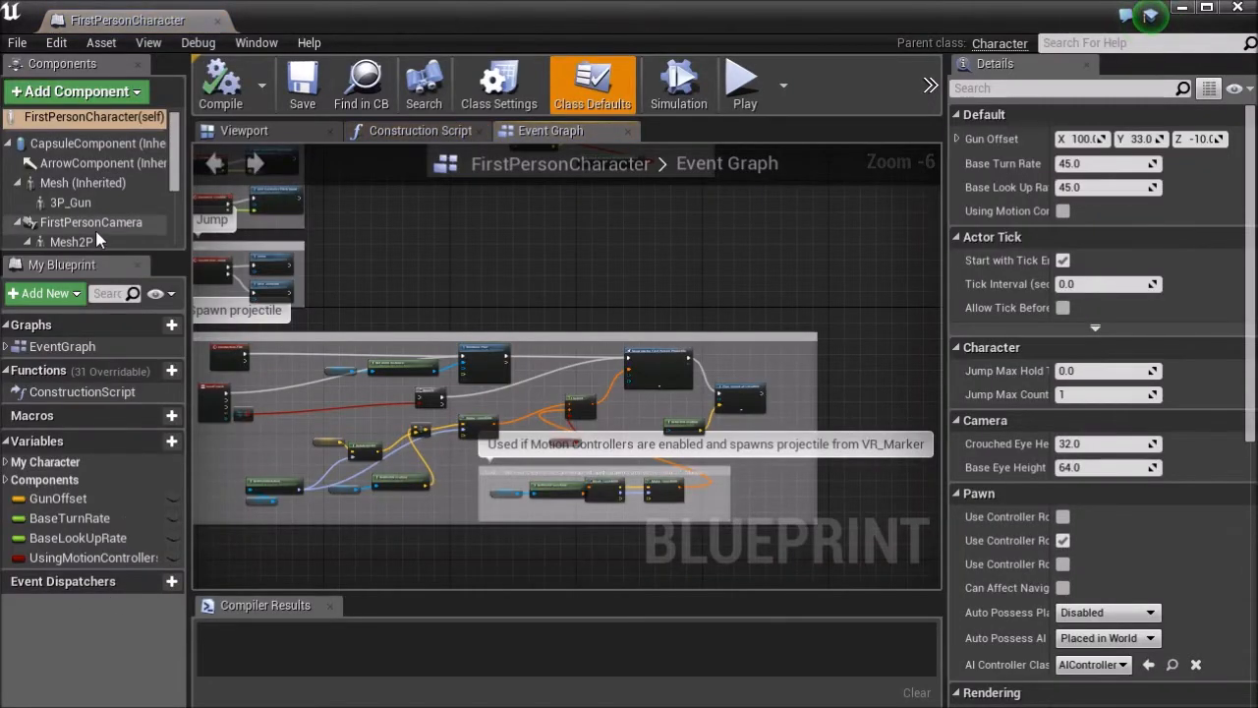
left_click(69, 202)
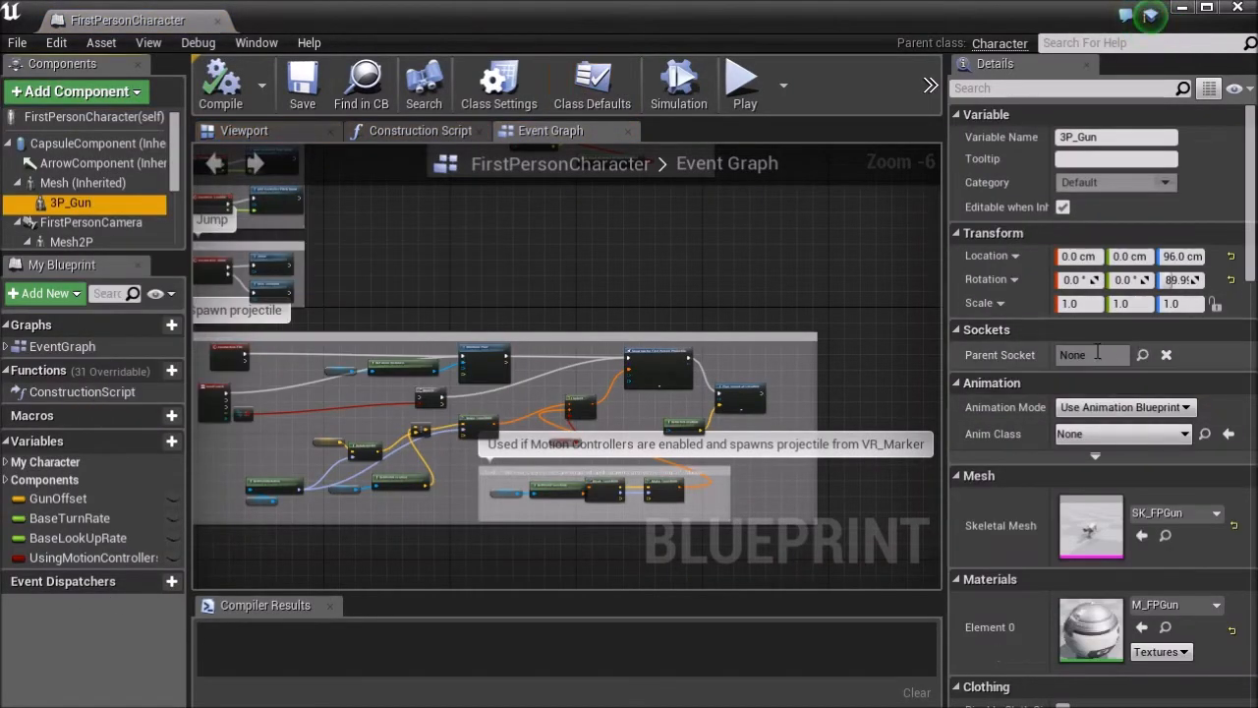
left_click(1142, 355)
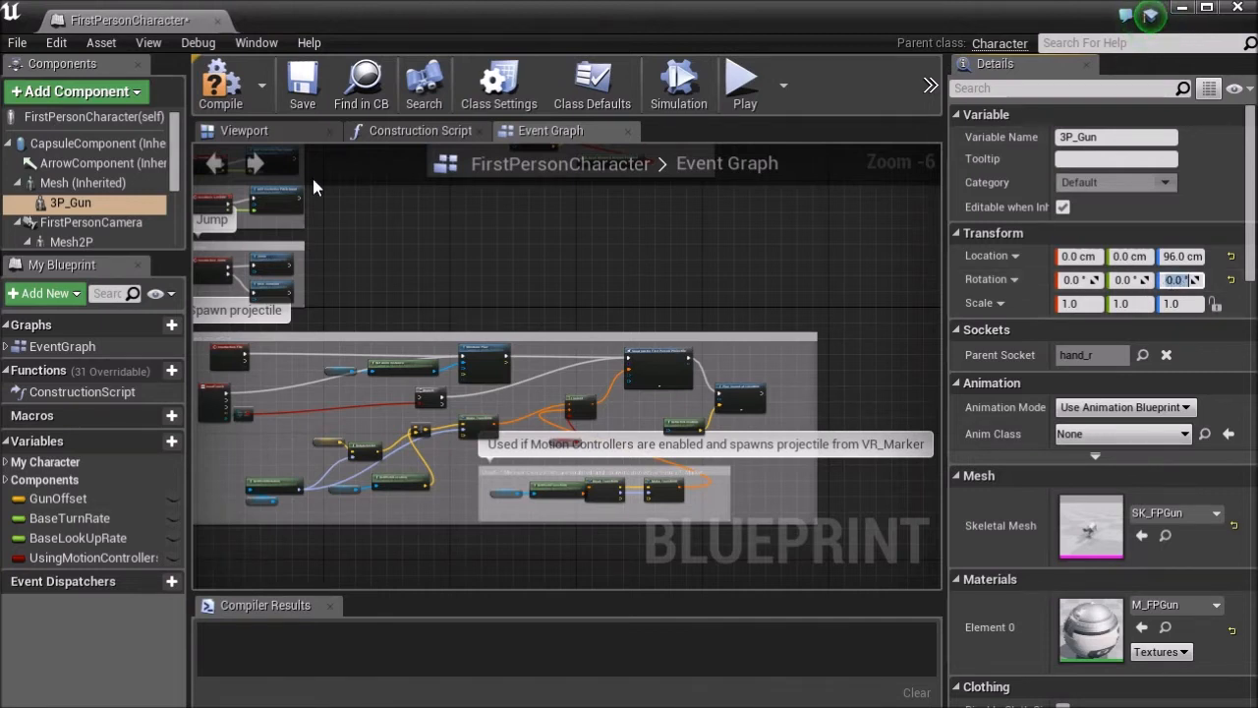
left_click(243, 129)
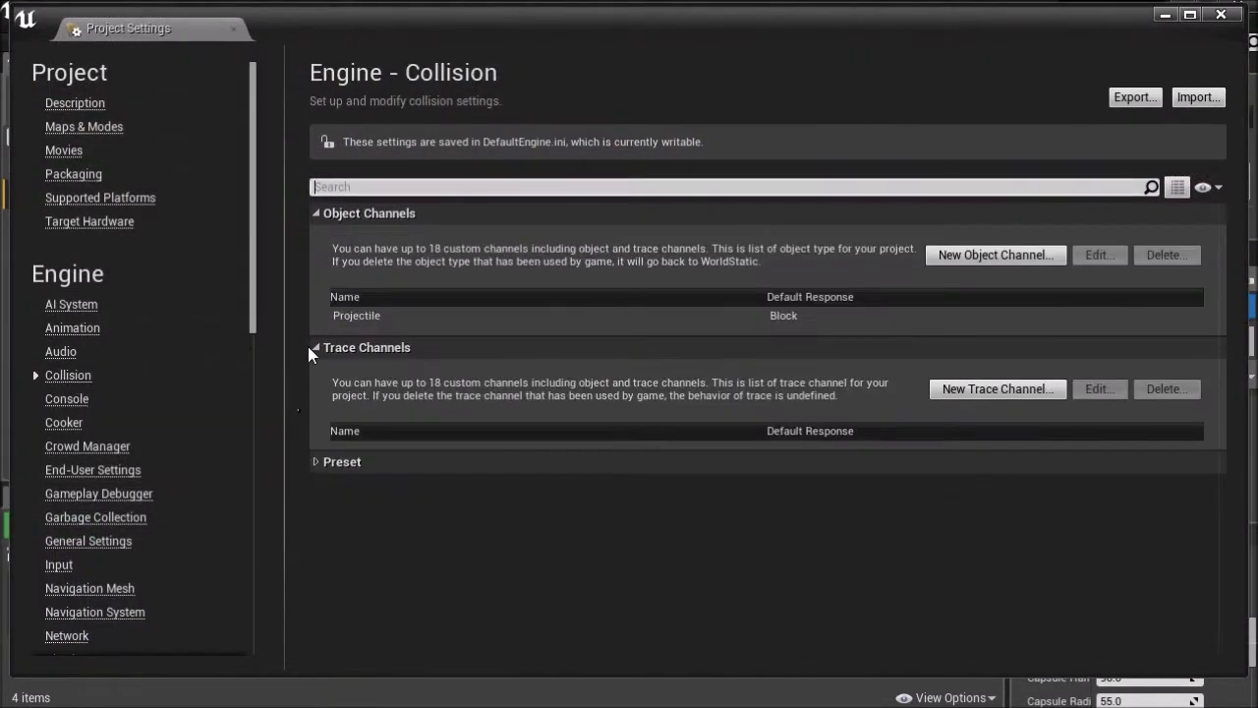
Create a Hitbox object collision channel with default response Block
left_click(995, 255)
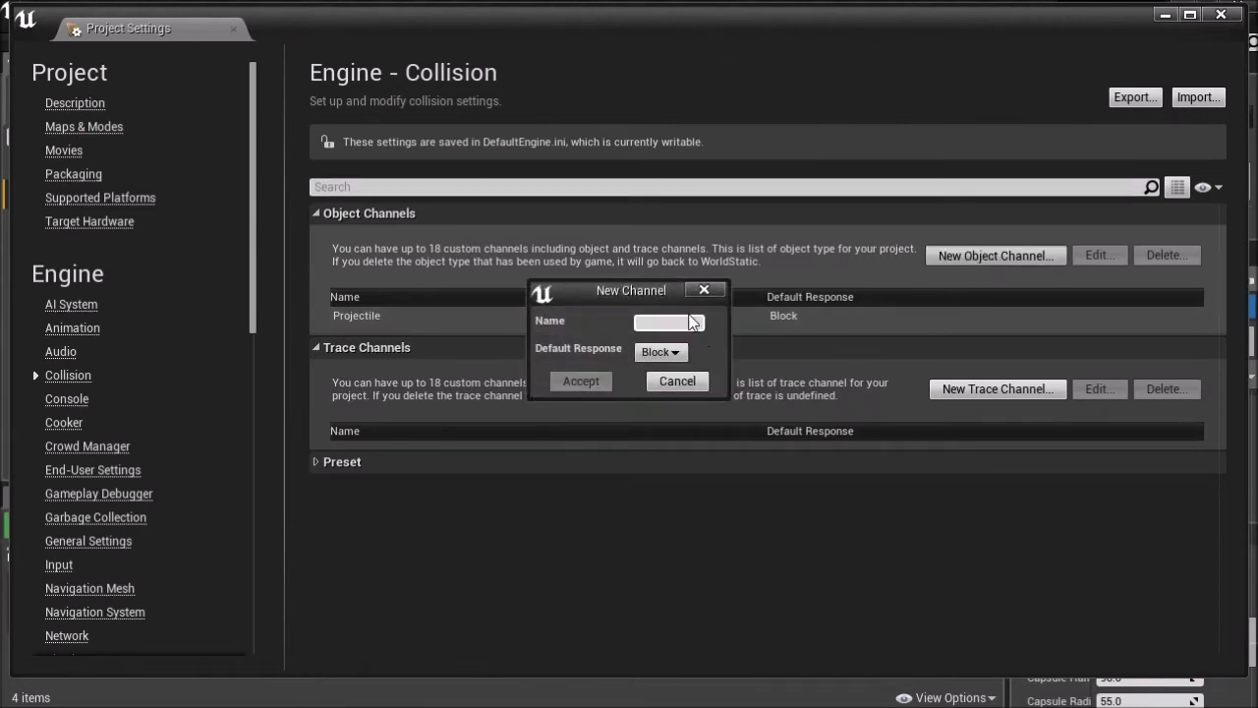
type("Hitbox")
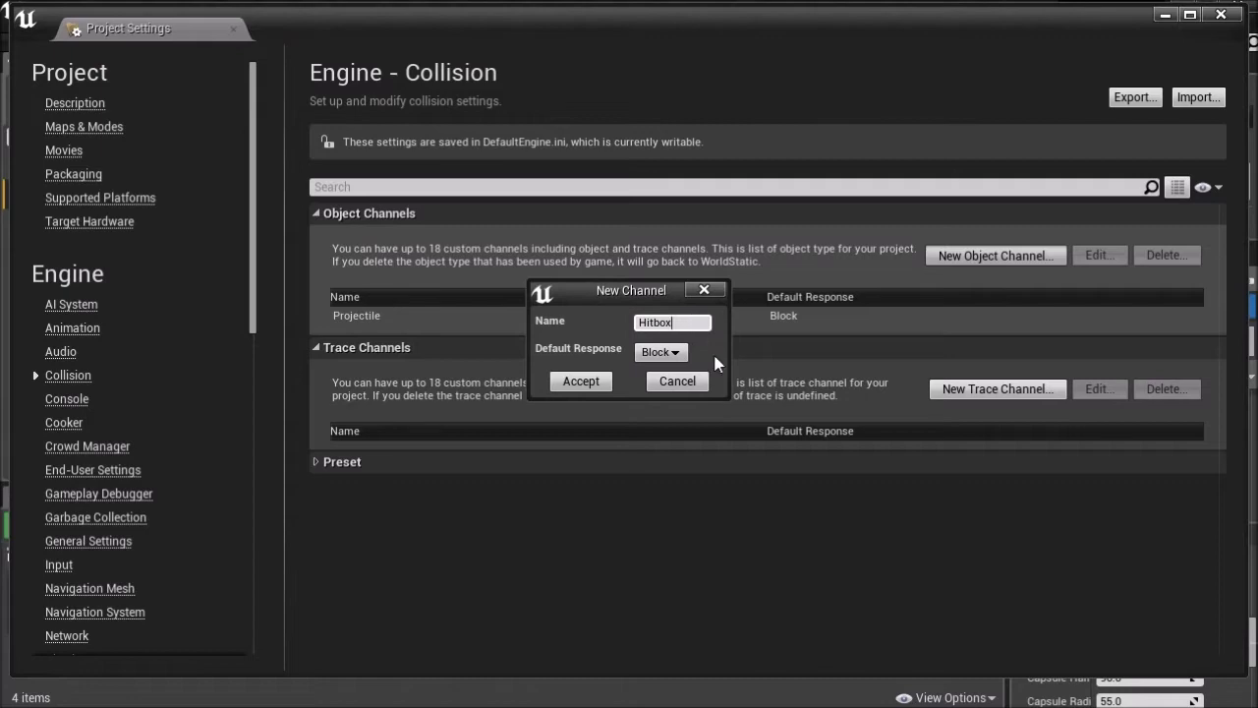
left_click(580, 381)
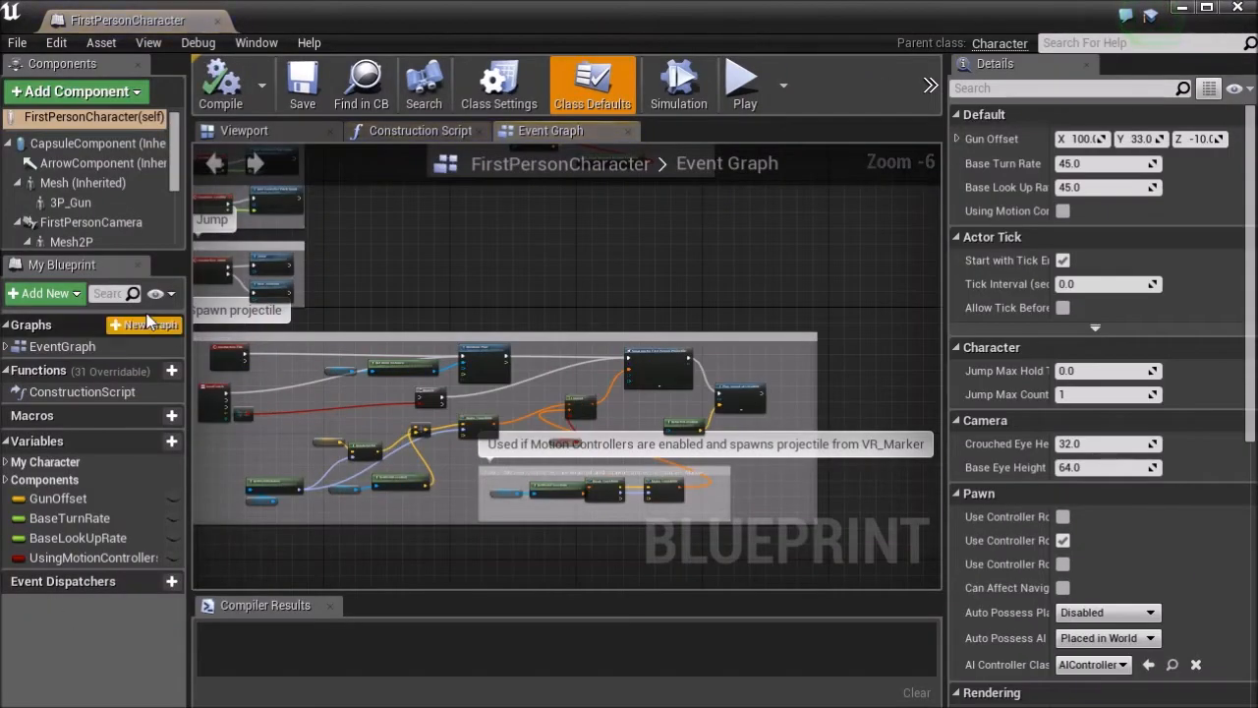
Give Mesh custom Hitbox collision that ignores all channels except blocking Projectile
left_click(83, 183)
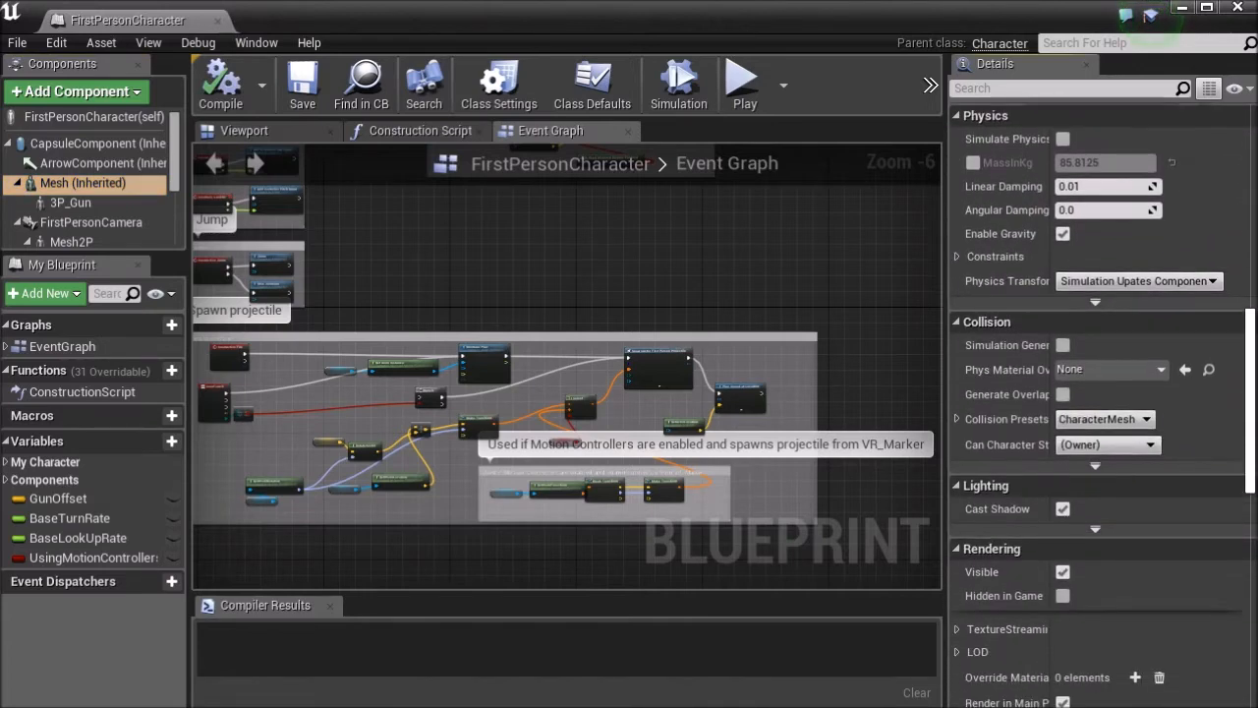
scroll("down", 3)
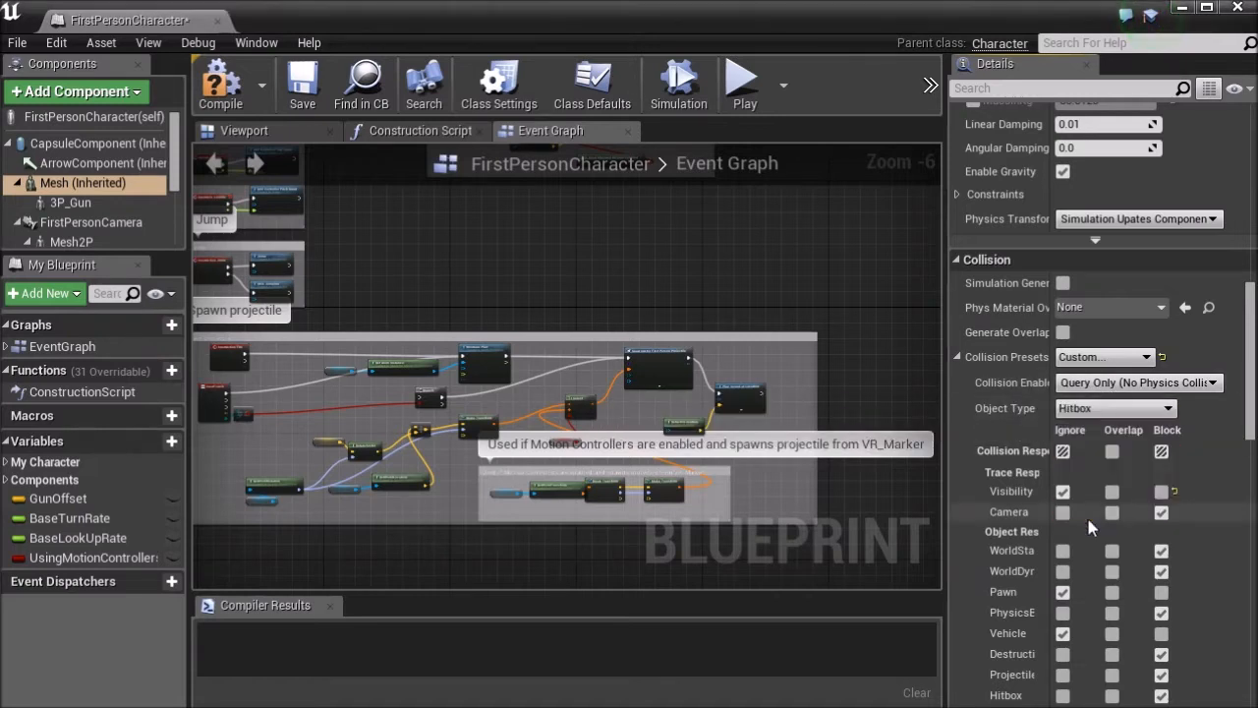
scroll("down", 3)
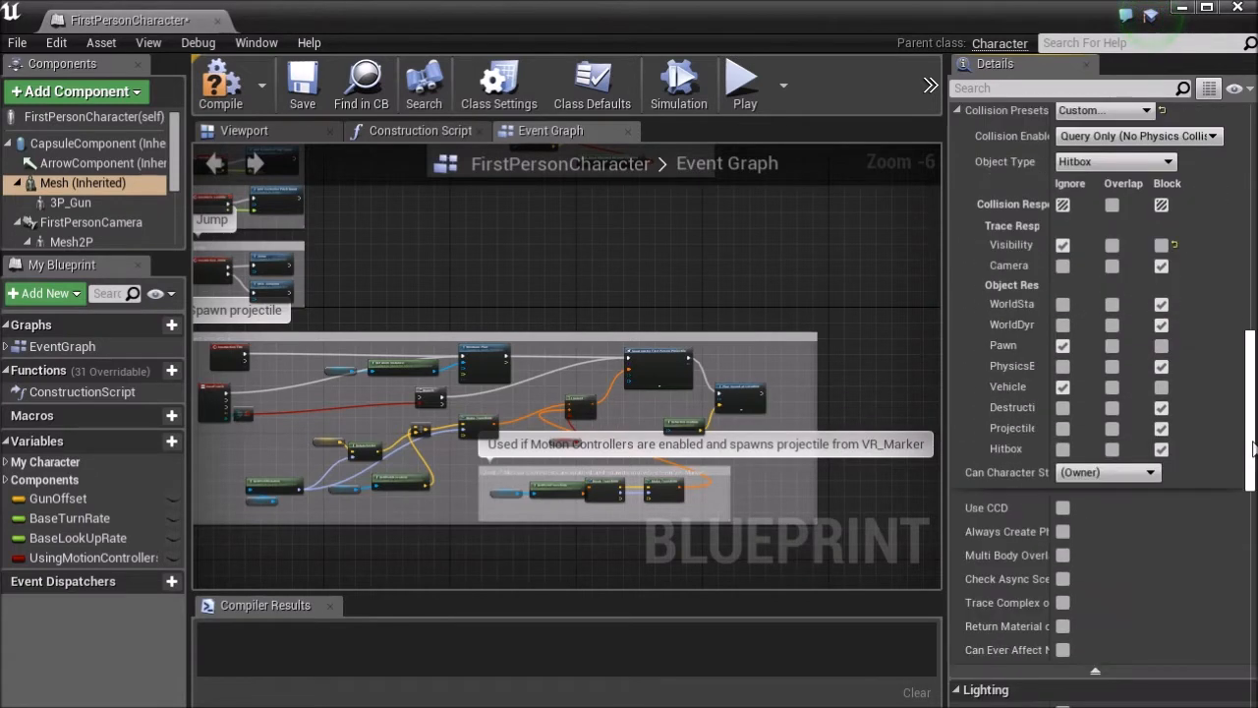
left_click(1062, 204)
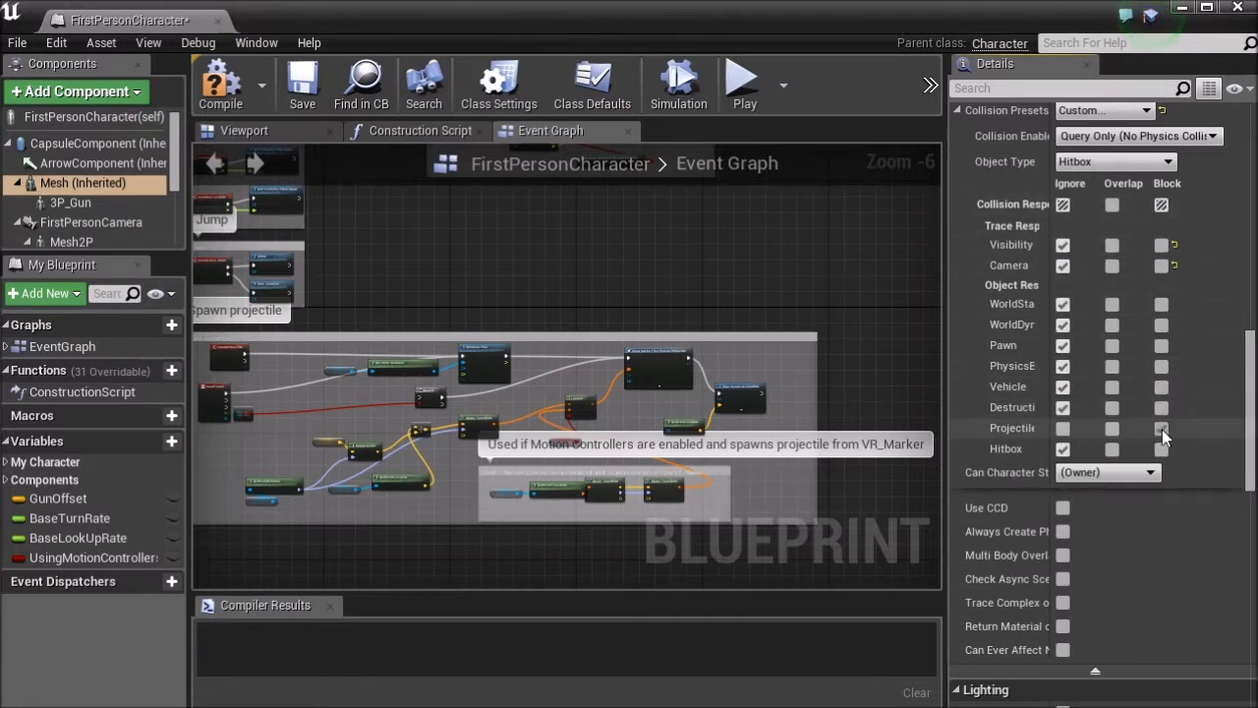
left_click(1161, 427)
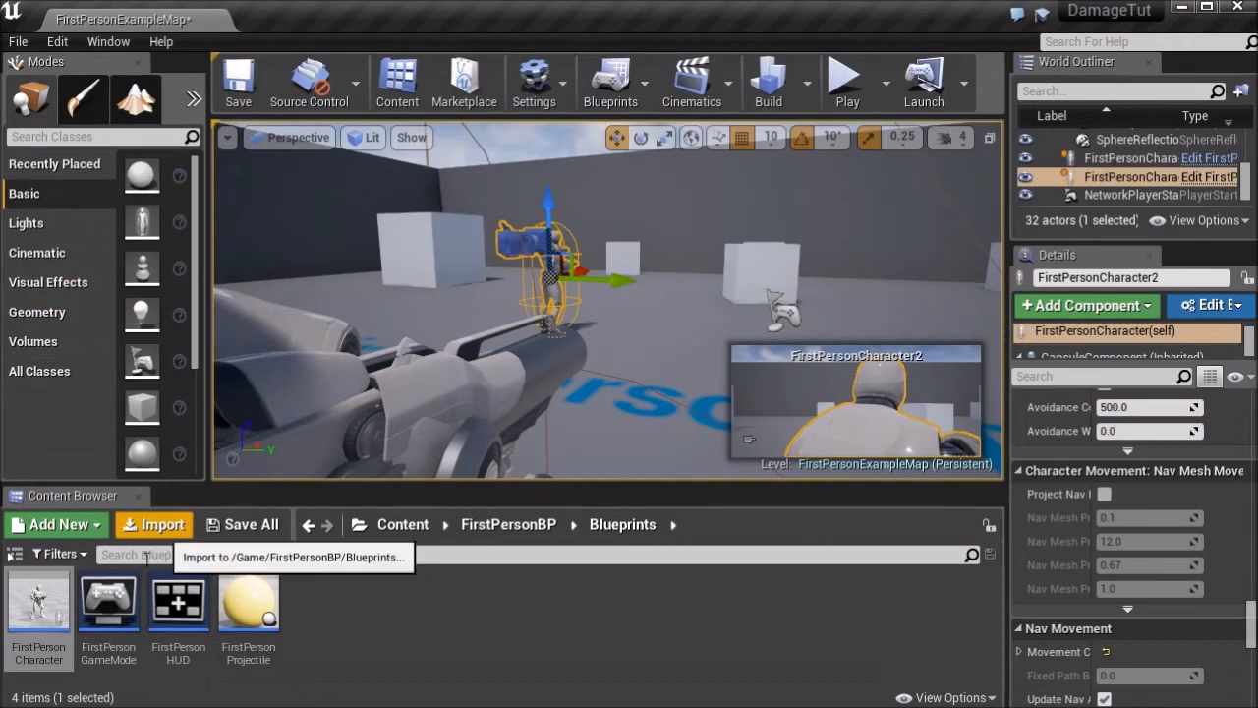
mouse_move(247, 604)
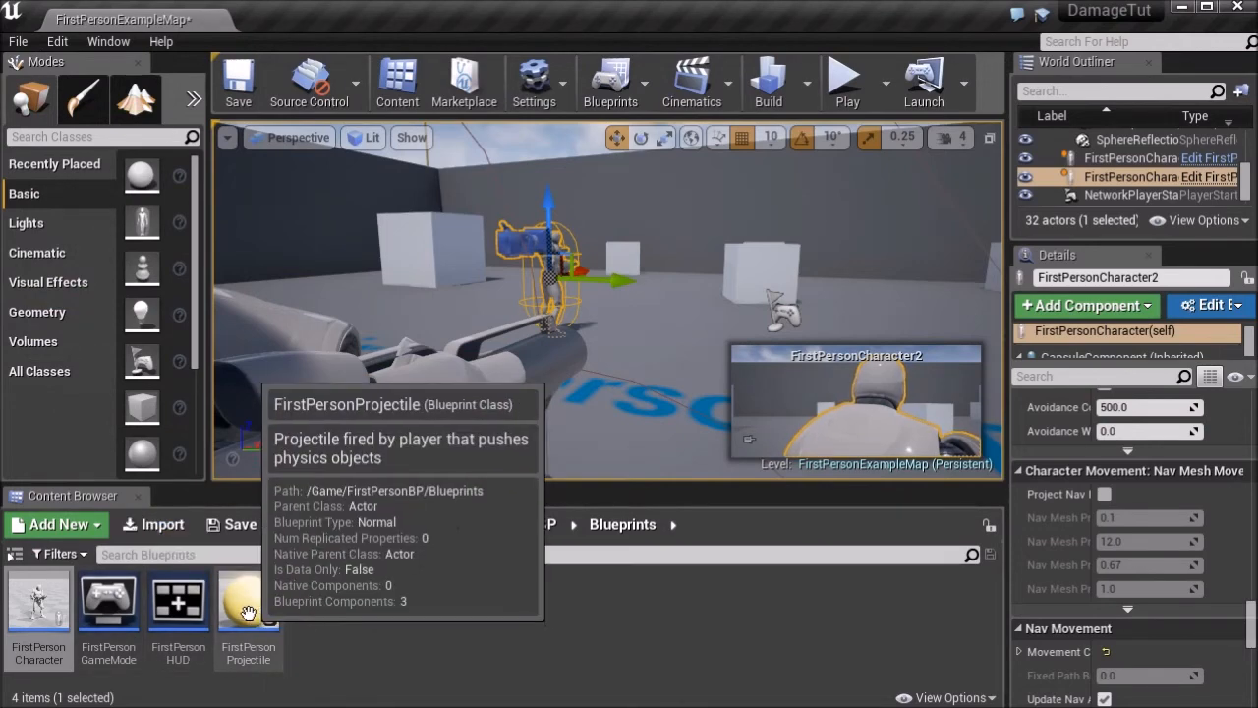
Set FirstPersonProjectile's CollisionComponent to Collision Enabled (Query and Physics)
double_click(248, 605)
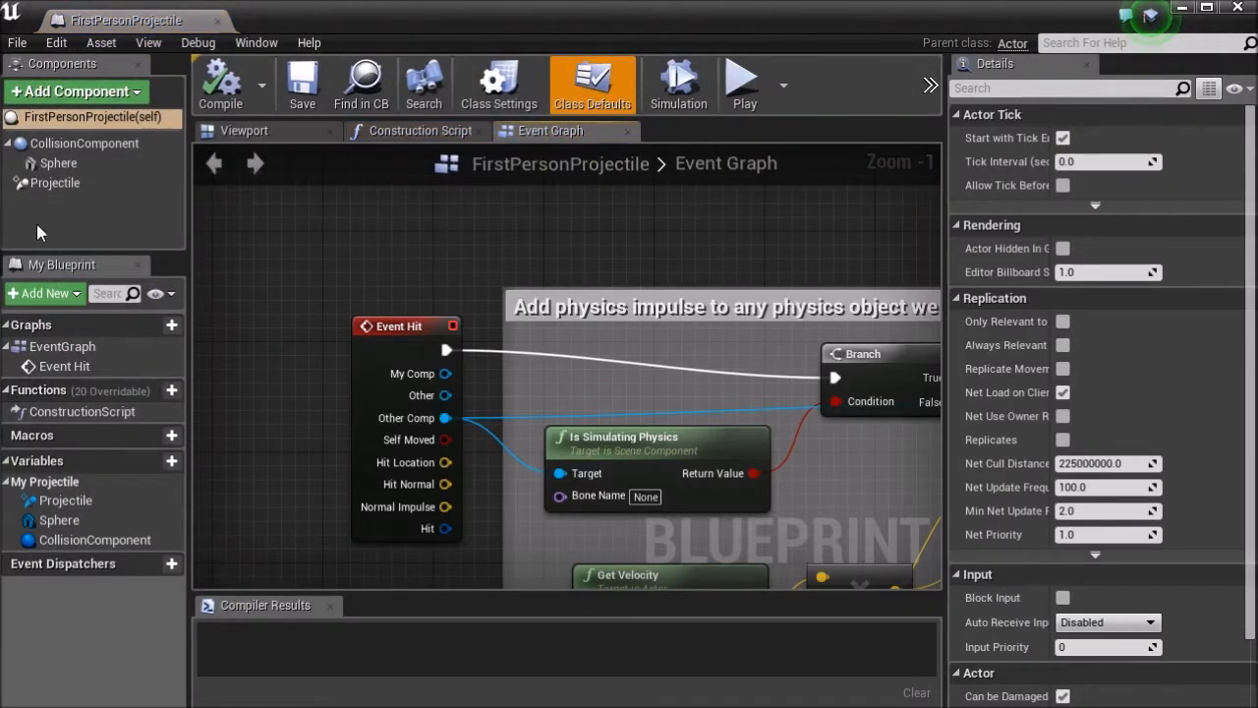
left_click(83, 143)
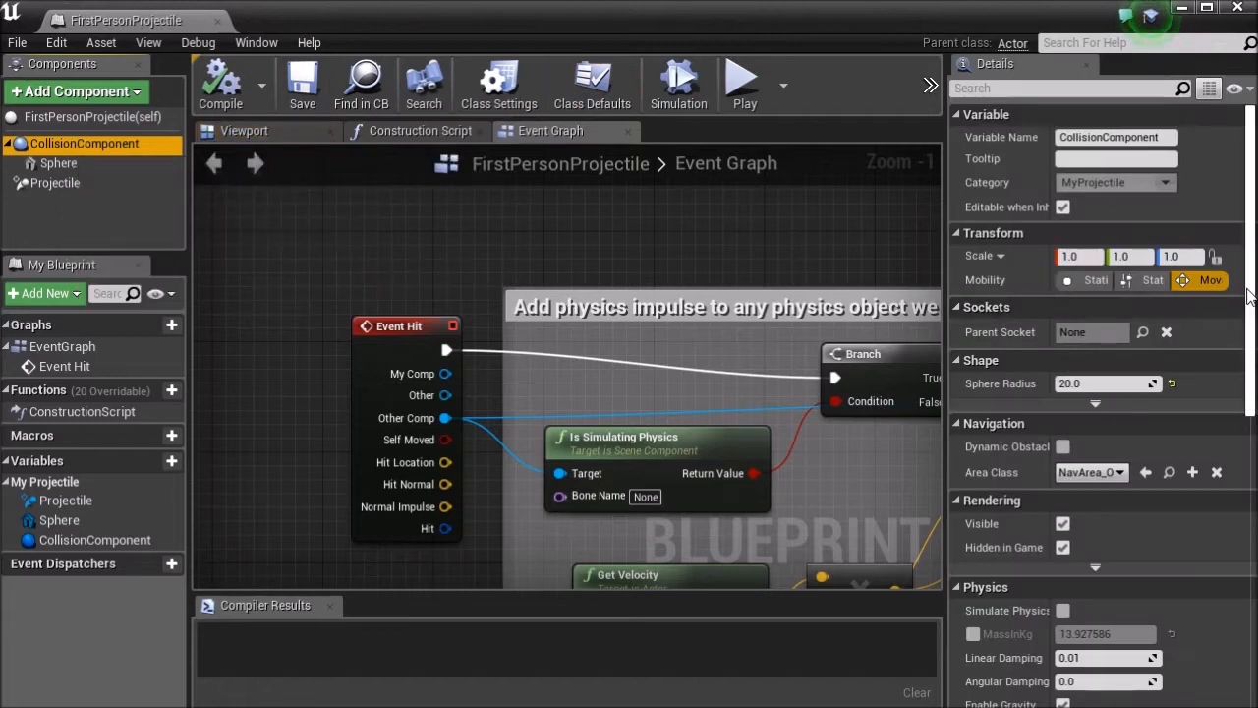
scroll("down", 3)
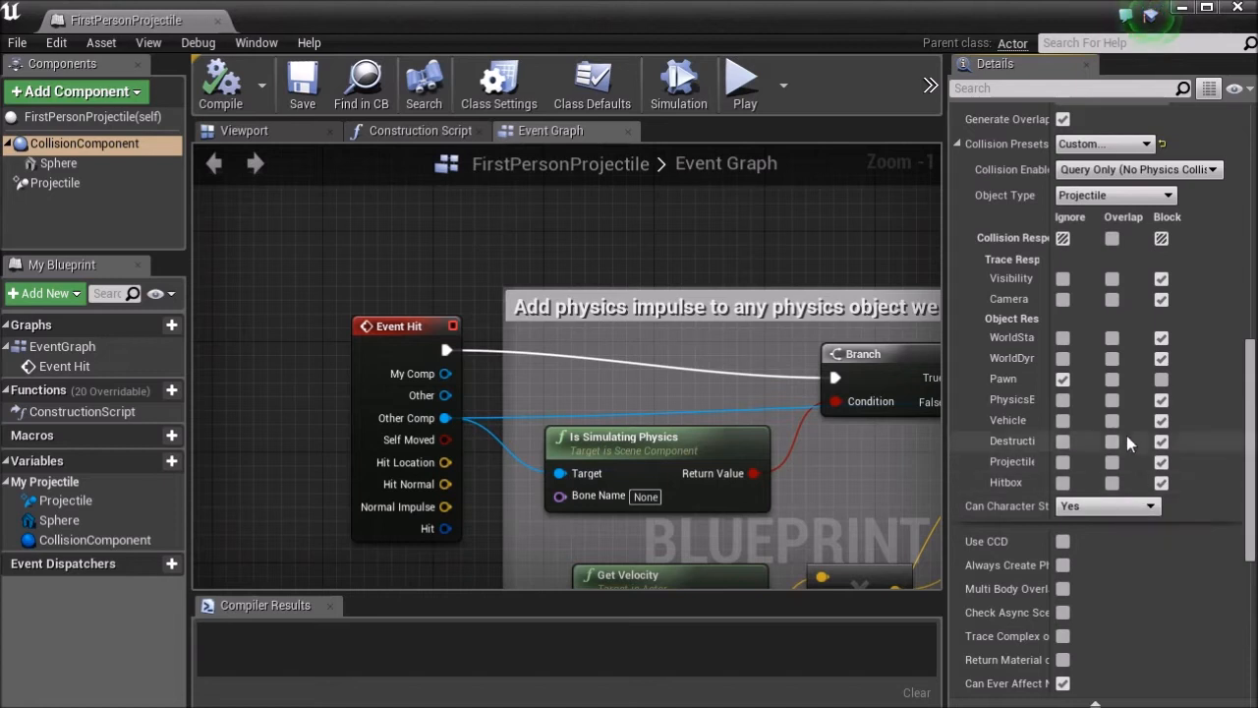
left_click(1138, 169)
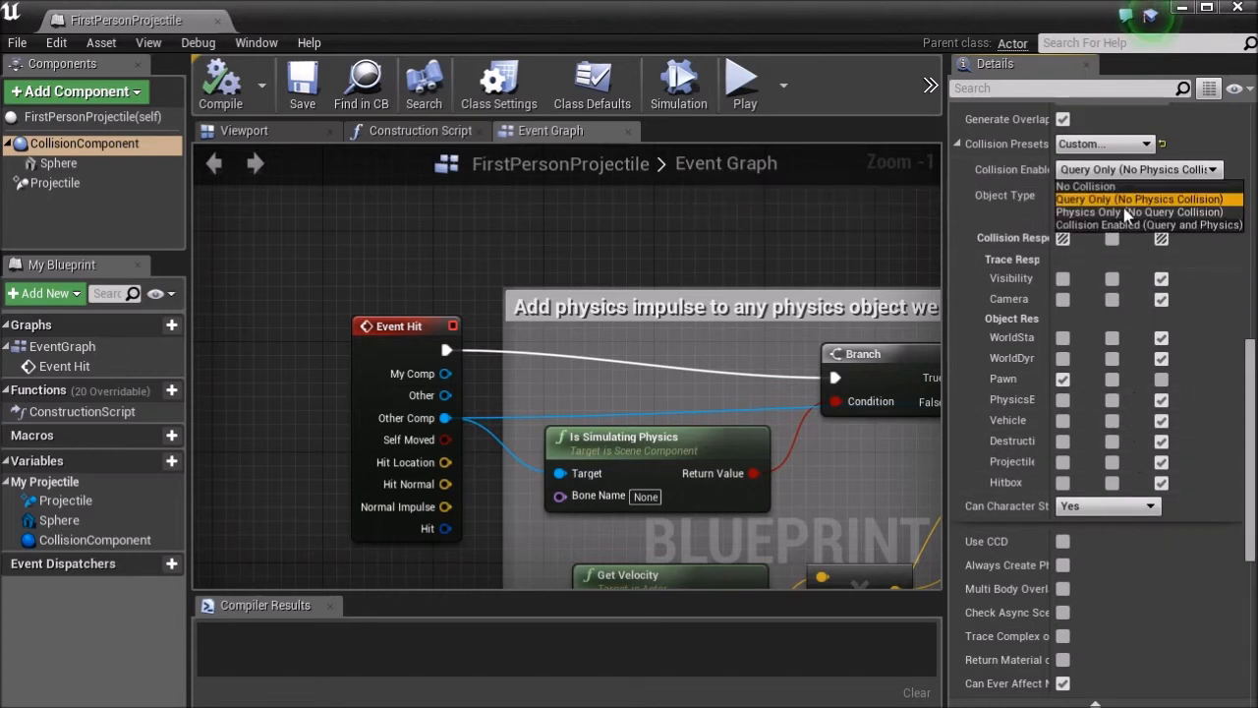
mouse_move(1140, 211)
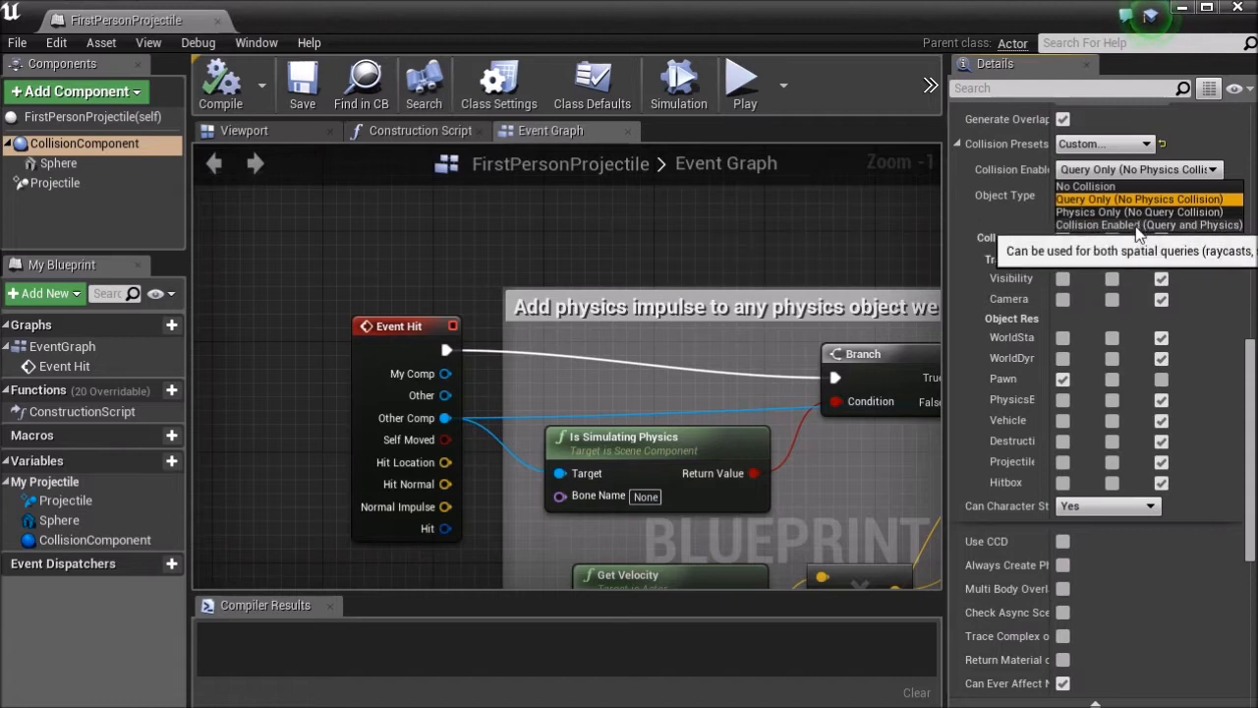
left_click(1147, 224)
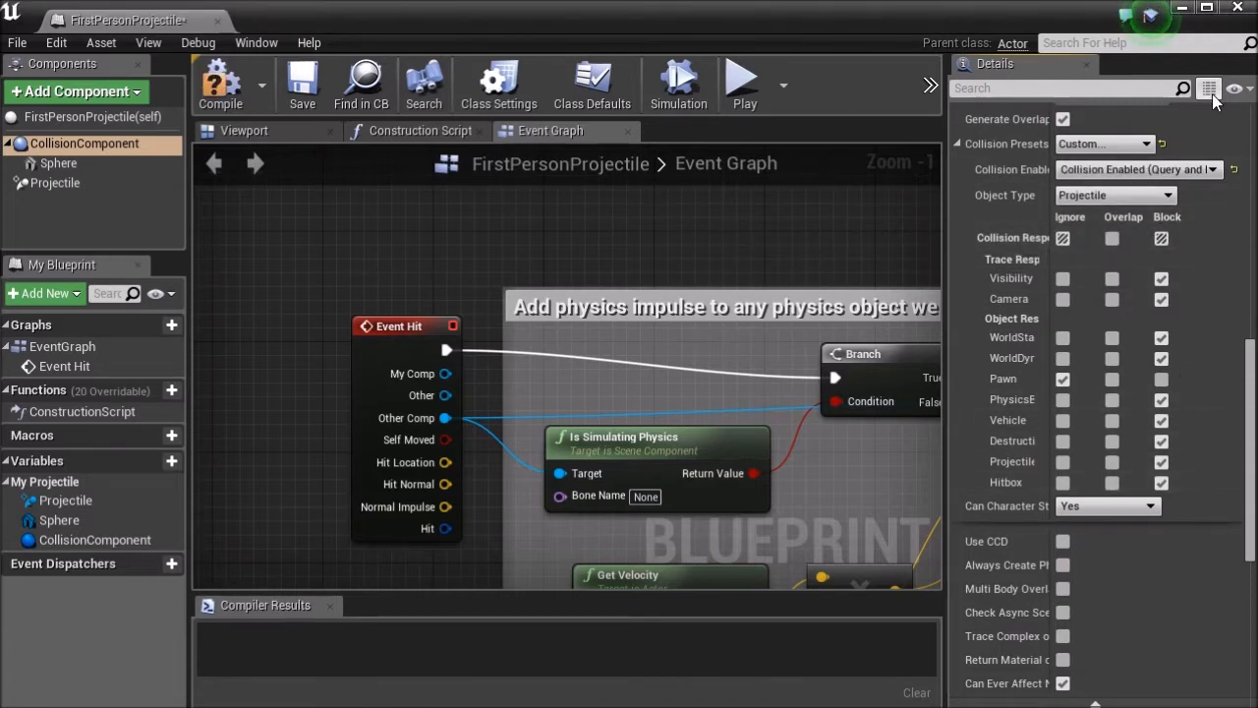
mouse_move(218, 20)
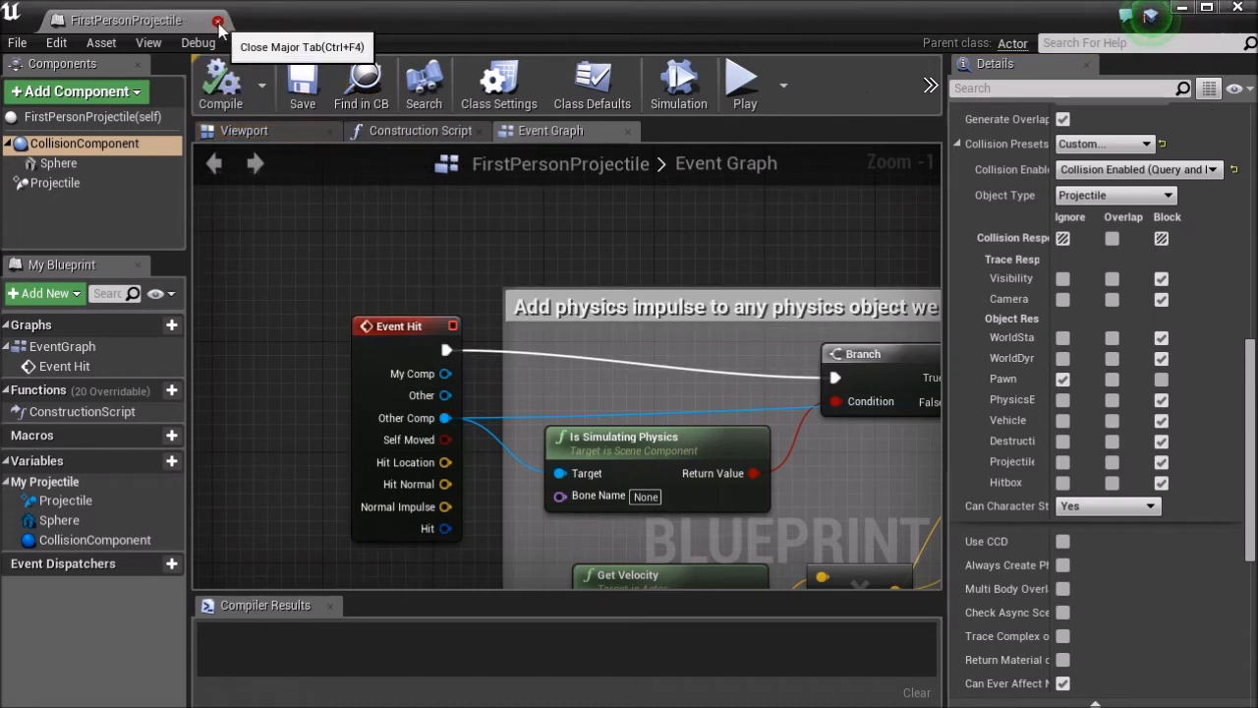
Close and reopen the FirstPersonProjectile blueprint
left_click(218, 19)
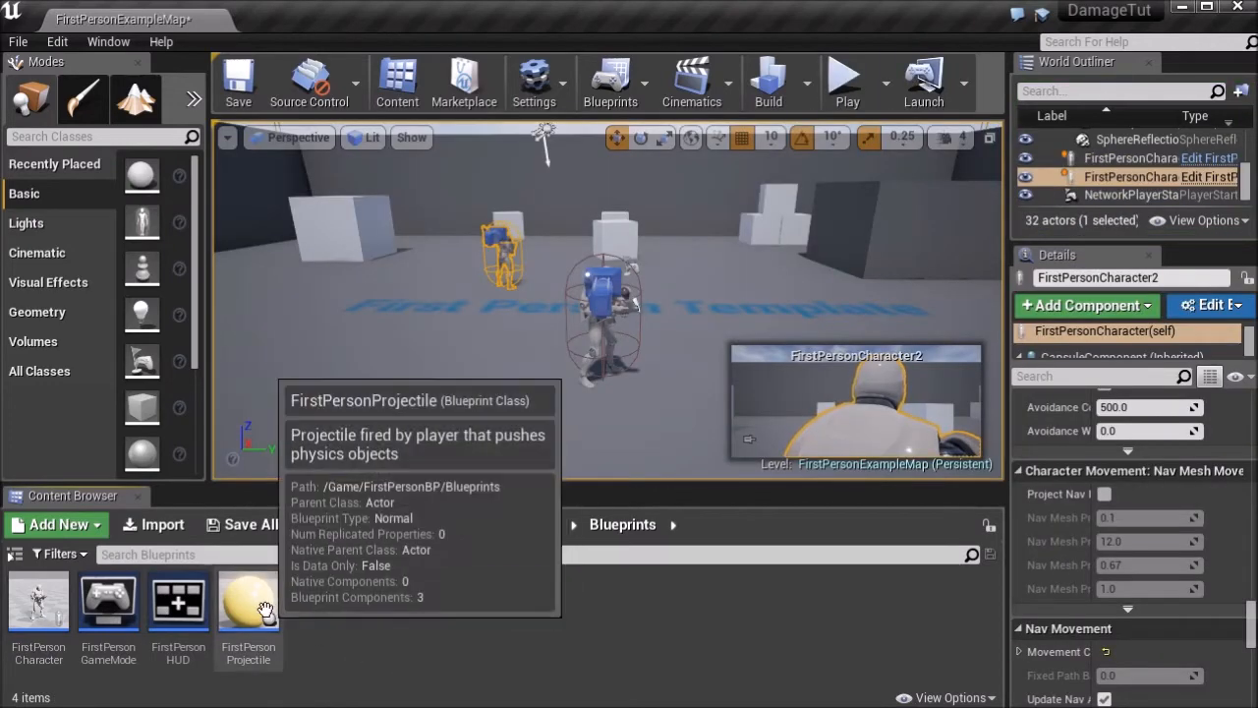
double_click(247, 602)
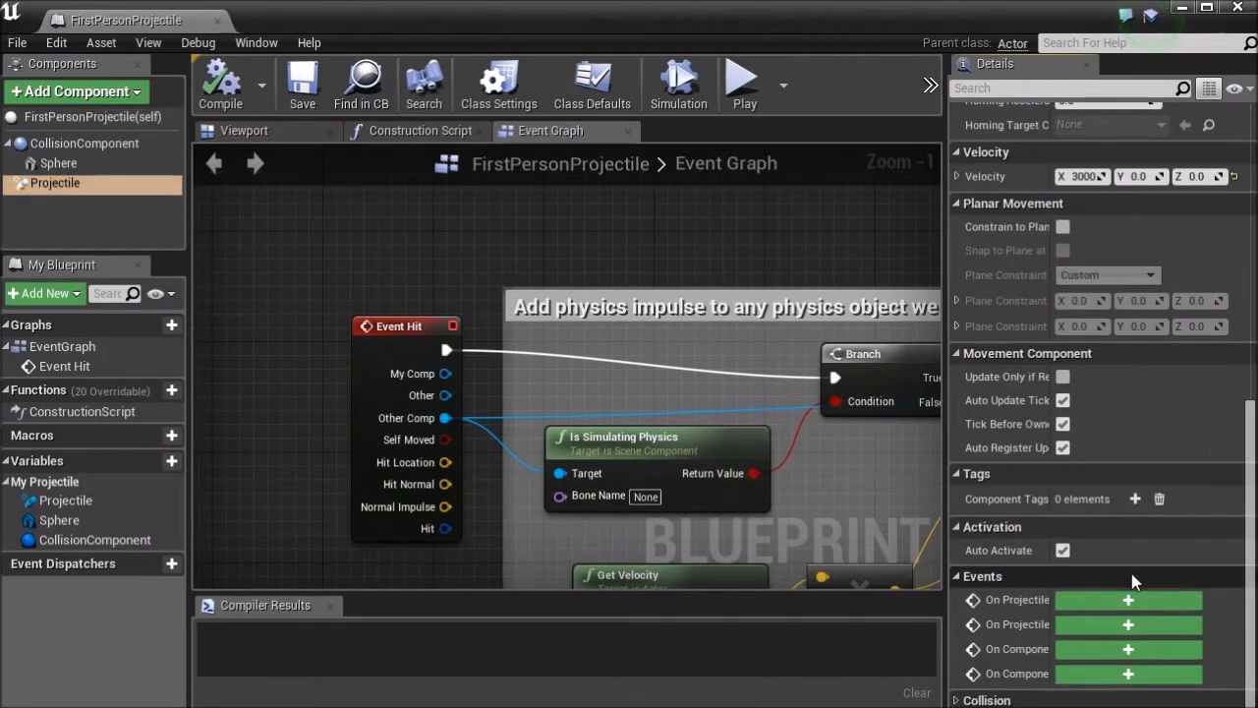
mouse_move(1017, 600)
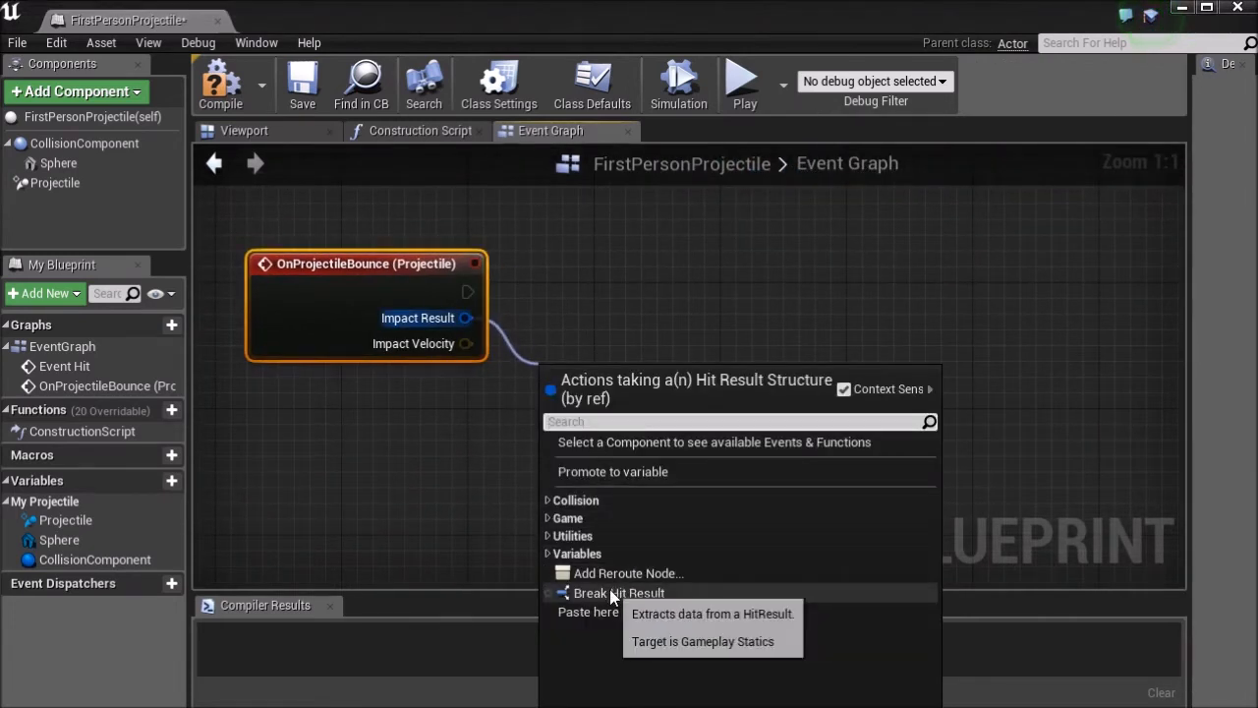
Break the Impact Result and cast its Hit Actor to FirstPersonCharacter
left_click(619, 593)
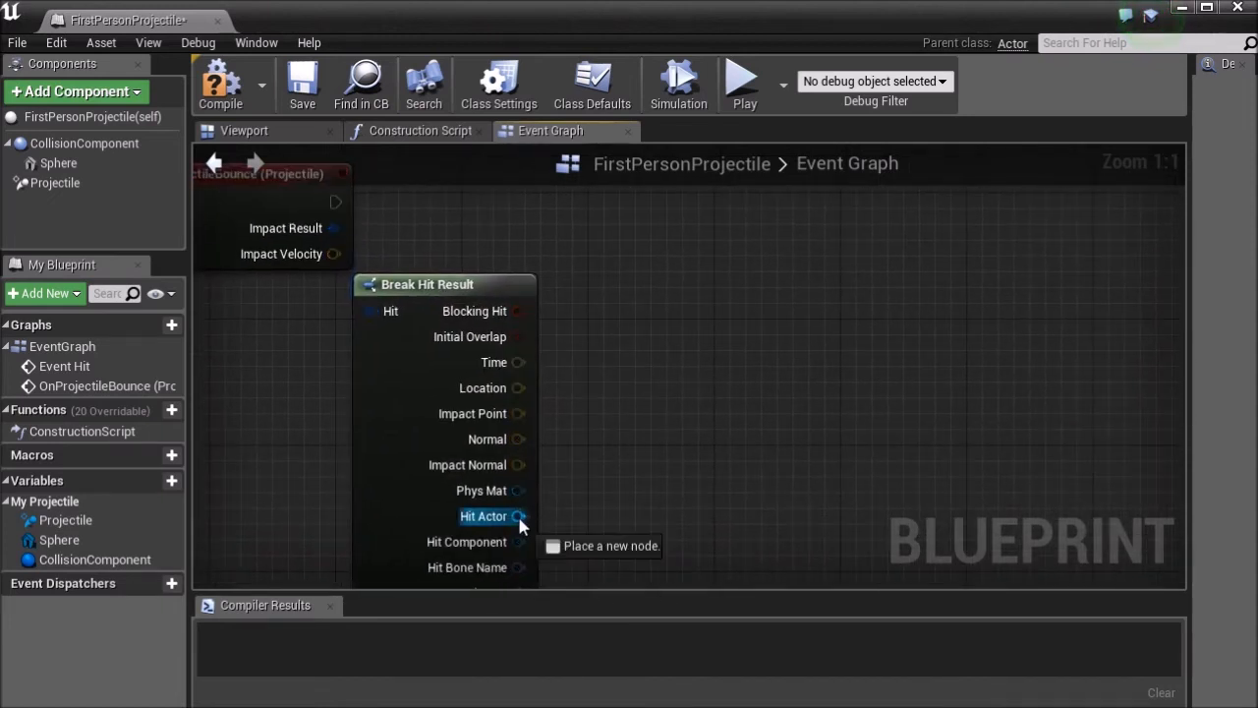
left_click_drag(520, 515, 646, 262)
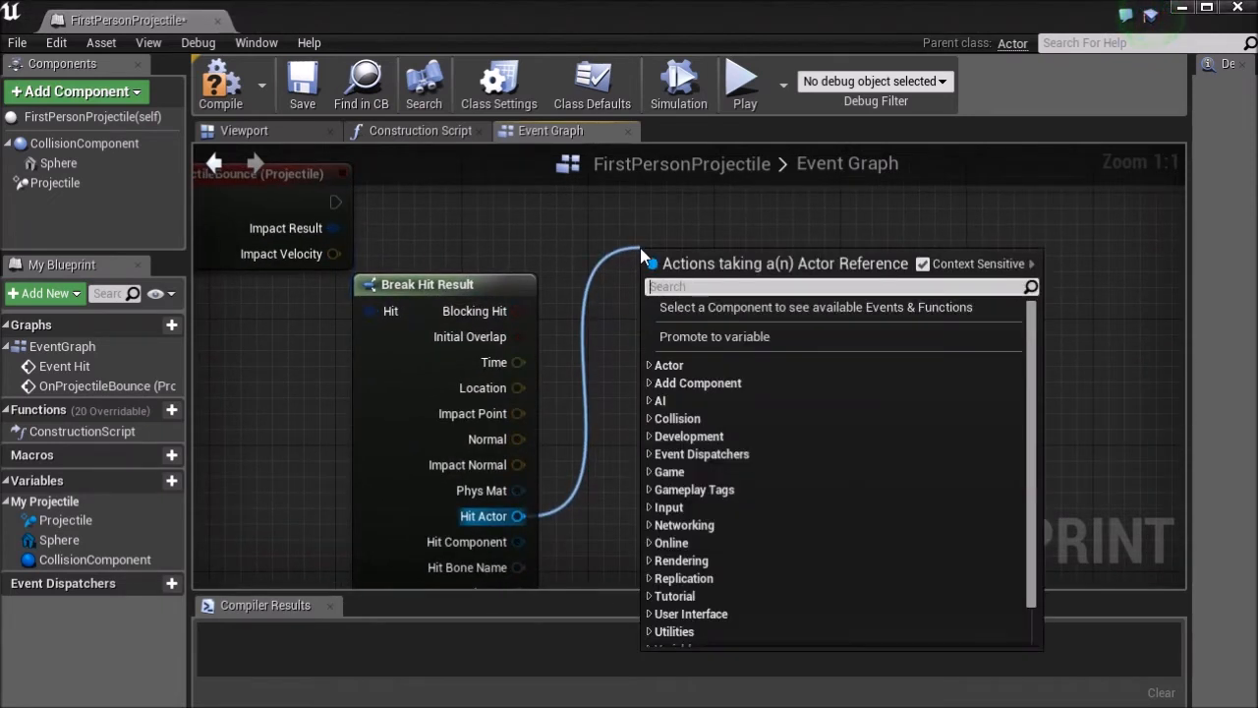
type("cast")
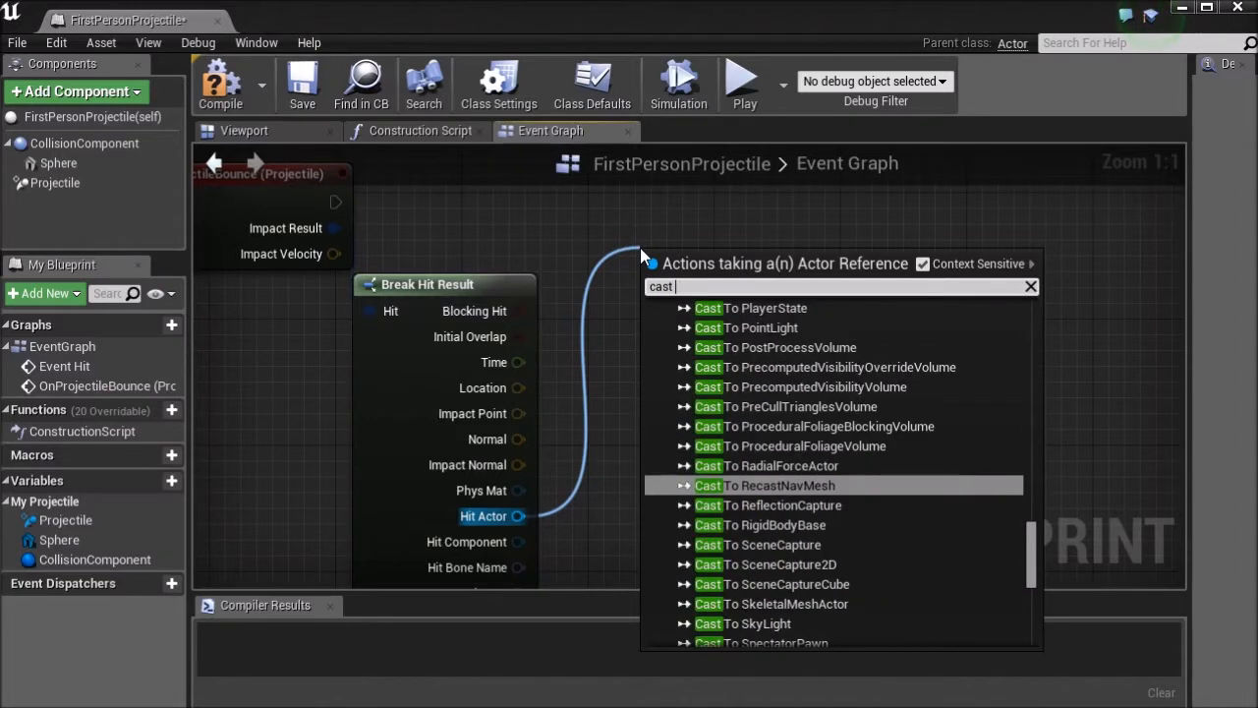
type("first")
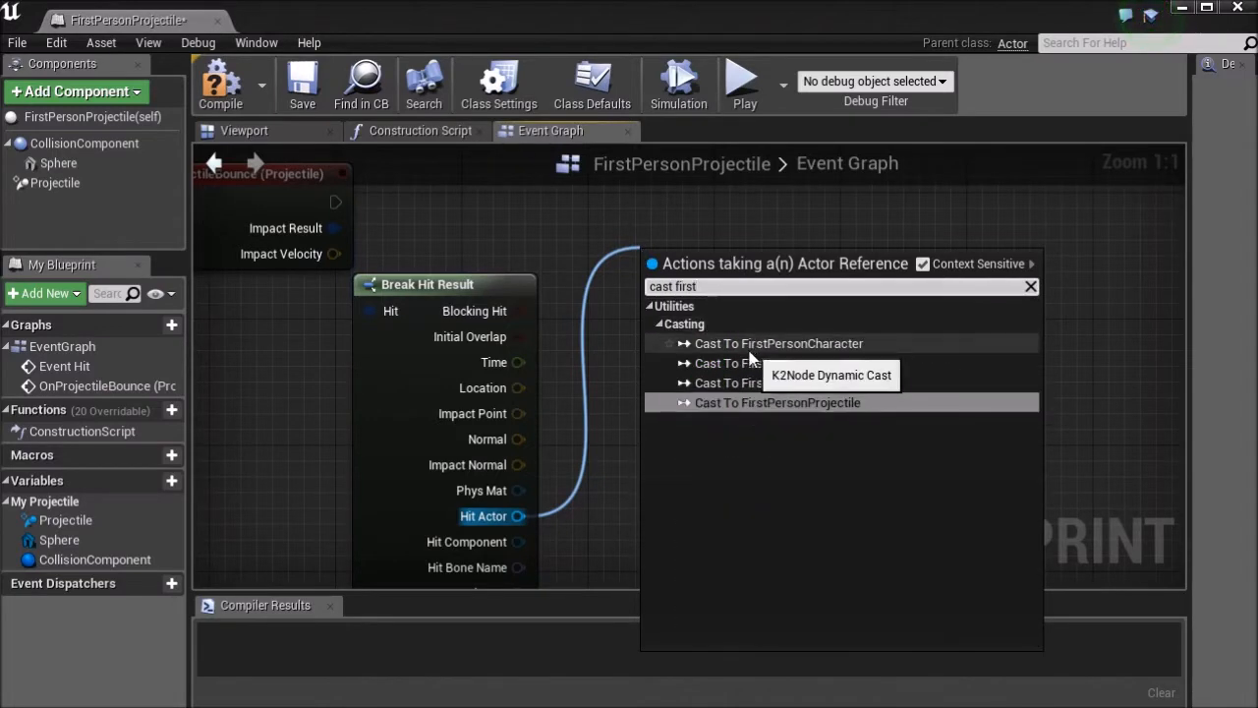
left_click(778, 343)
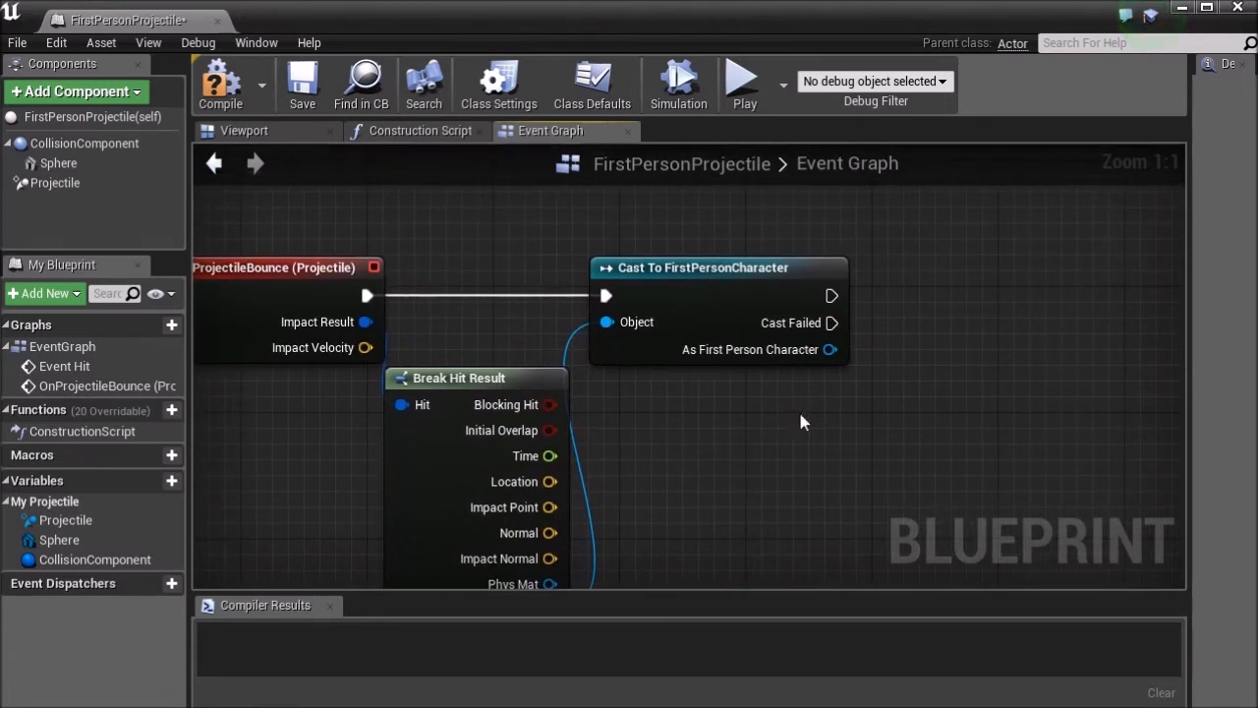
mouse_move(730, 267)
type("a")
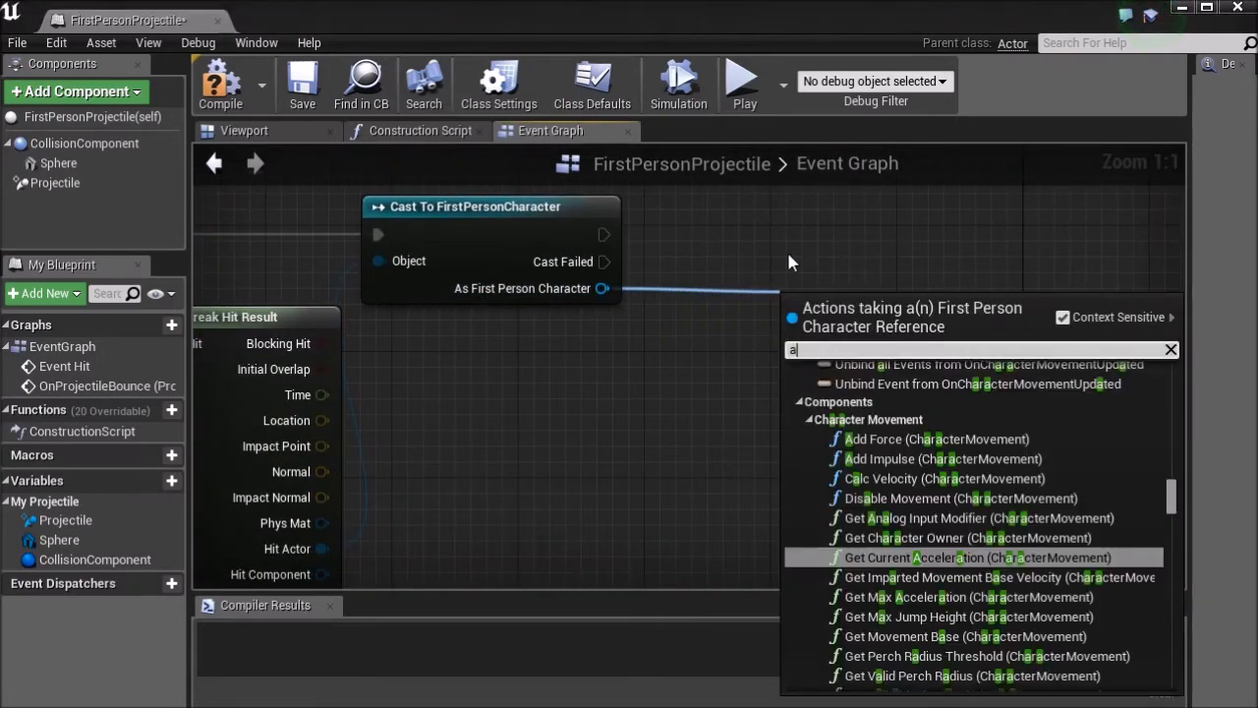
Add an Apply Damage node for the character with 34.0 base damage
type("pply")
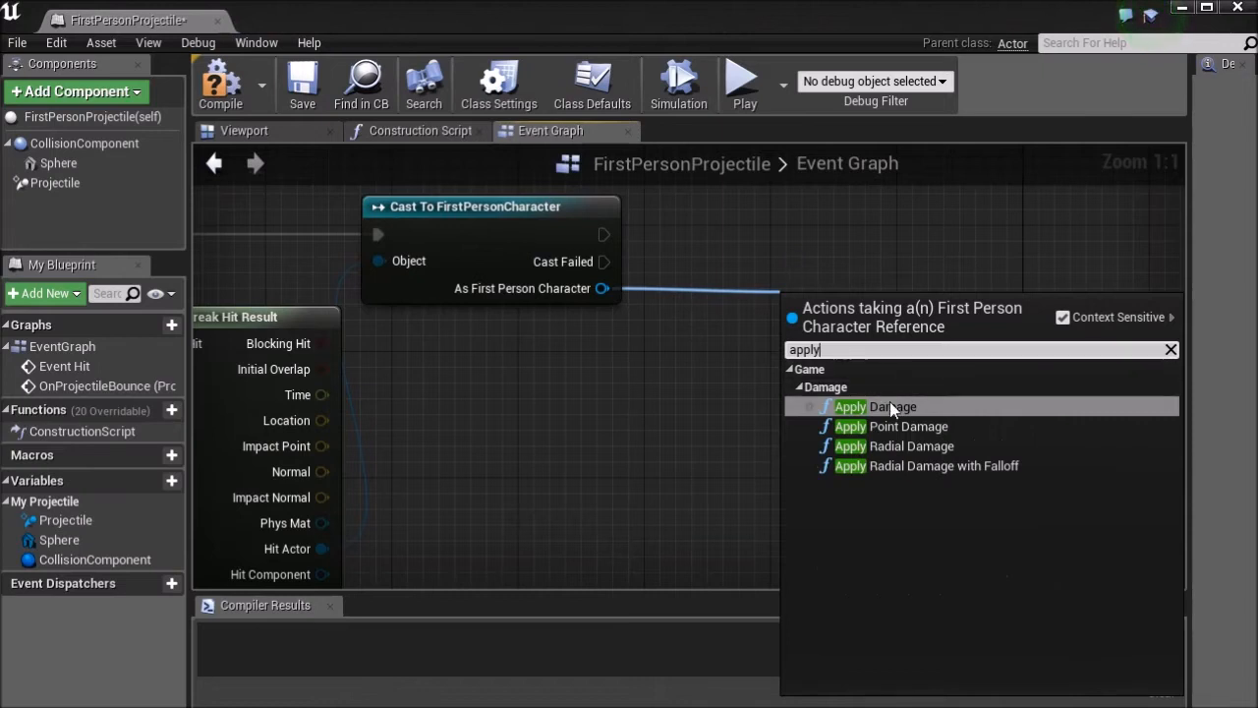
left_click(874, 406)
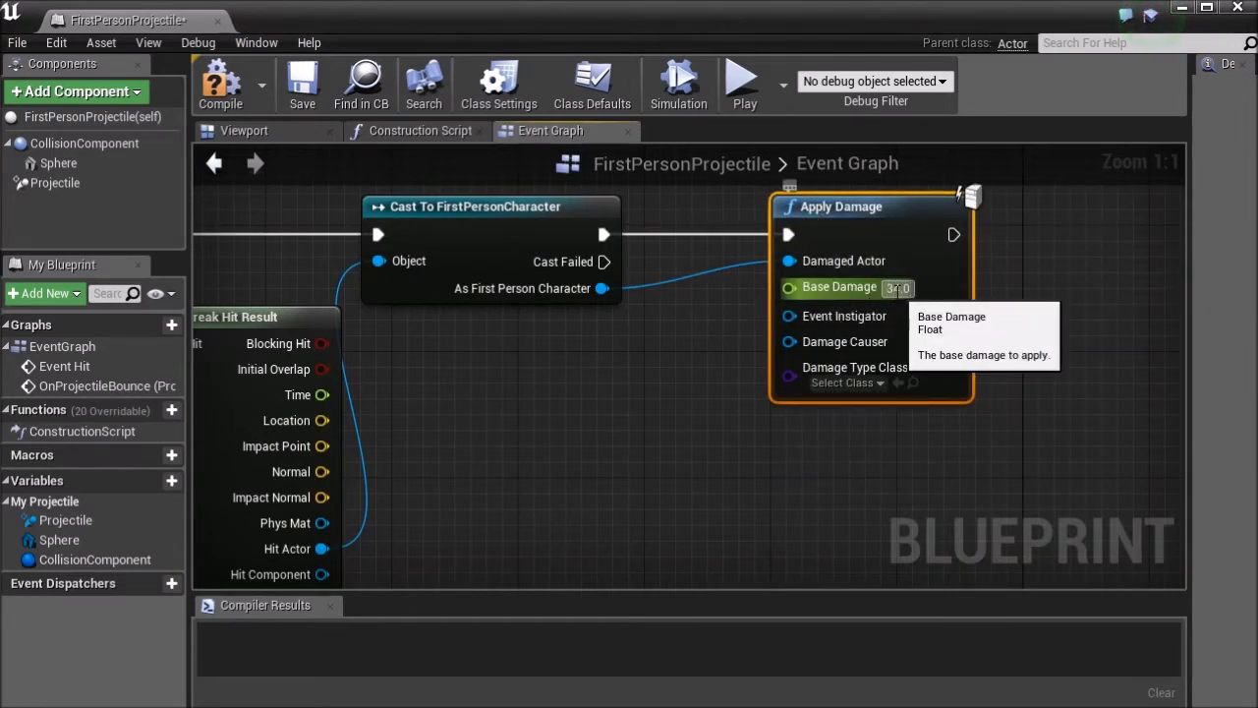
type("34.0")
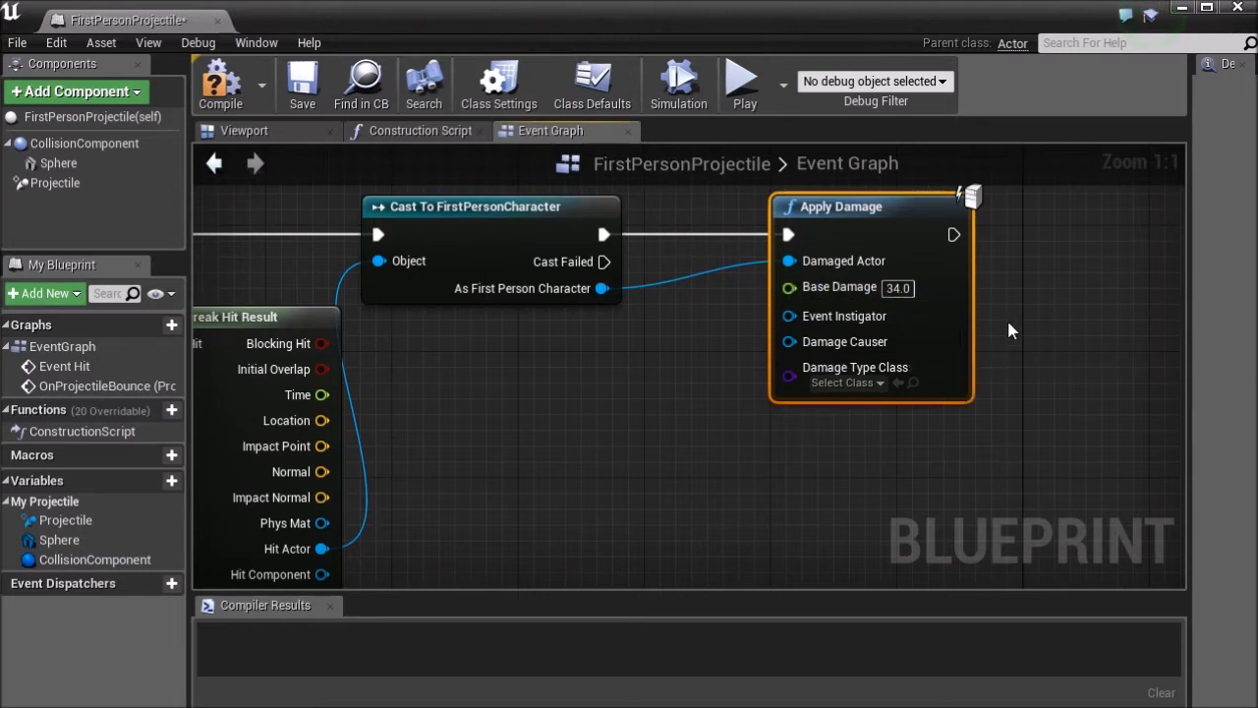
mouse_move(938, 322)
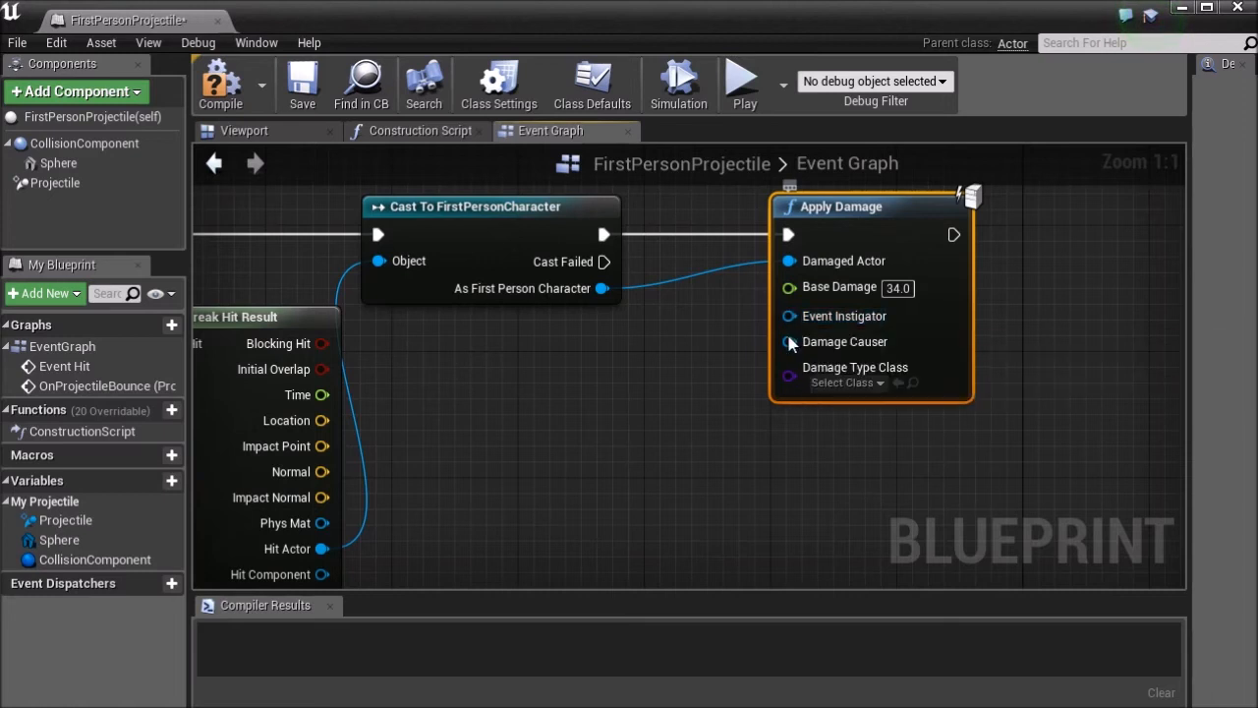
mouse_move(792, 326)
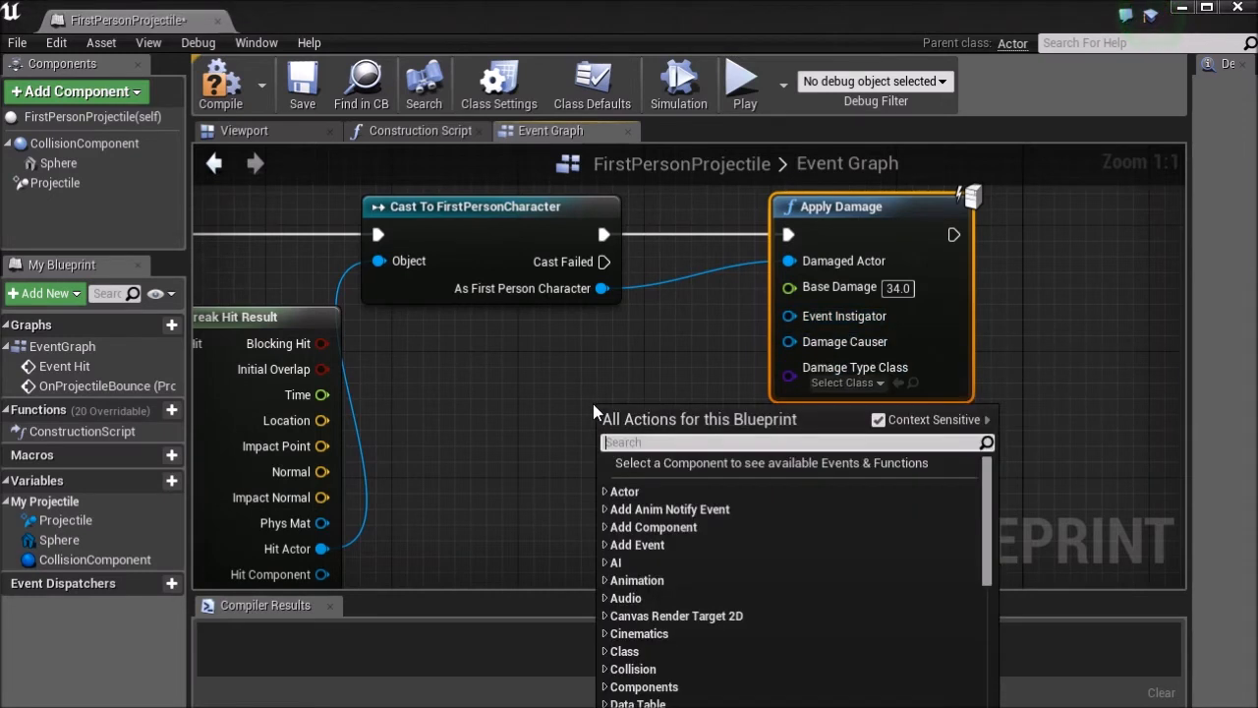
Feed the Instigator's Get Controller into Apply Damage's Event Instigator pin
left_click(683, 415)
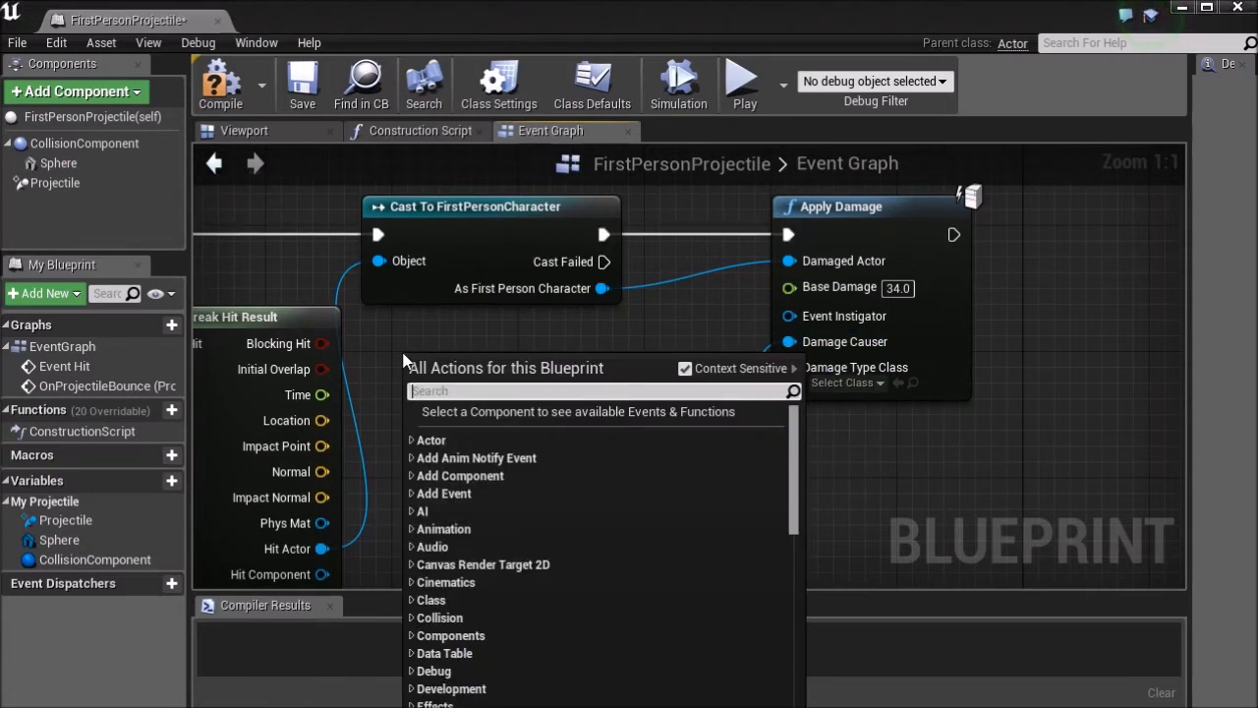
type("instig")
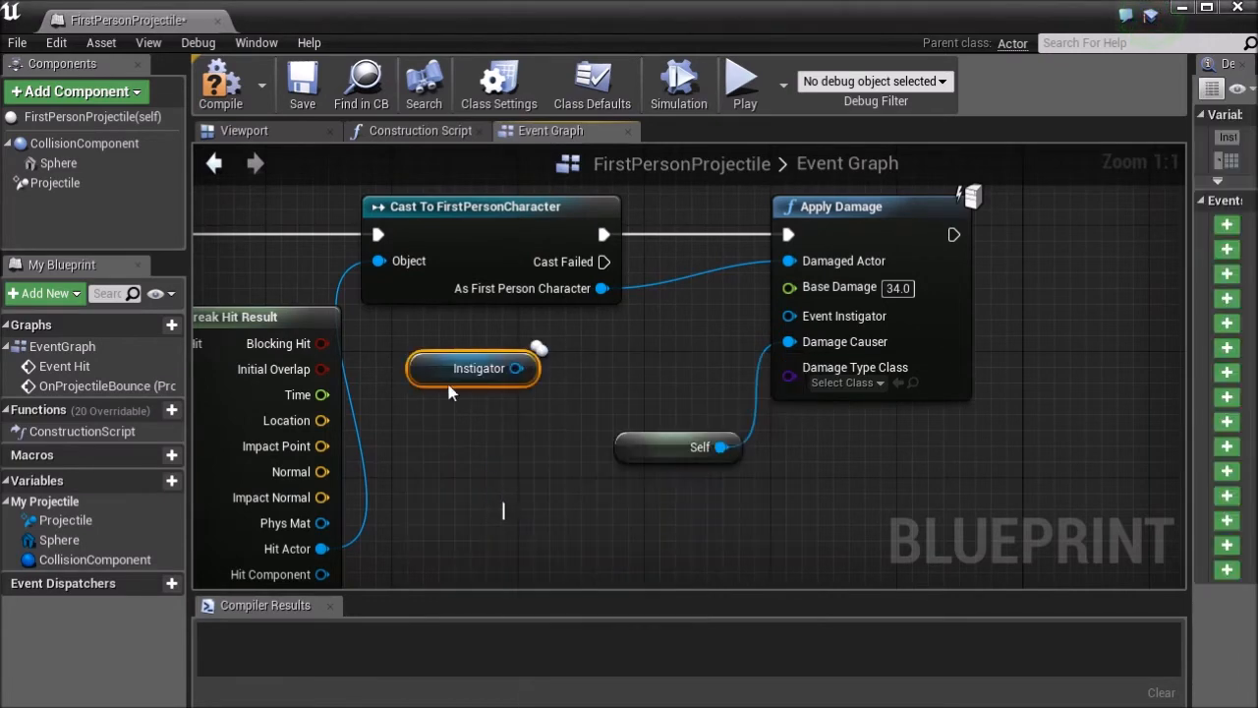
left_click_drag(478, 368, 447, 336)
type("g")
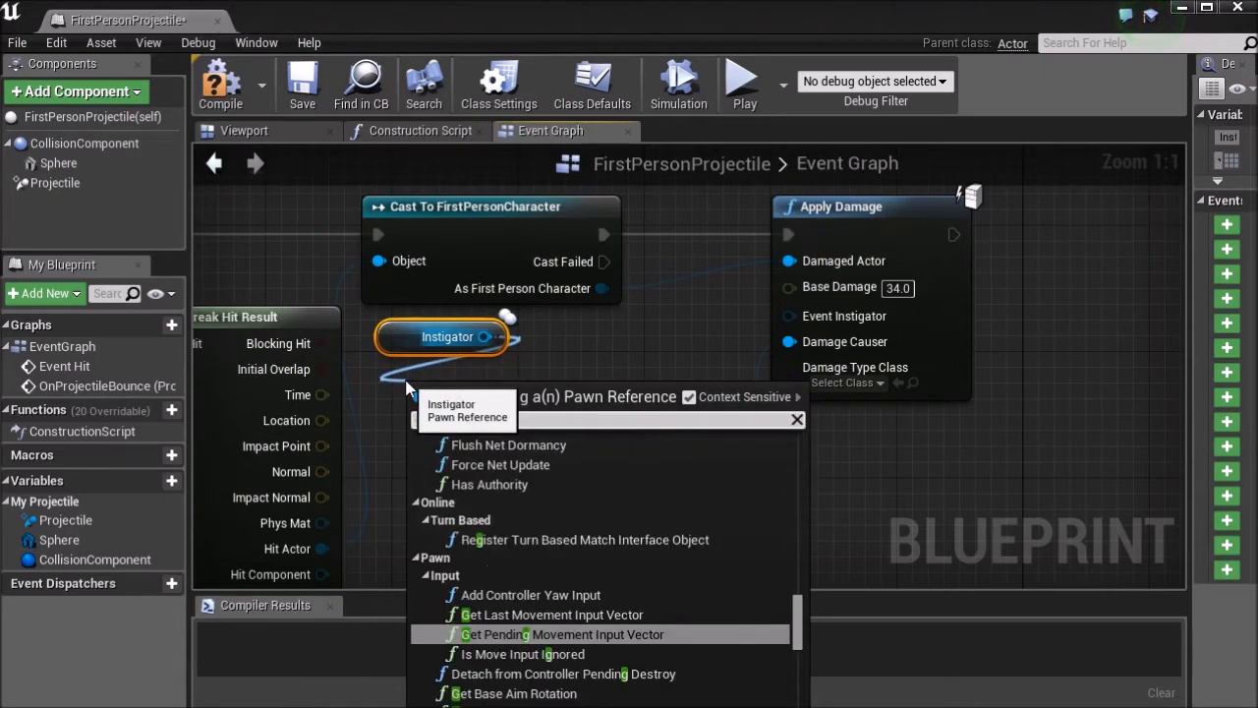
scroll("down", 3)
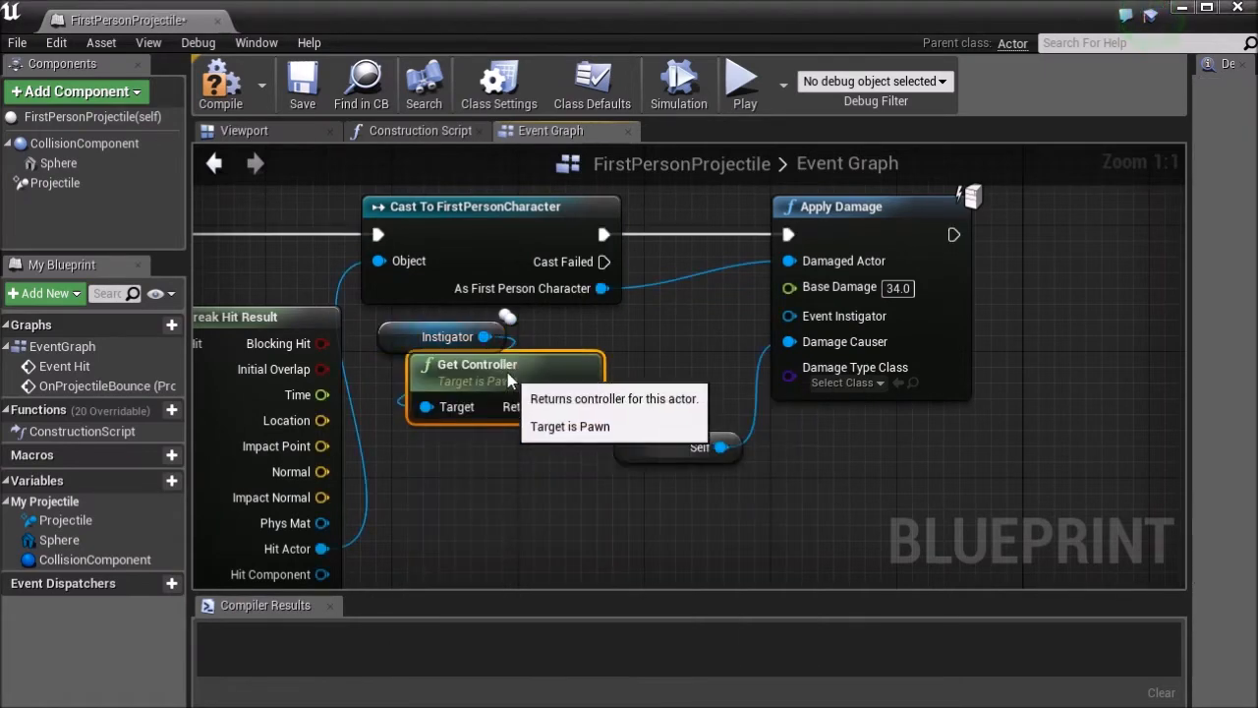
left_click_drag(587, 406, 710, 344)
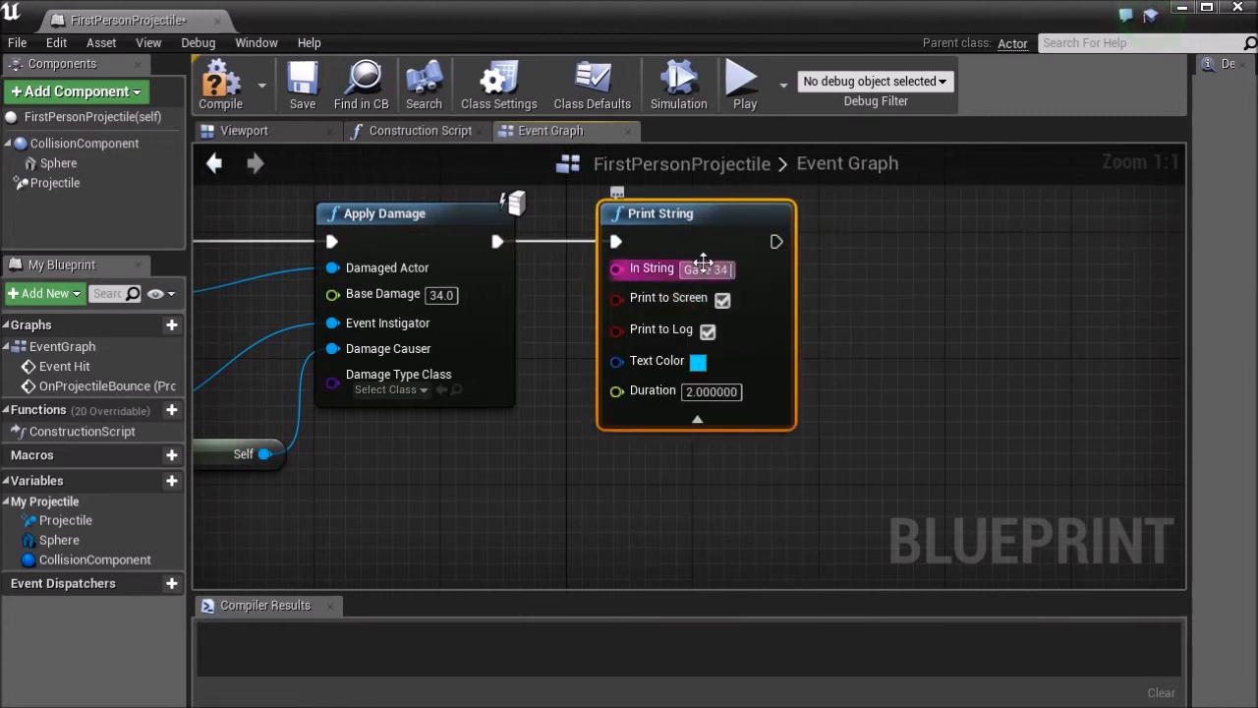
Set the Print String's In String to 'Gave 34 Damage'
type("Gave 34 Damage")
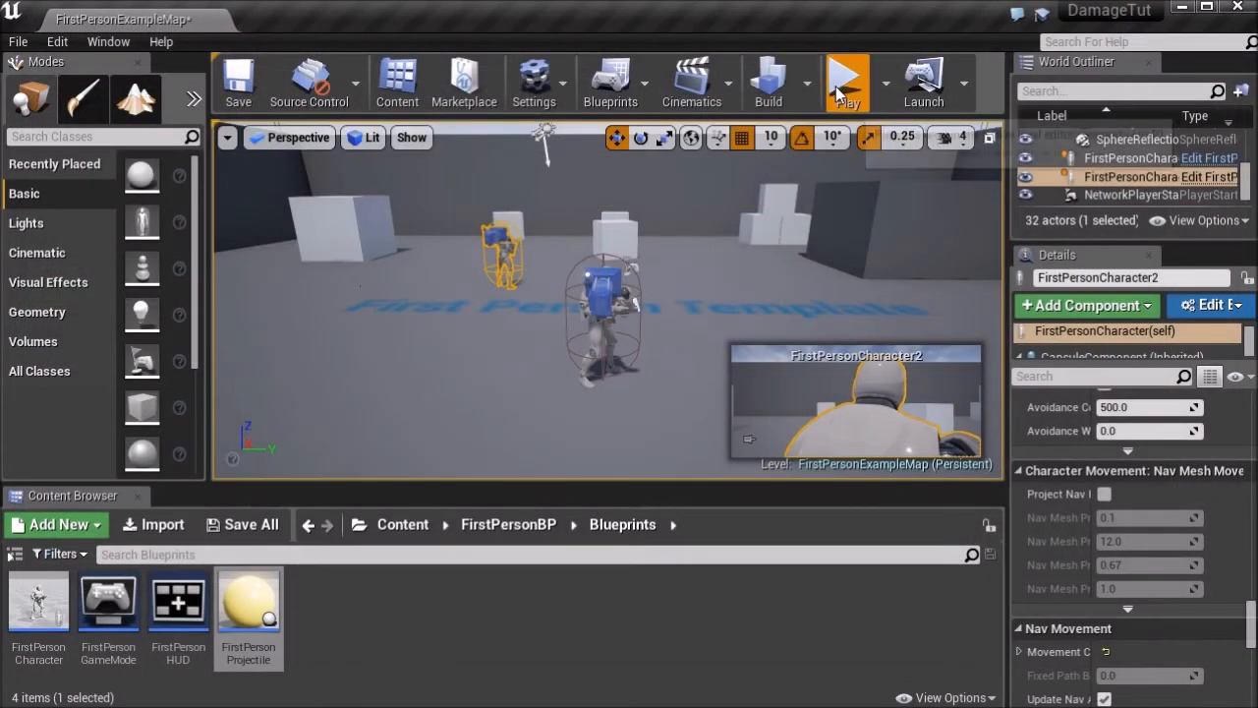
Open the FirstPersonCharacter blueprint and place an Event AnyDamage node from the 'event' search
left_click(845, 83)
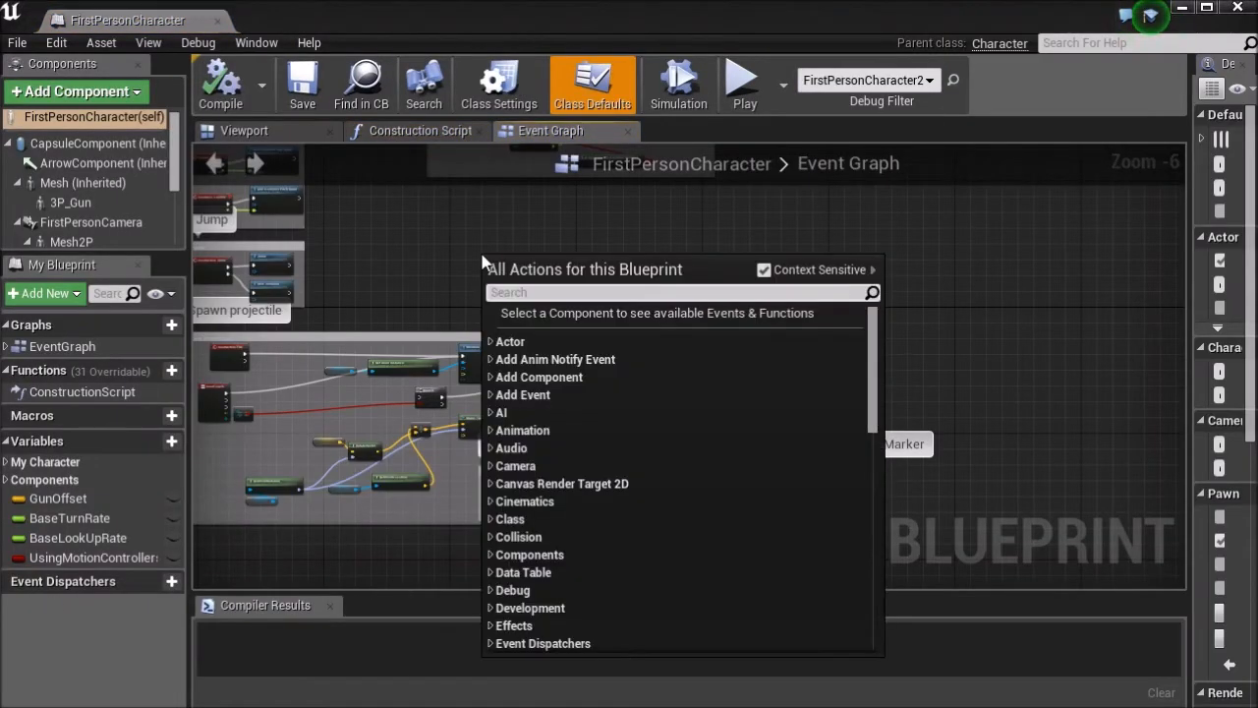
type("event")
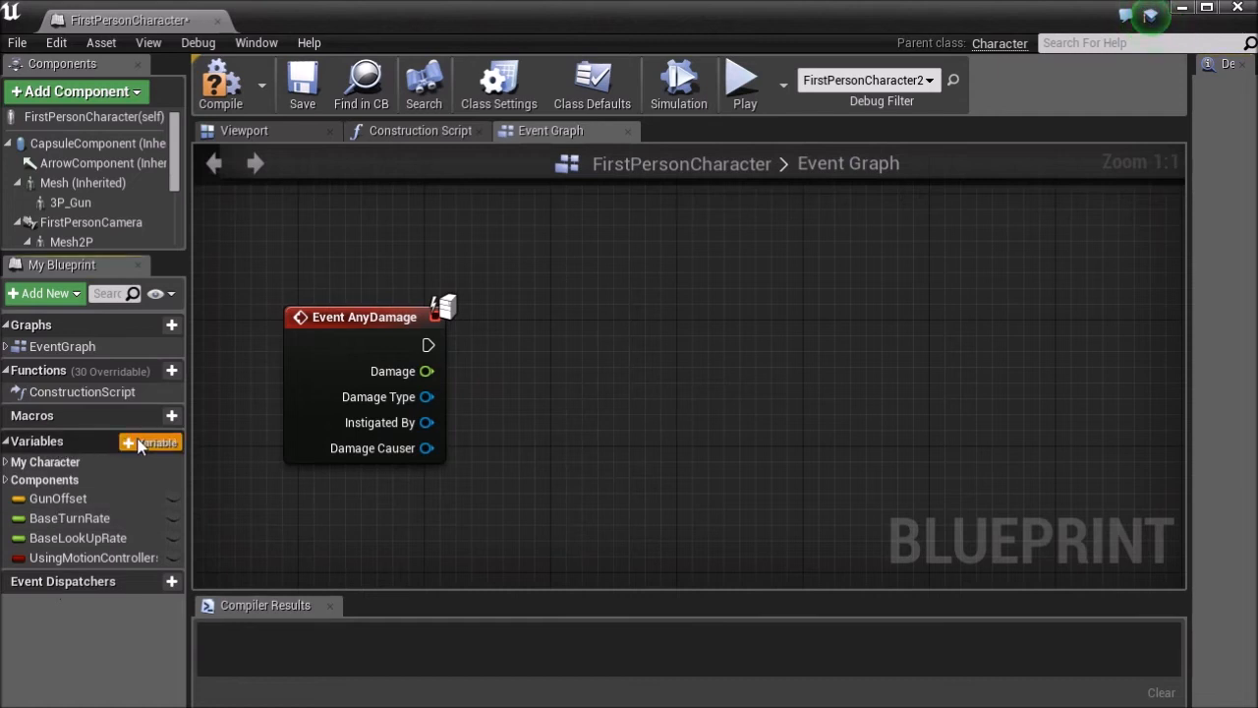
Create the float Health variable, compile for its 100.0 default, and shift AnyDamage left
left_click(150, 442)
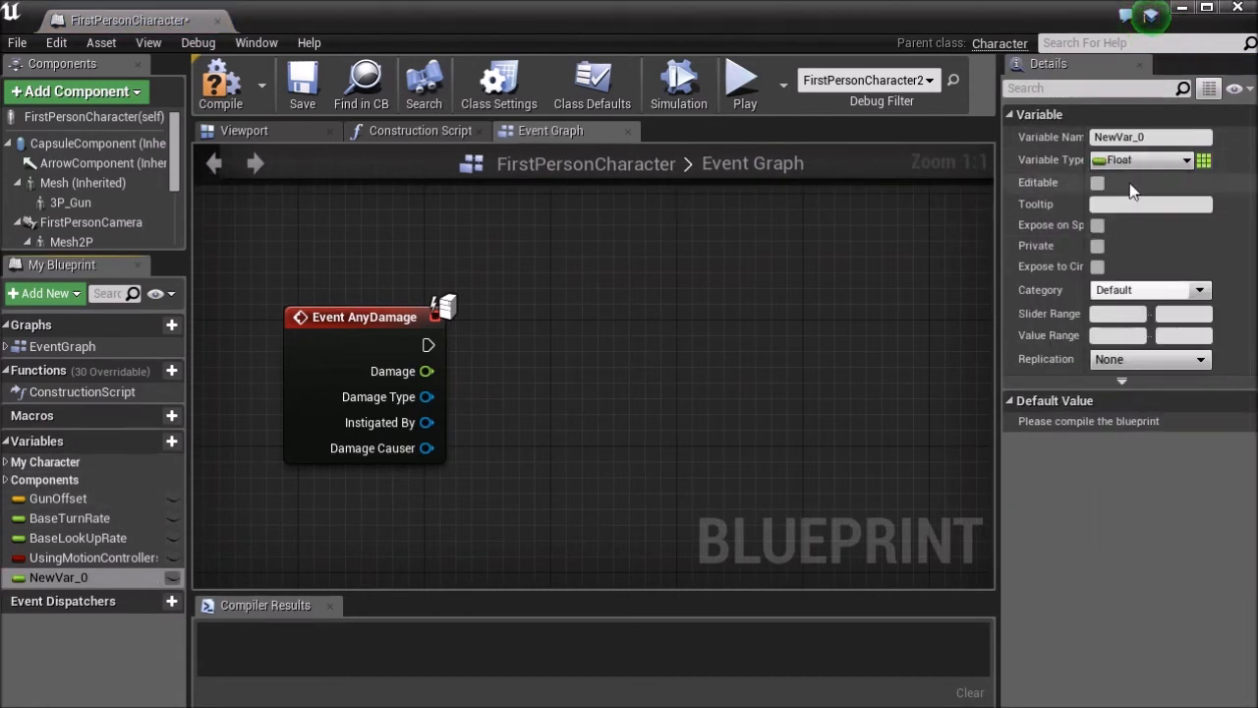
type("Health")
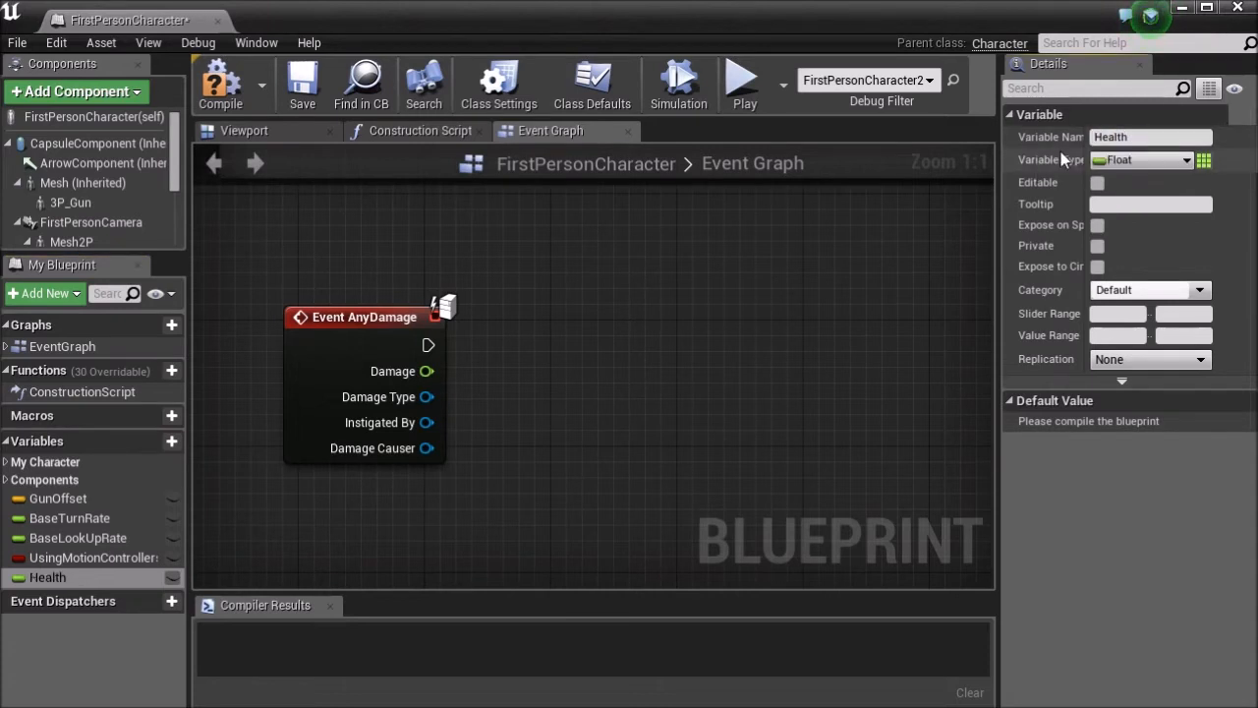
mouse_move(220, 84)
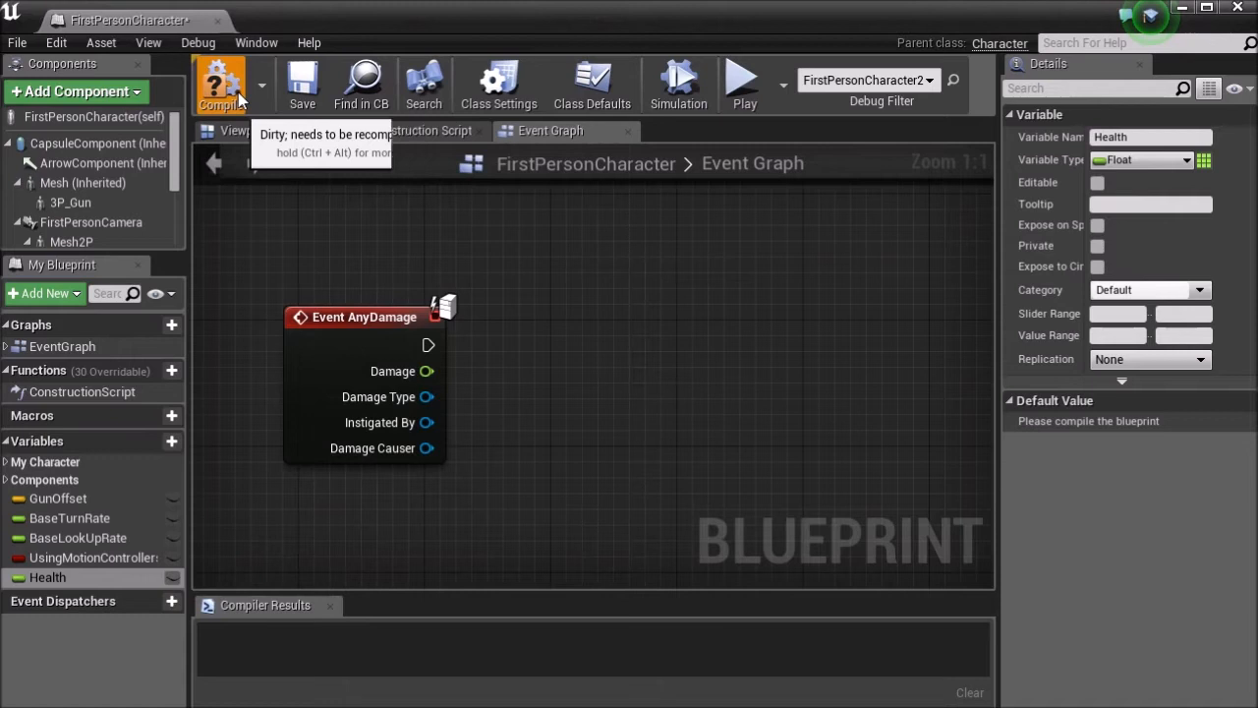
left_click(220, 84)
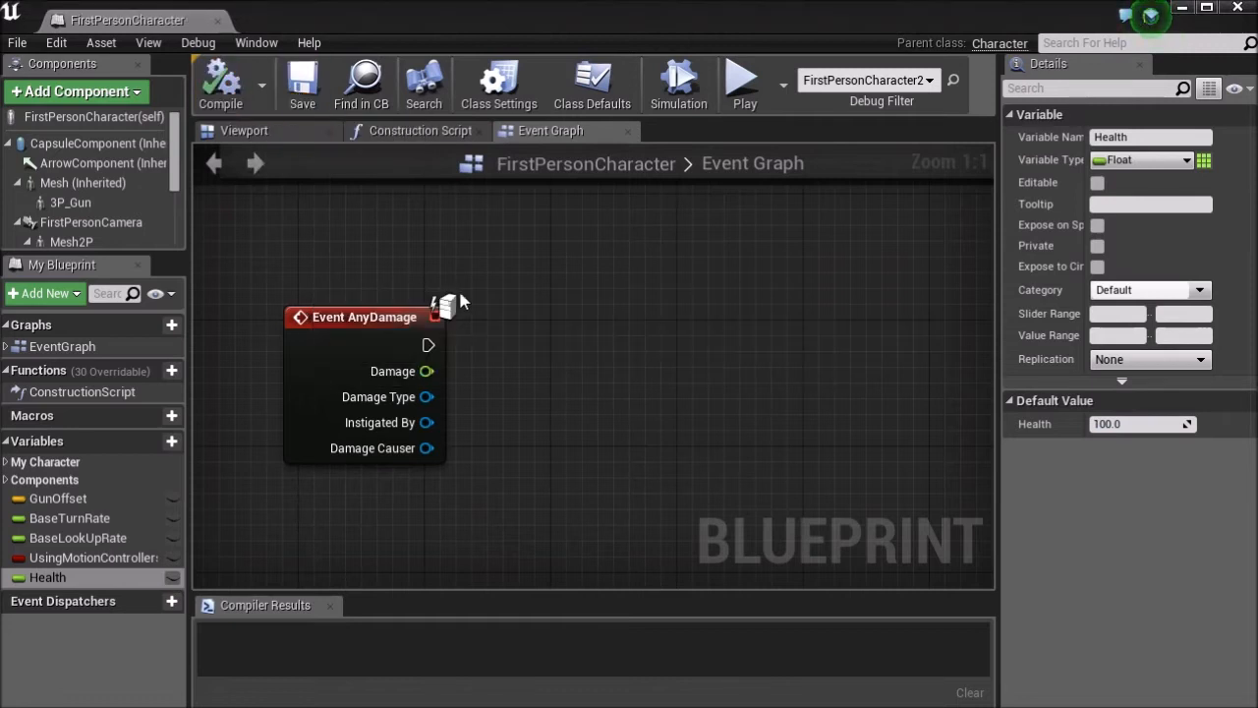
left_click_drag(364, 317, 272, 285)
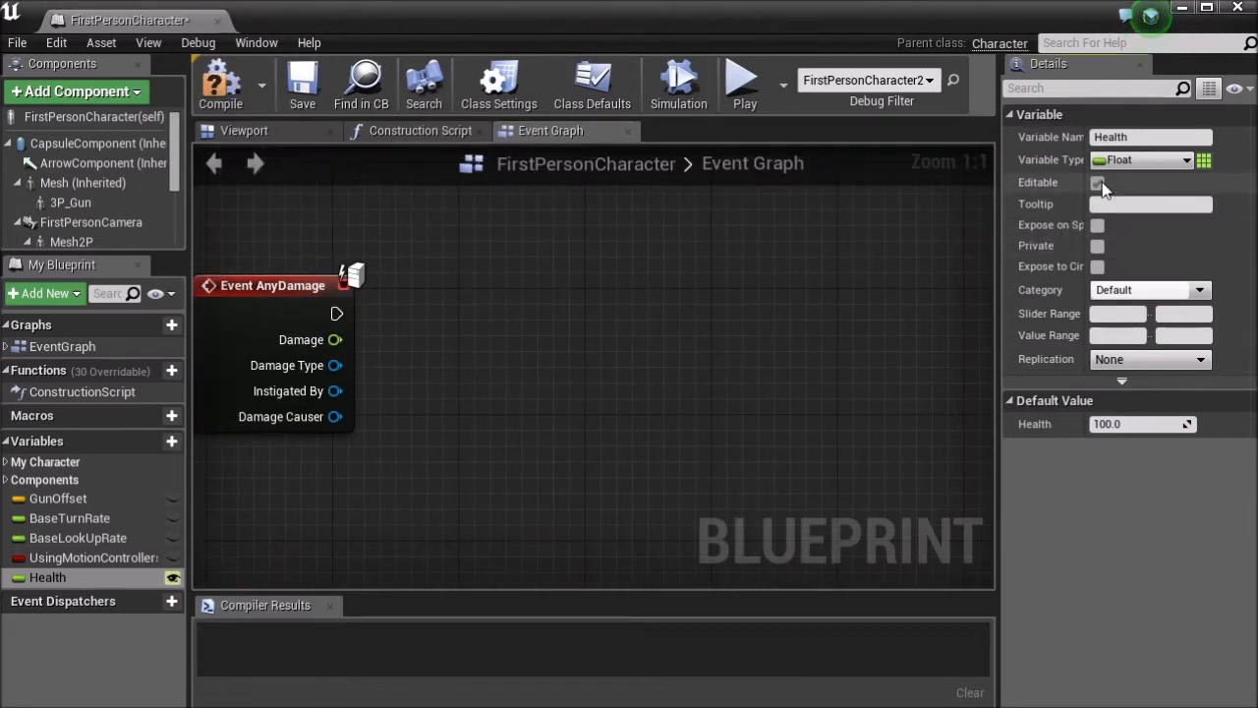
Mark Health editable, set Health from AnyDamage using a getter, save, and attach a print
left_click(1098, 183)
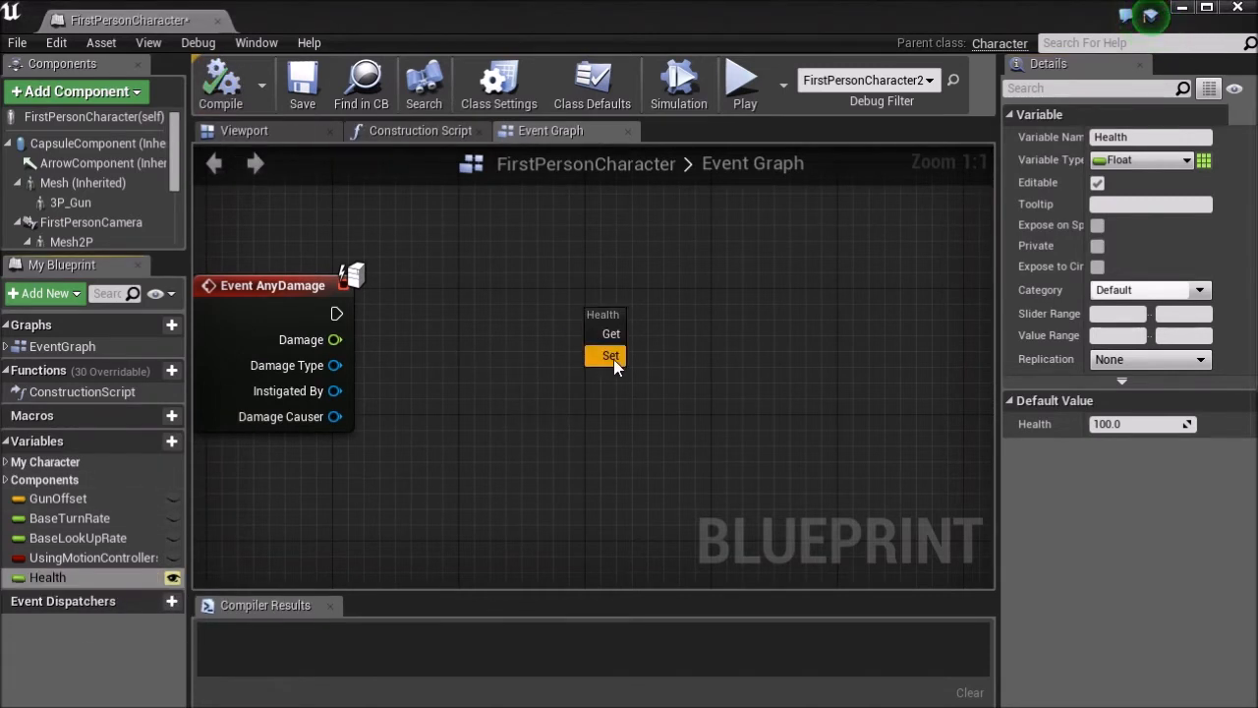
left_click(610, 355)
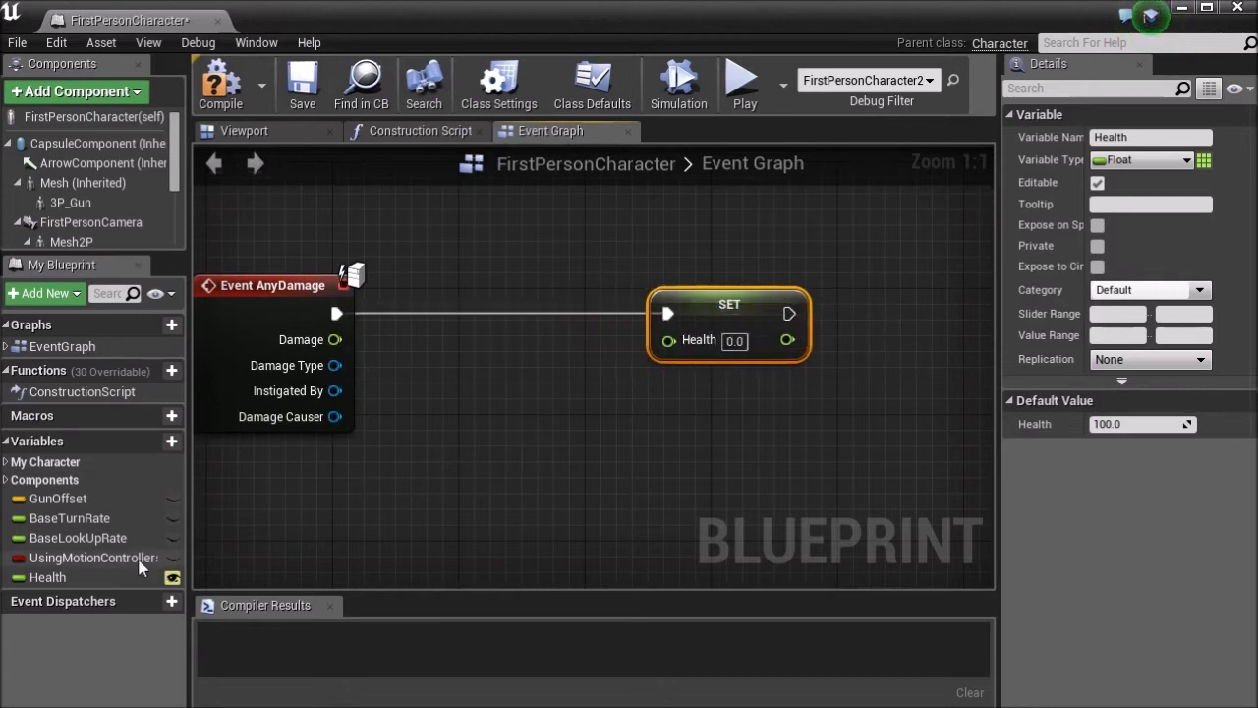
left_click_drag(48, 577, 445, 431)
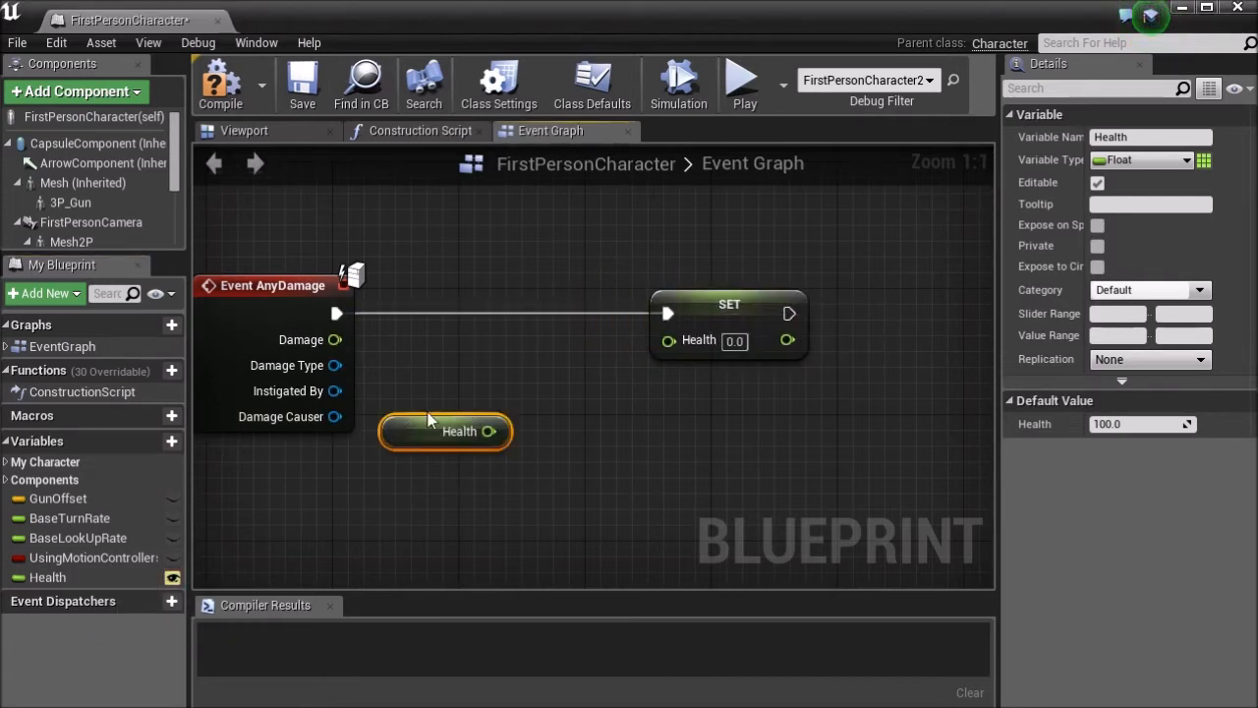
left_click_drag(489, 430, 482, 354)
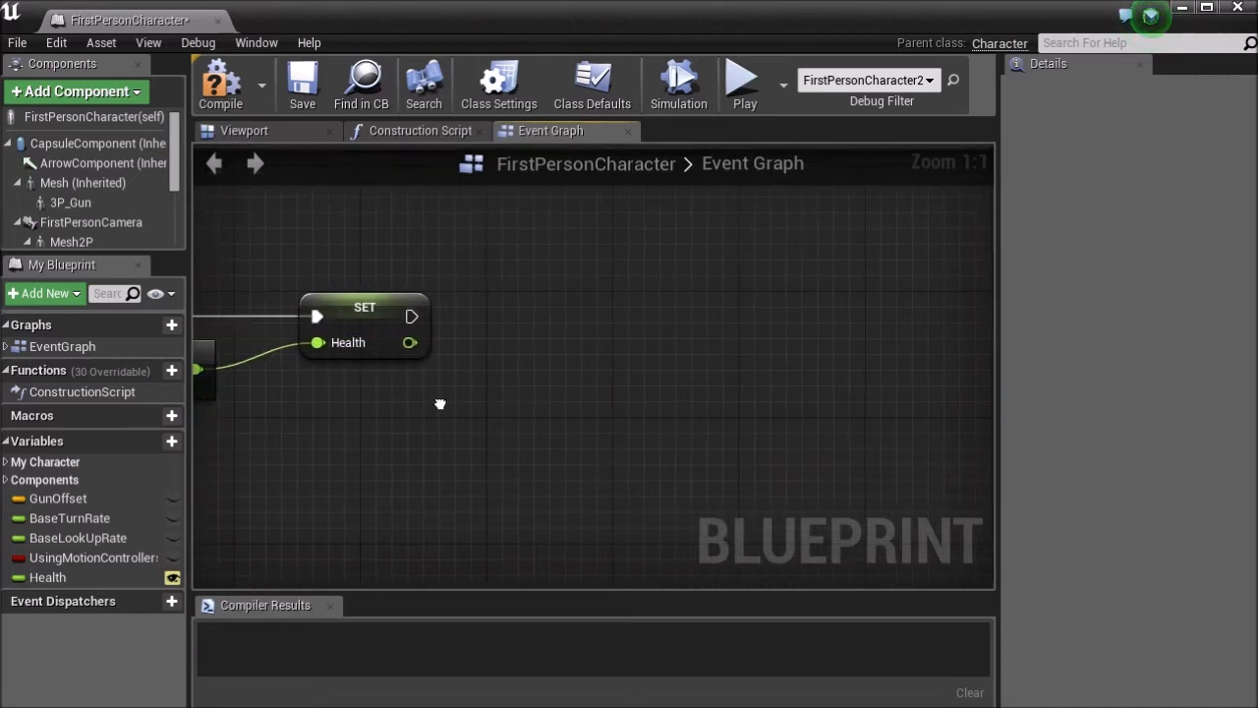
left_click(302, 84)
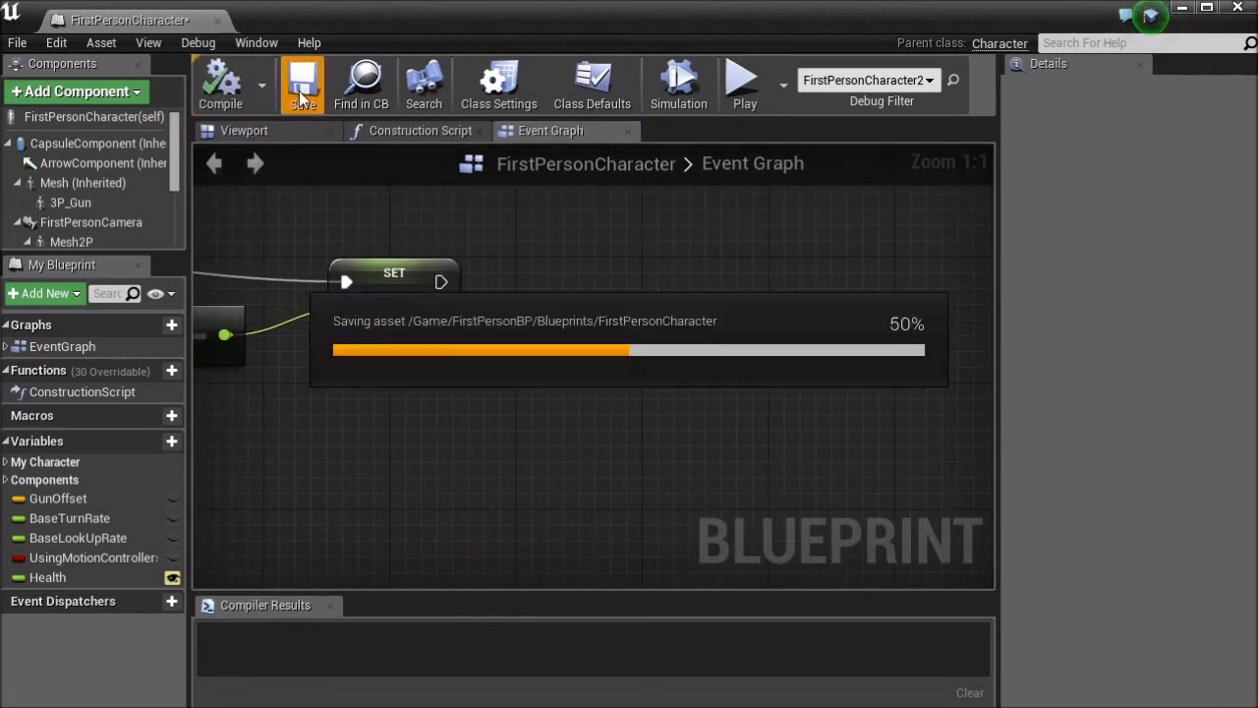
left_click_drag(441, 282, 550, 295)
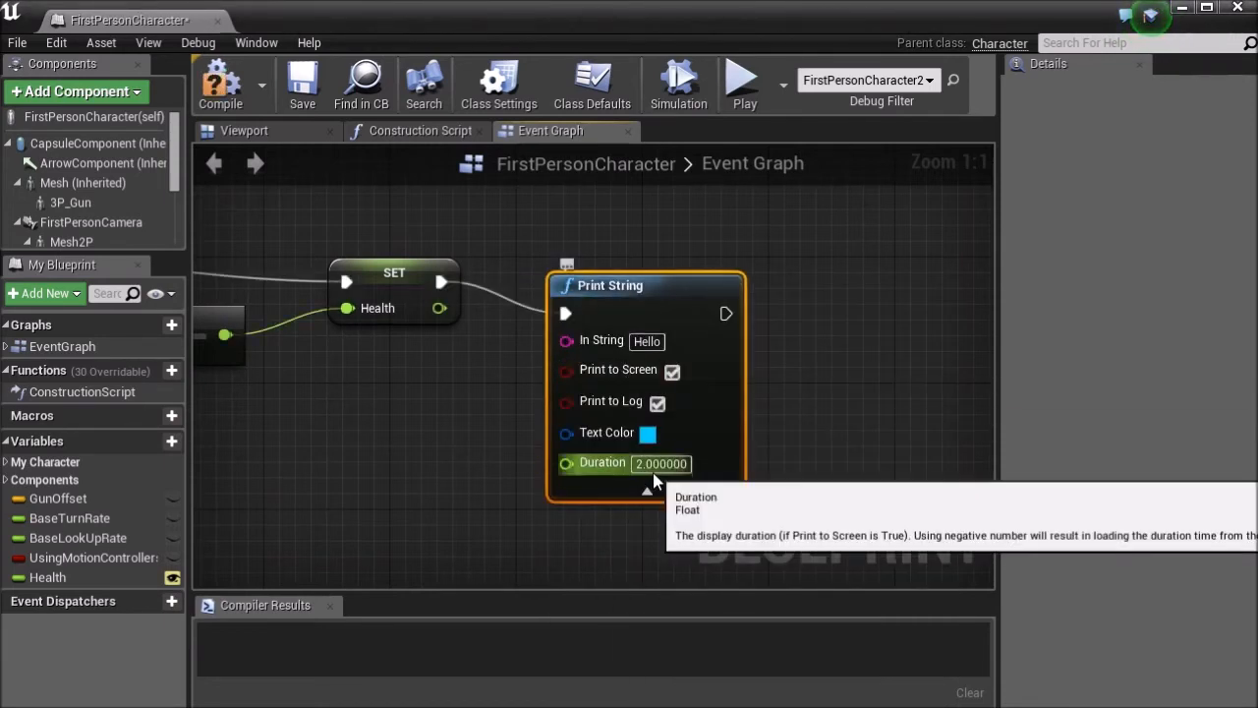
Give the character's Print String a 20.0 second duration and yellow text colour
type("20.0")
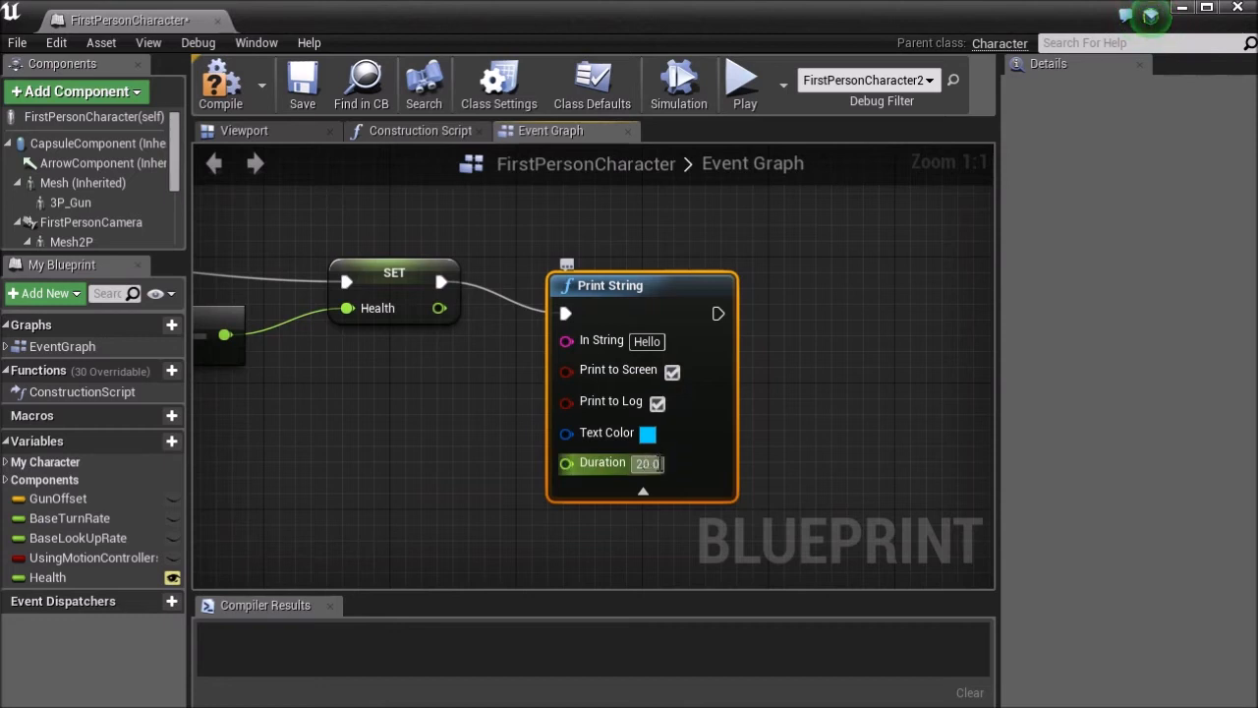
left_click(647, 433)
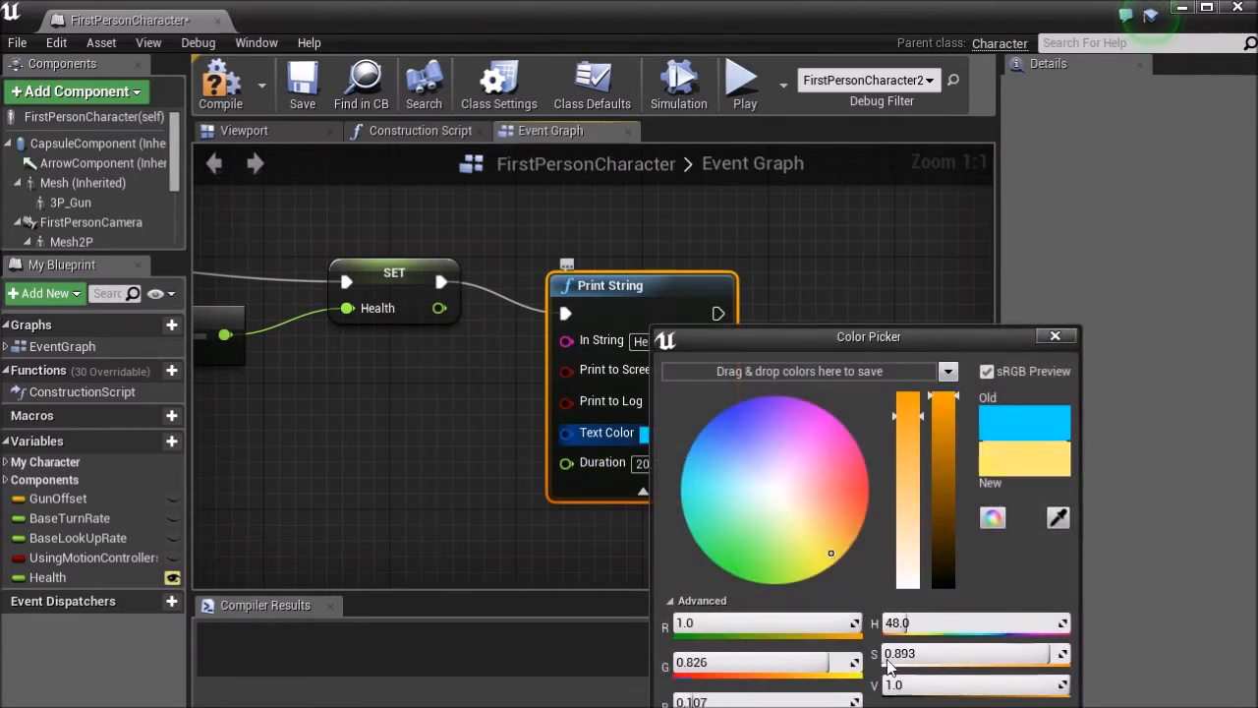
left_click(1056, 335)
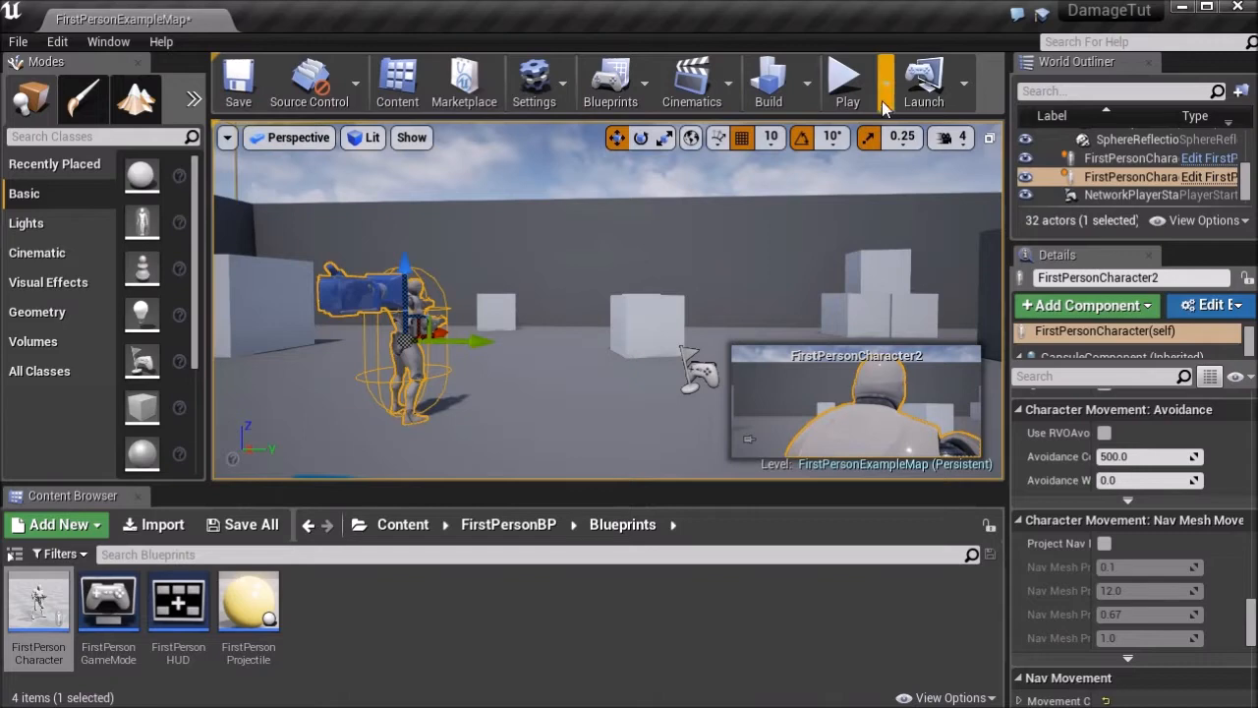
Play-test shooting the AI, then reopen the FirstPersonCharacter blueprint
left_click(846, 82)
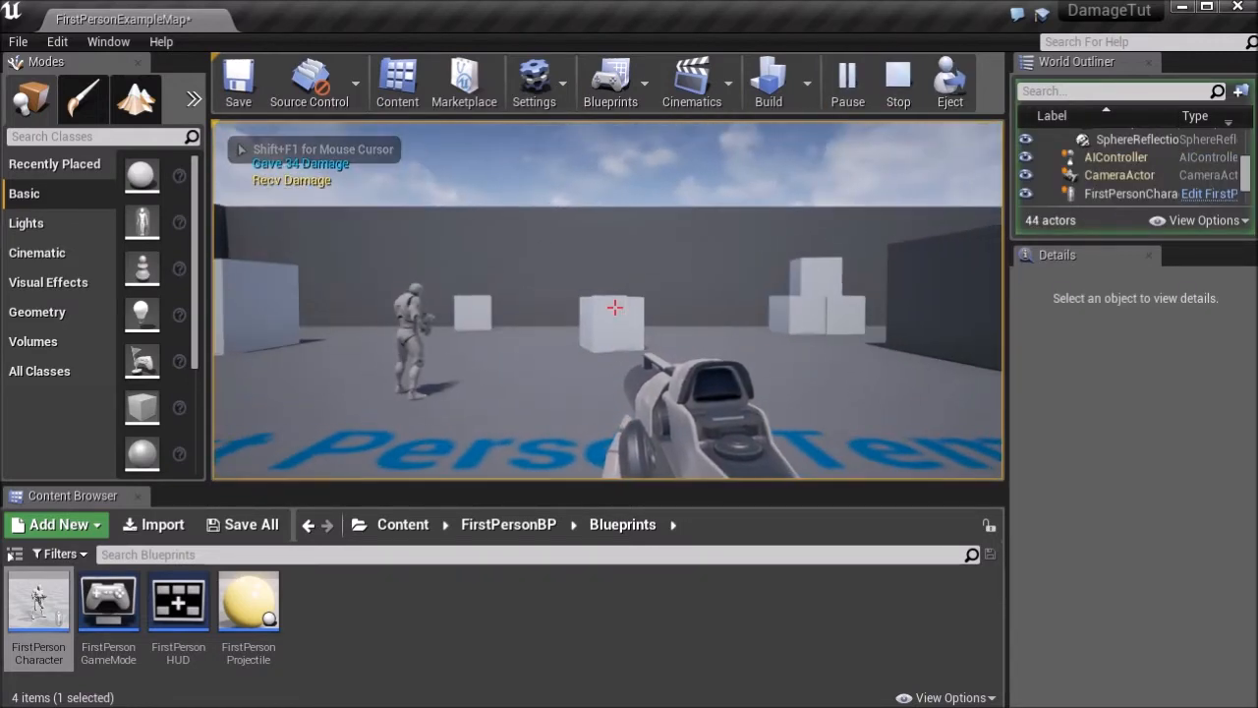
double_click(38, 601)
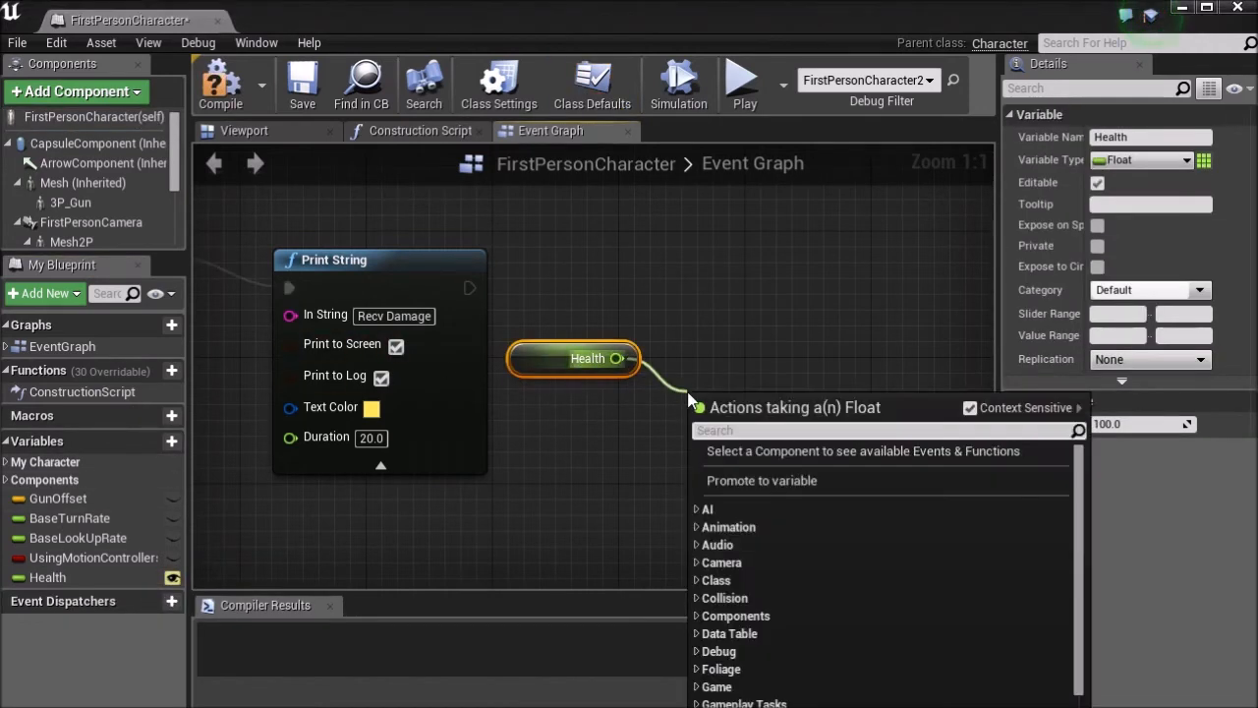
Compare Health <= 0.0 with a float node and feed the result into the Branch condition
type("<=")
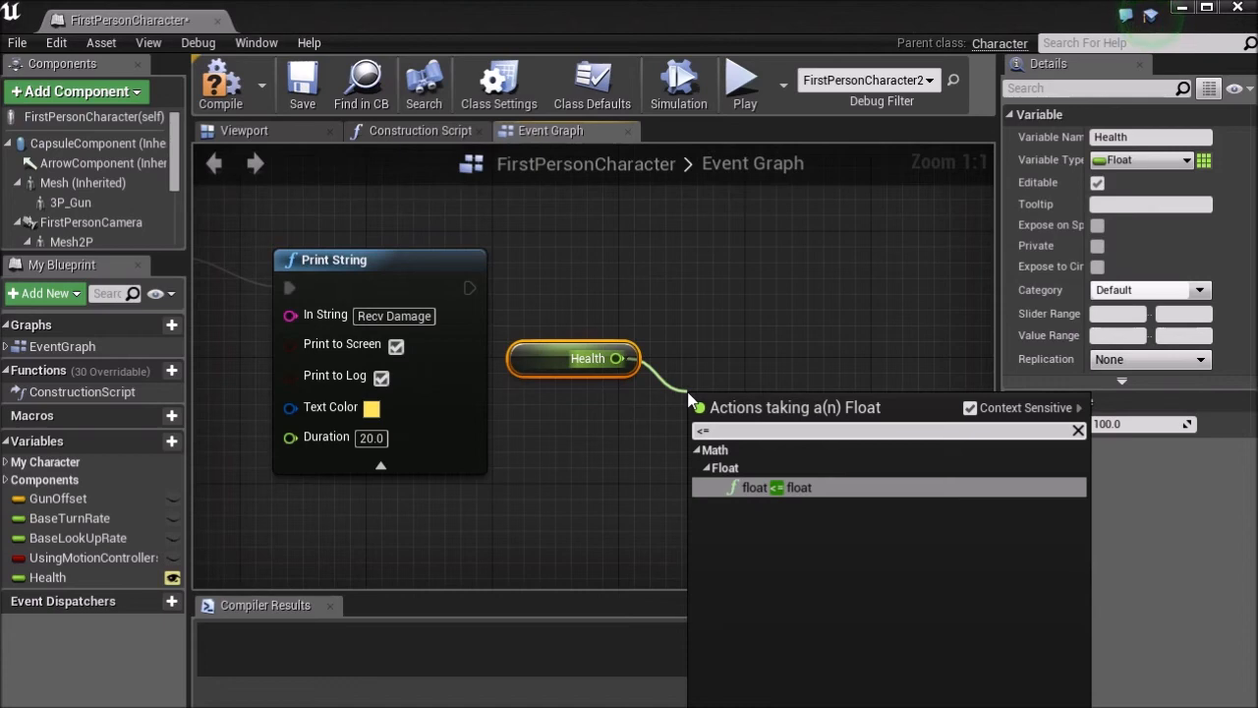
left_click(774, 487)
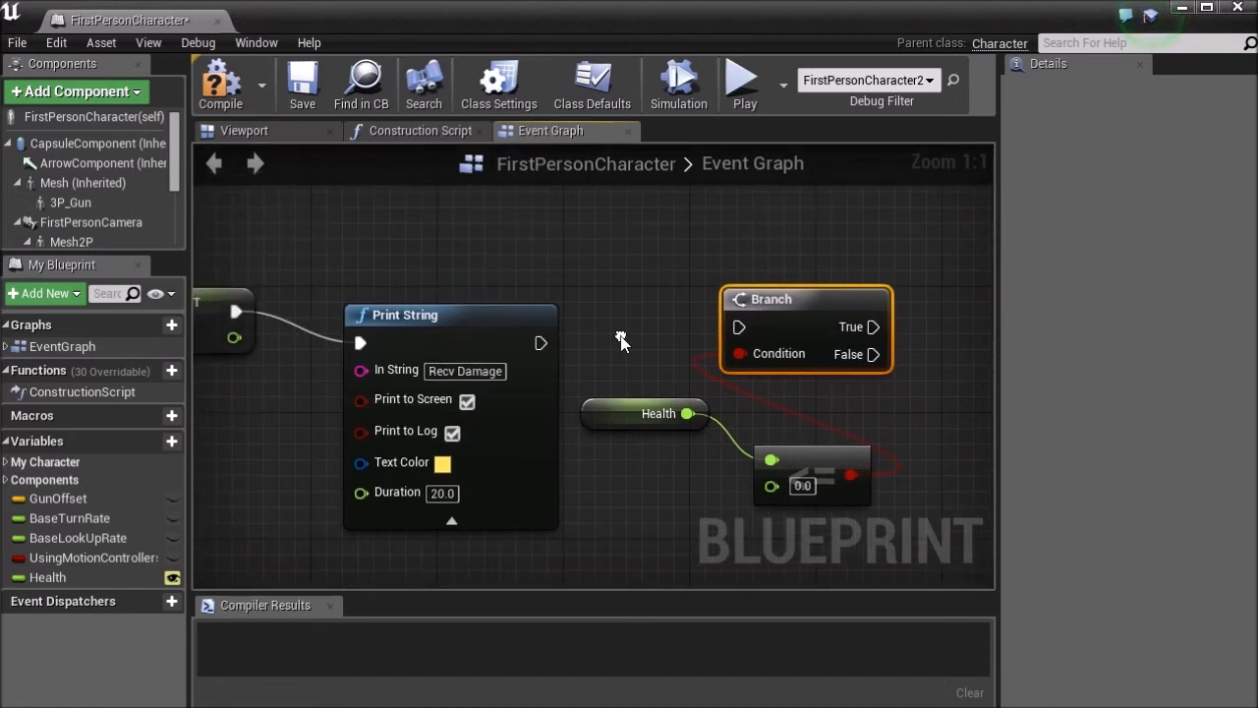
left_click_drag(540, 343, 738, 326)
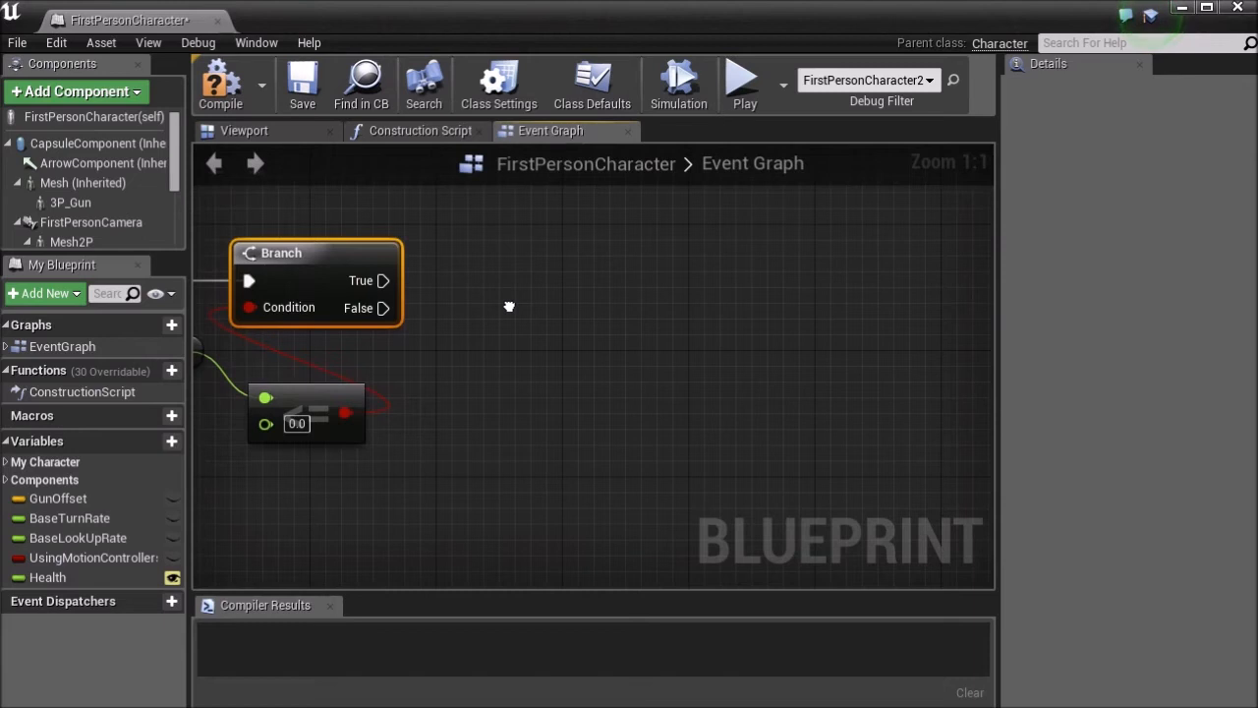
mouse_move(435, 289)
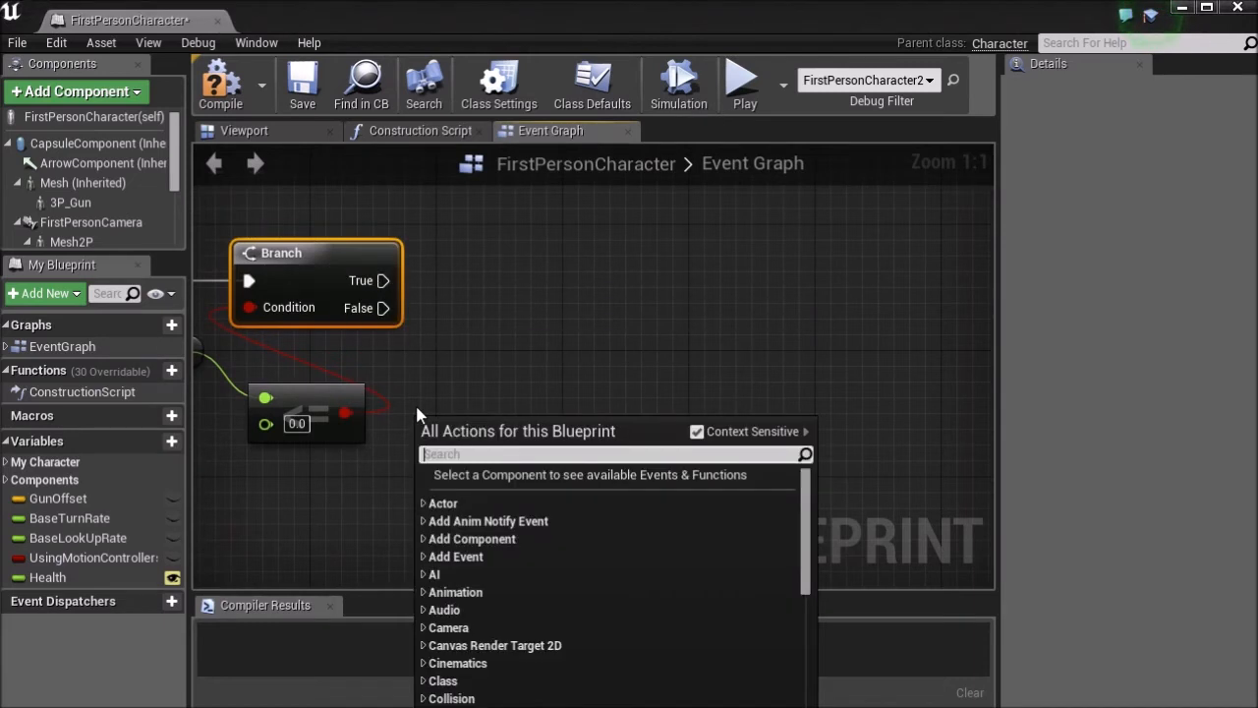
Get the character's controller, Un Possess it after the Branch, and add a capsule getter
type("controller")
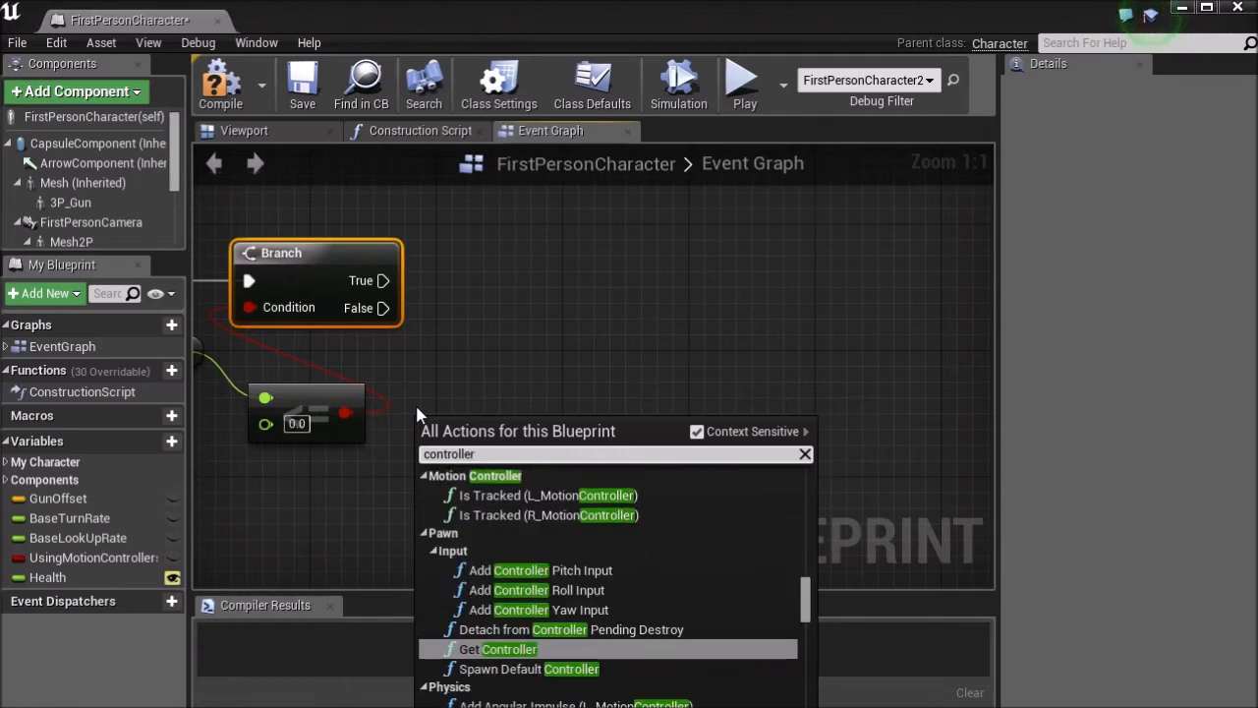
left_click(497, 649)
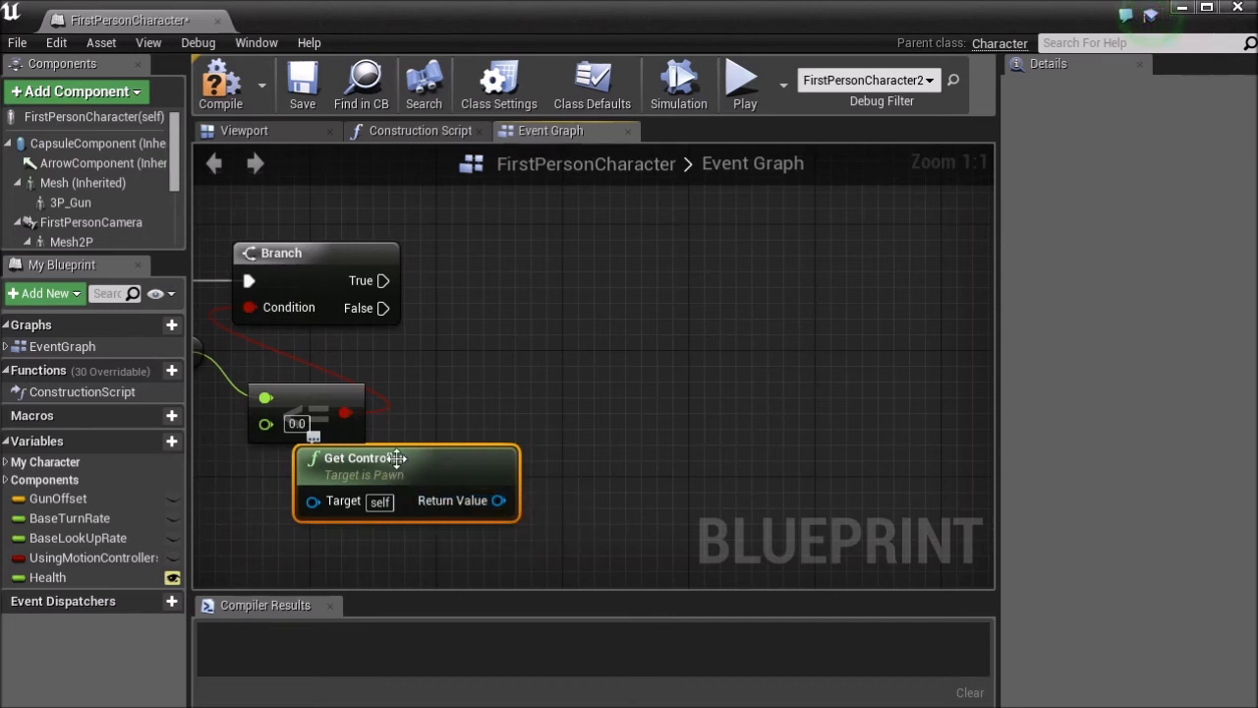
mouse_move(491, 500)
type("unp")
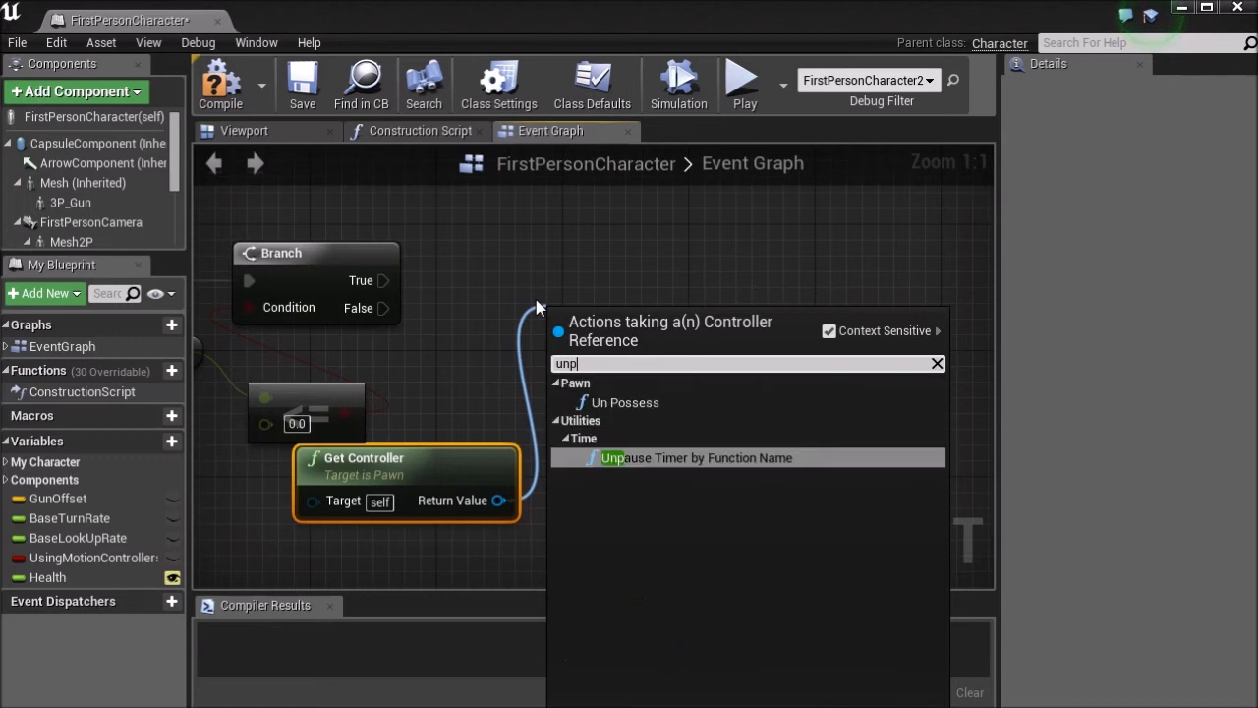
left_click(624, 402)
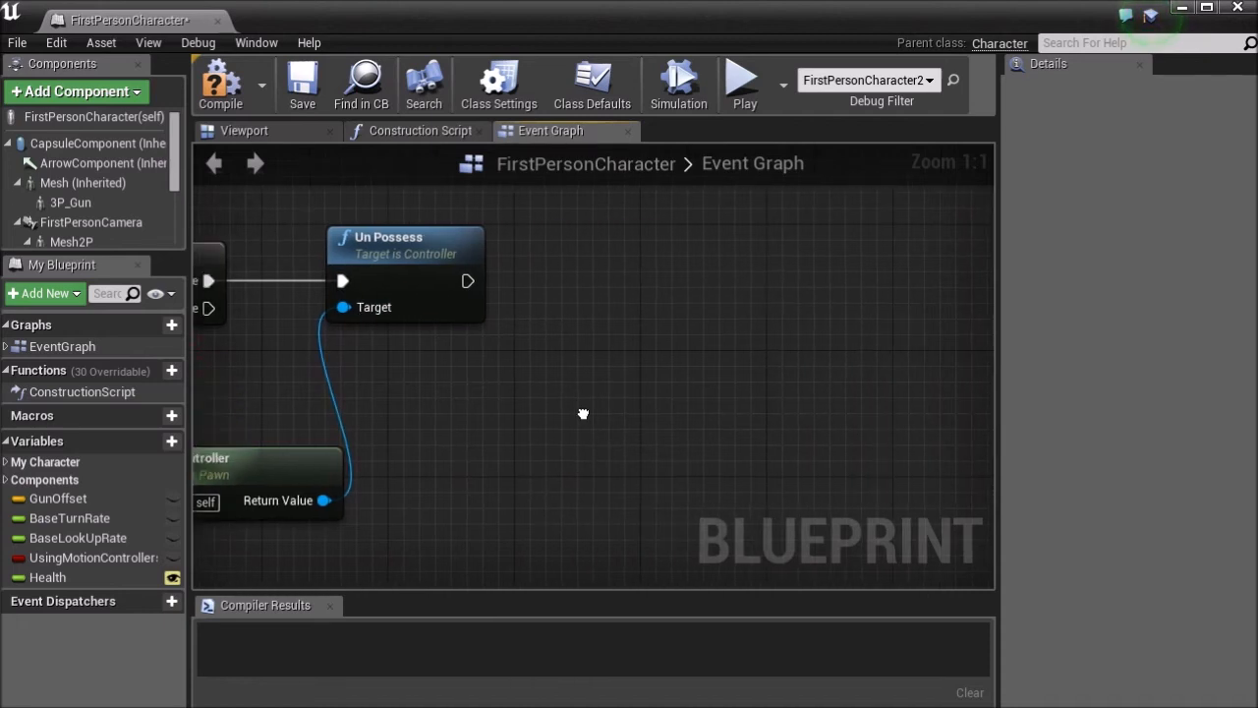
left_click_drag(583, 413, 430, 373)
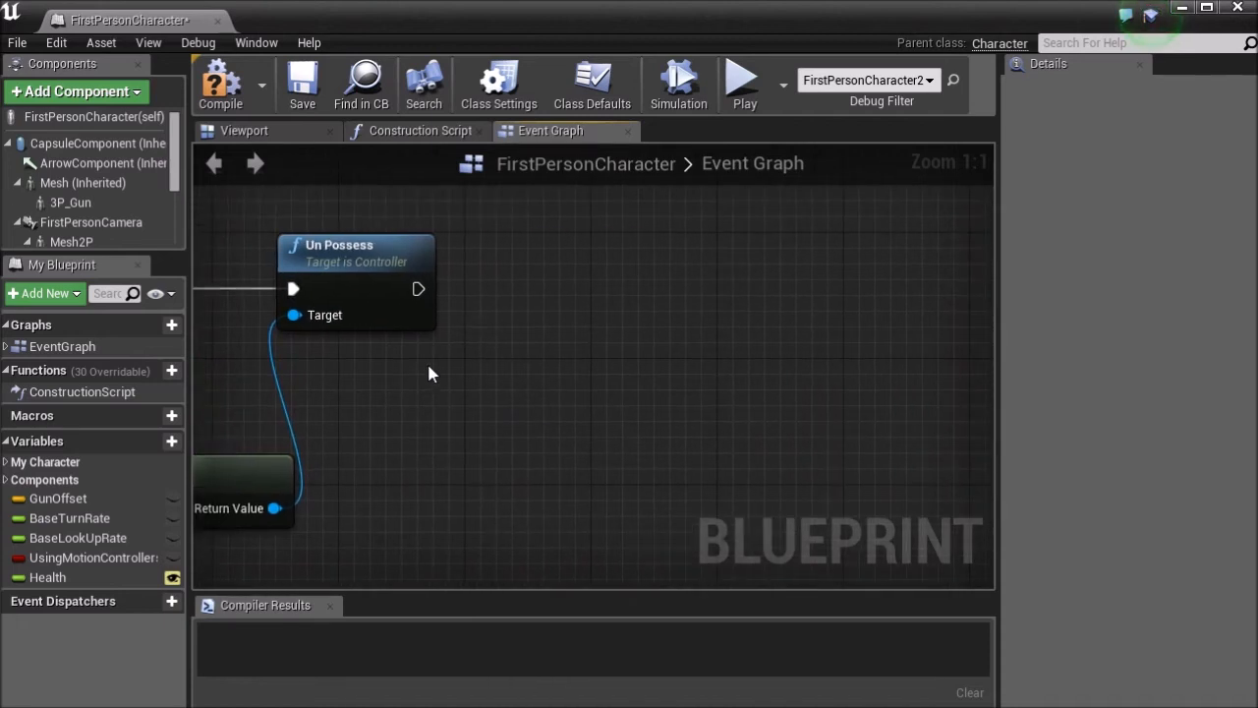
left_click(97, 143)
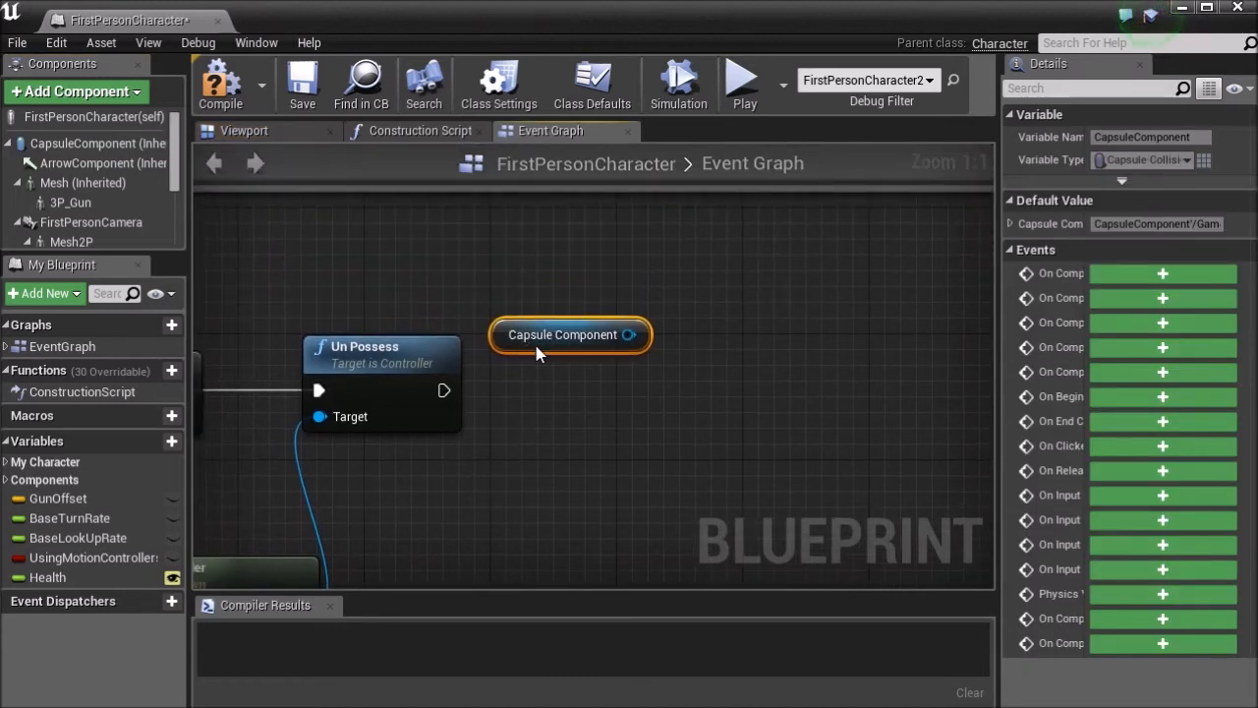
Wire the CapsuleComponent into Set Collision Response to All Channels after unpossessing
left_click_drag(570, 334, 398, 272)
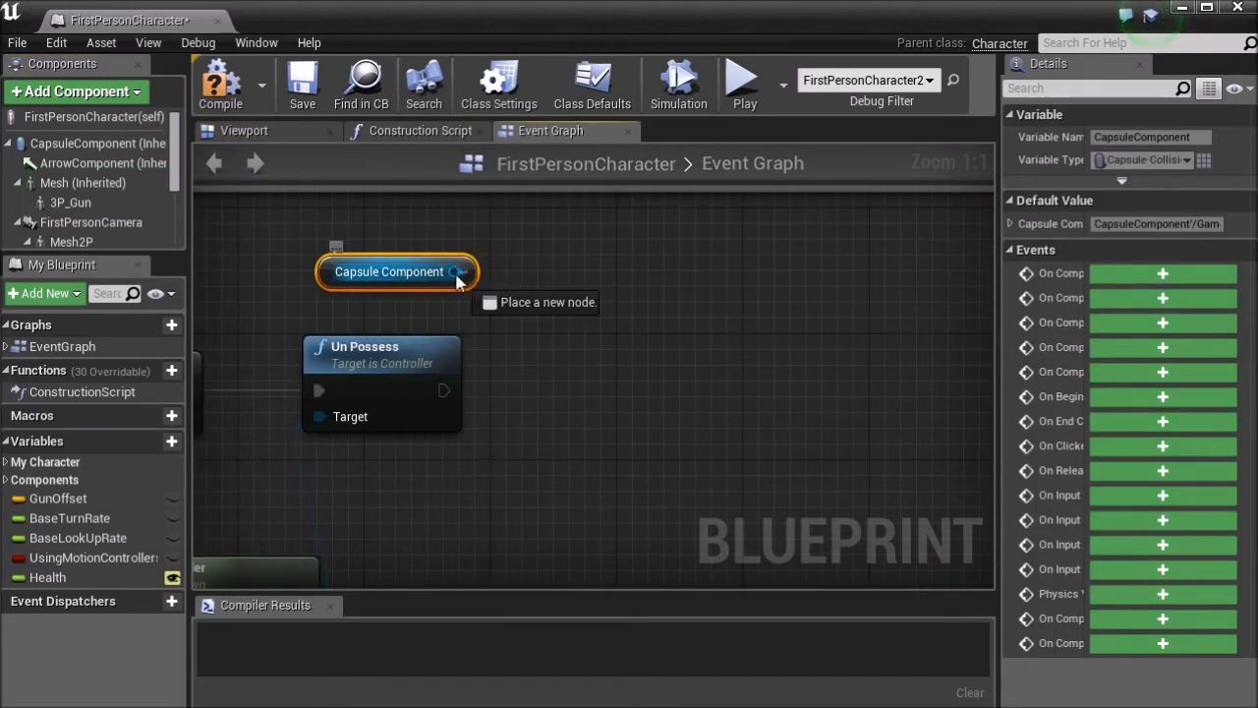
left_click_drag(457, 272, 560, 391)
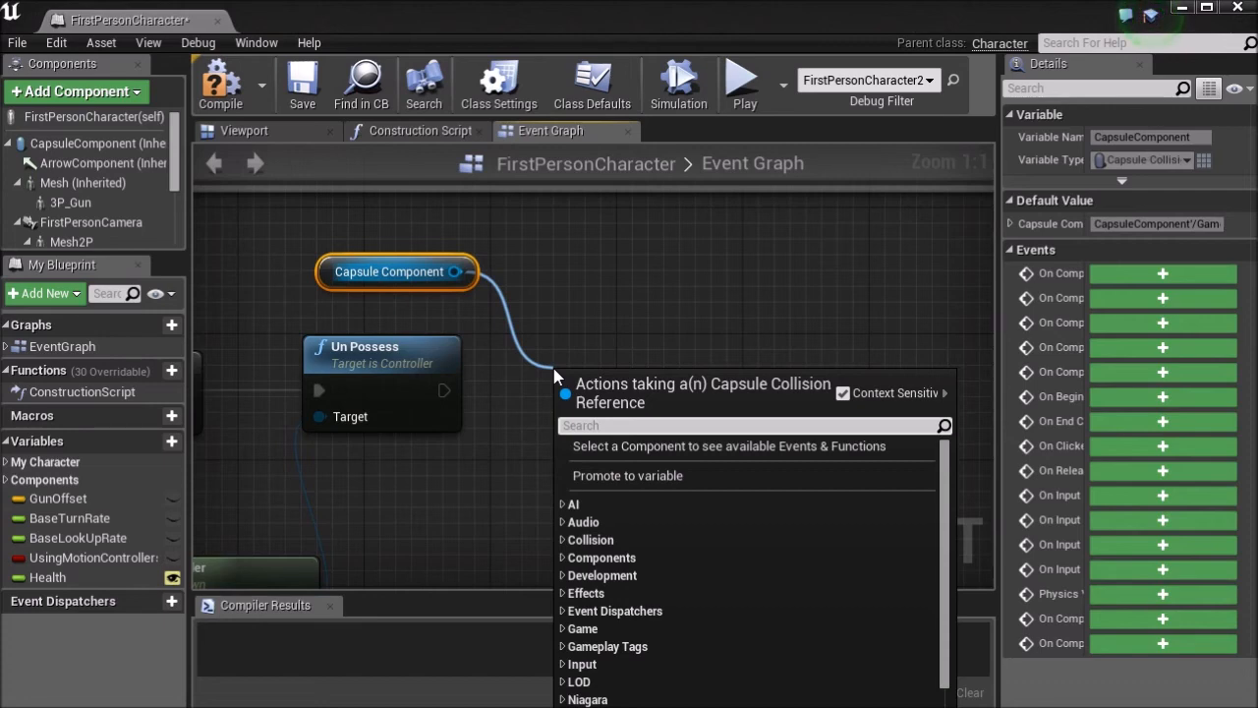
type("set col")
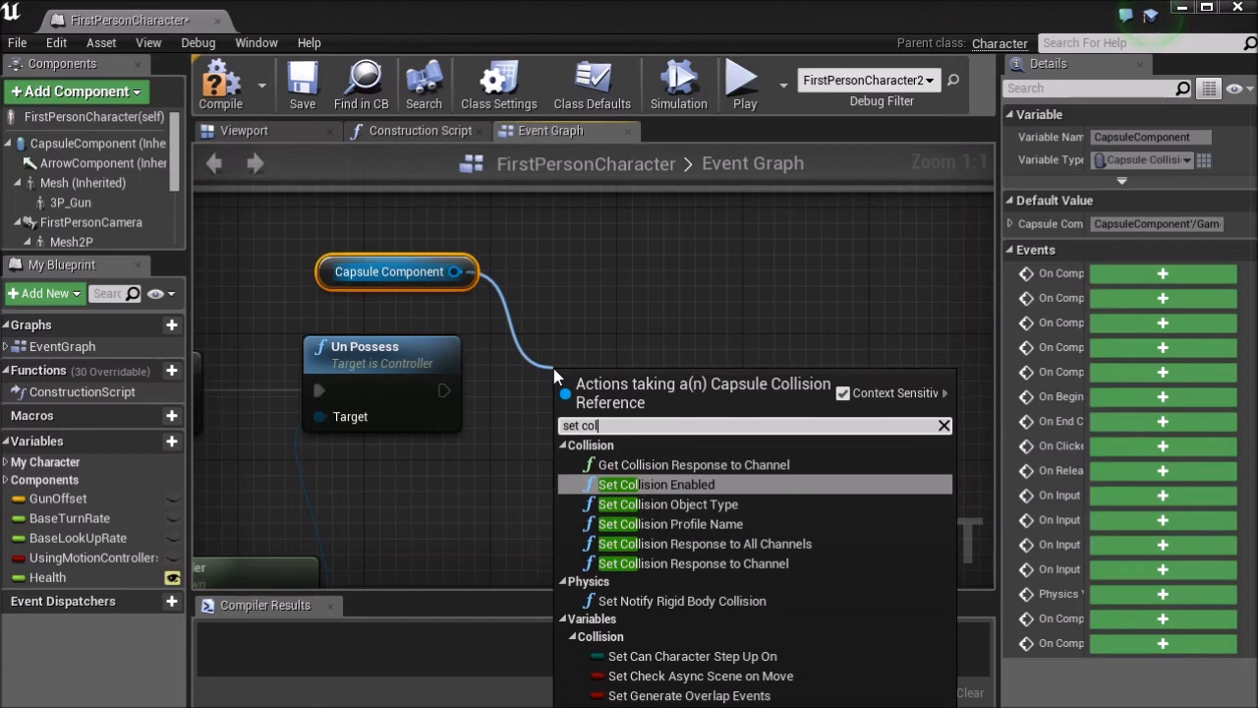
left_click(705, 544)
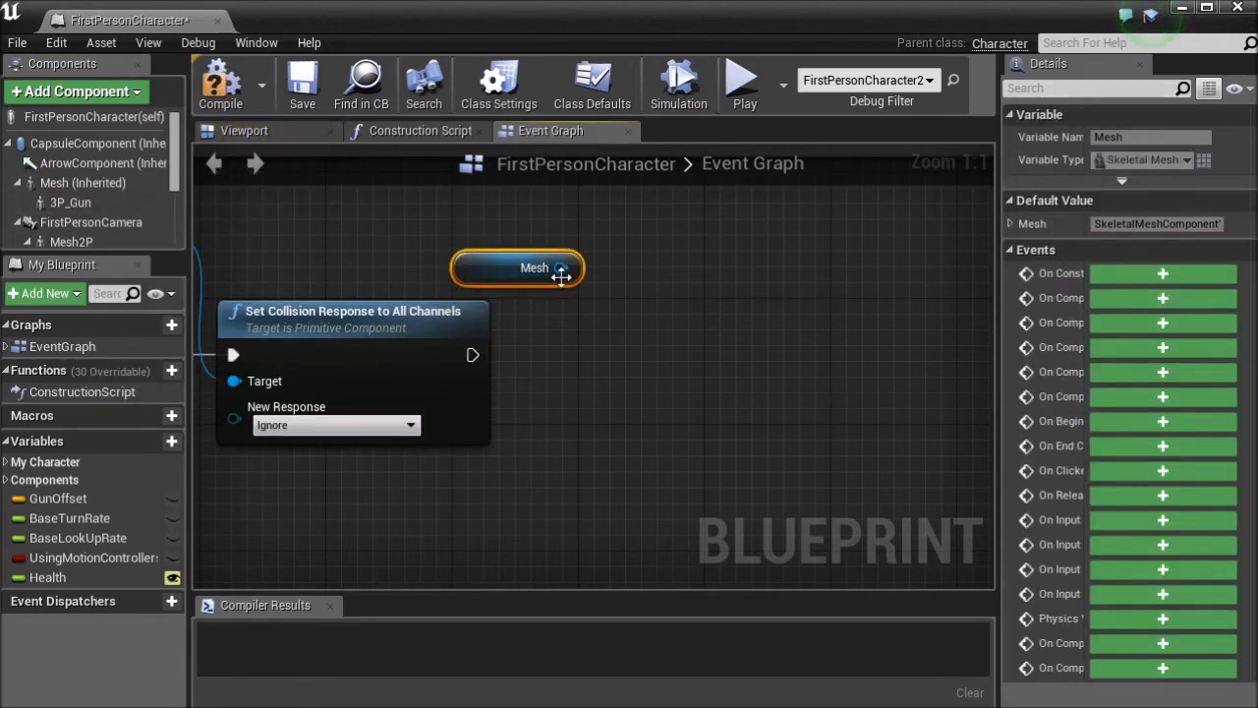
Add a Set Simulate Physics node wired from the character's Mesh reference
left_click_drag(560, 268, 606, 349)
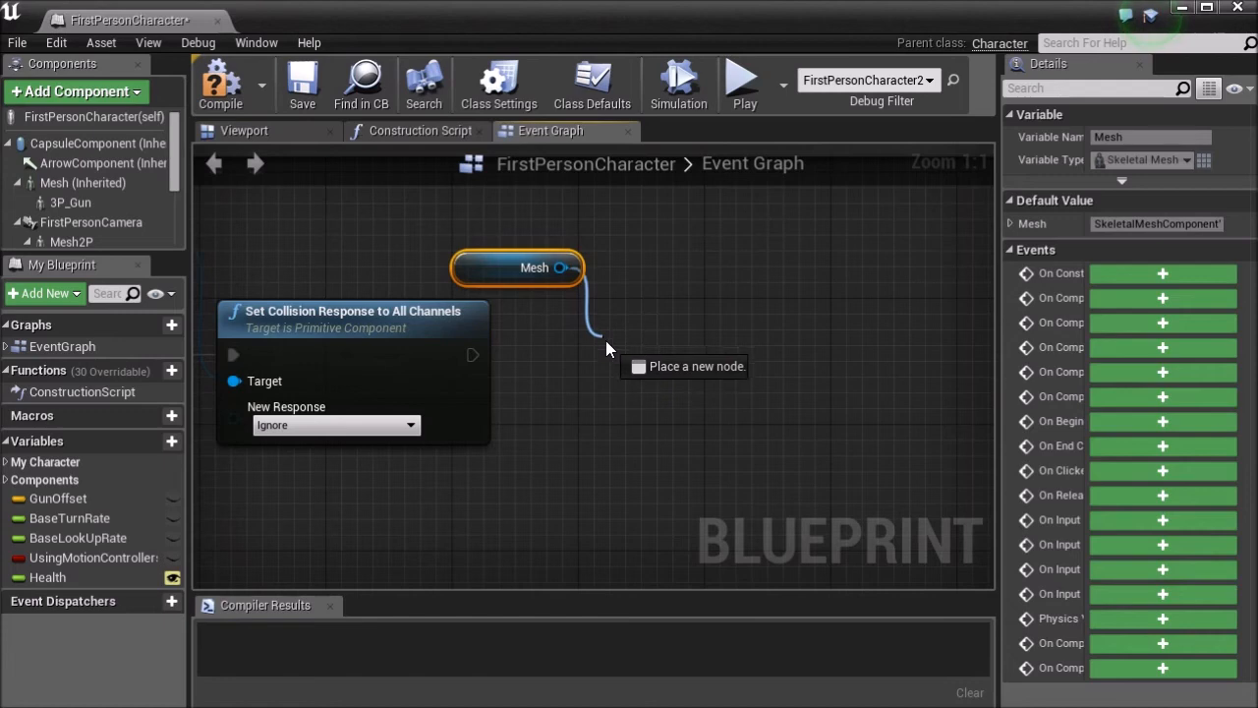
left_click_drag(560, 268, 610, 349)
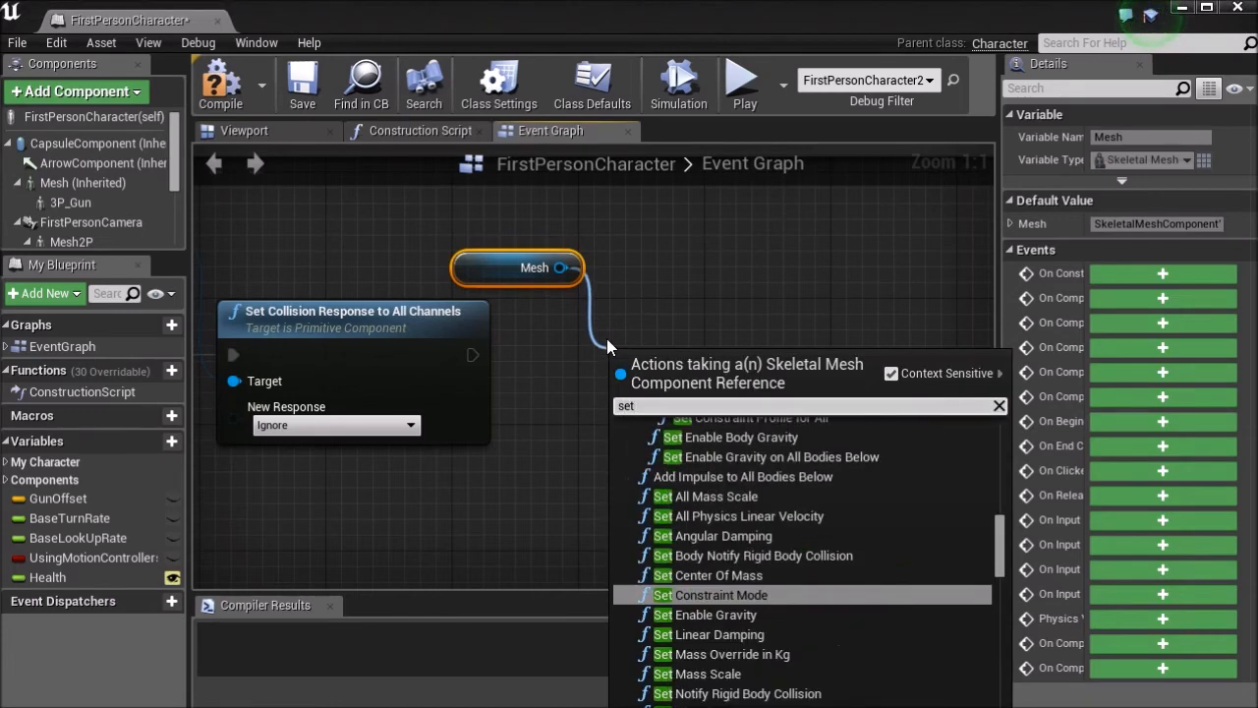
type("simu")
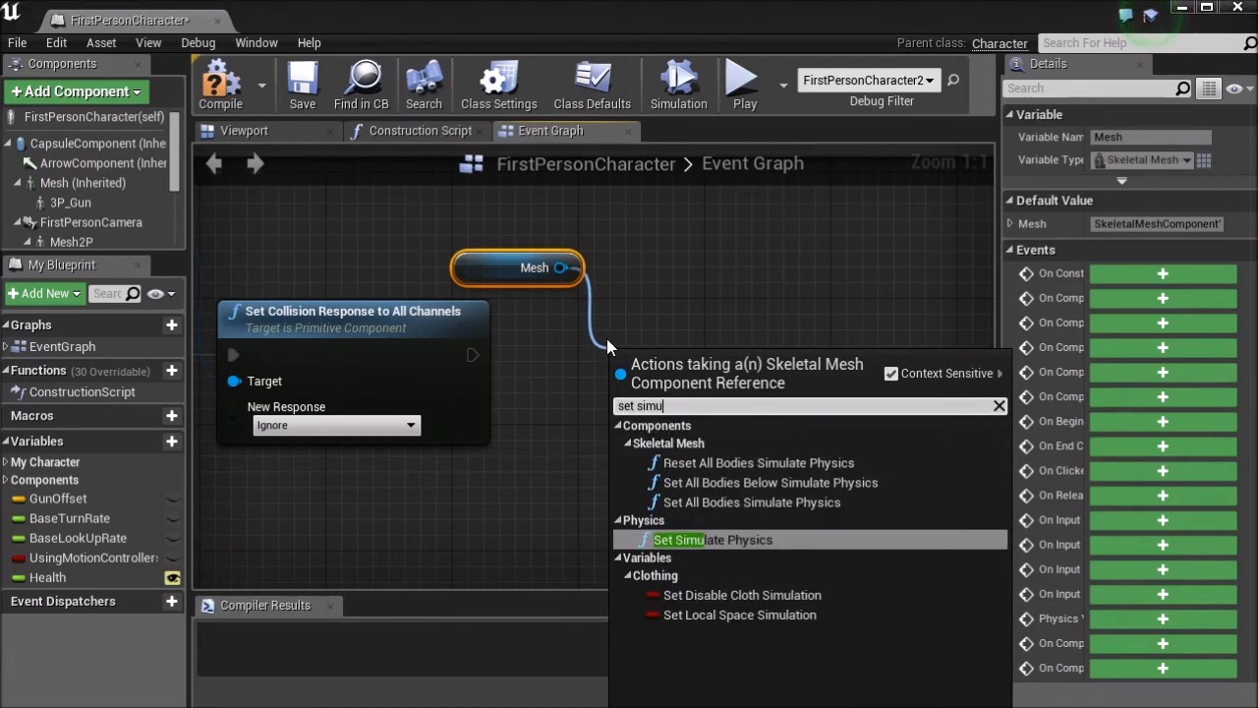
left_click(710, 539)
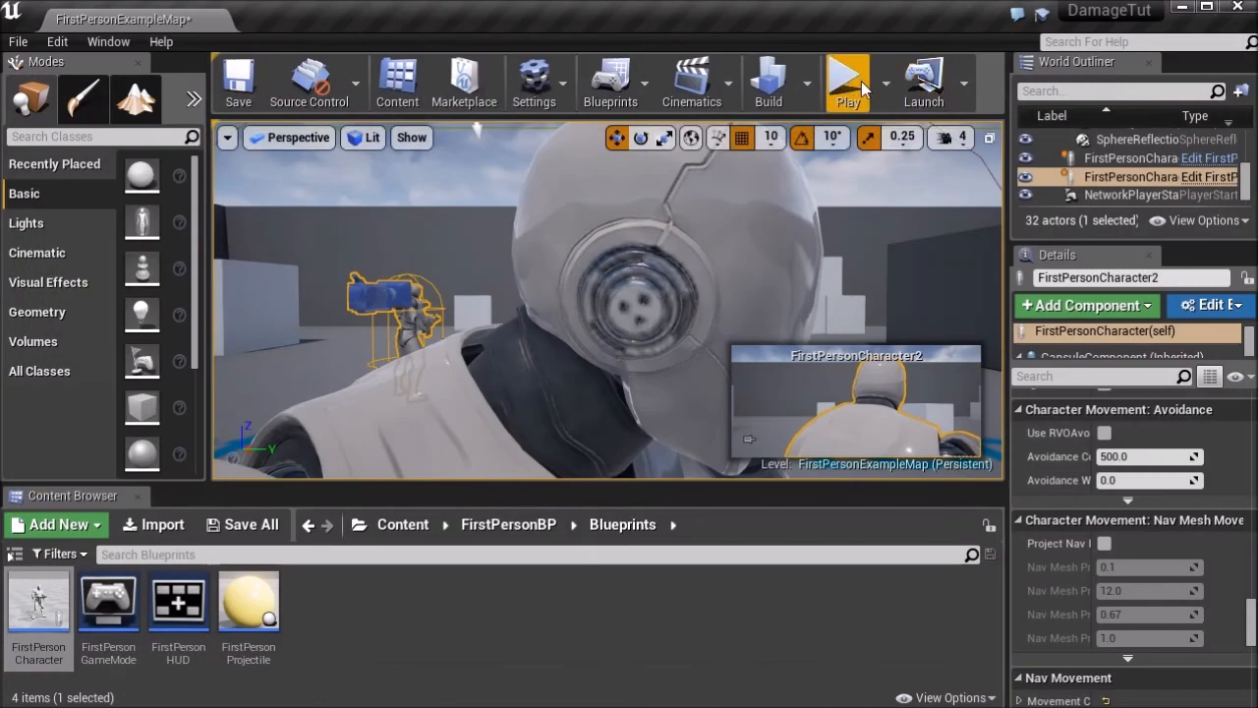
Switch back to the FirstPersonExampleMap level editor tab
left_click(846, 82)
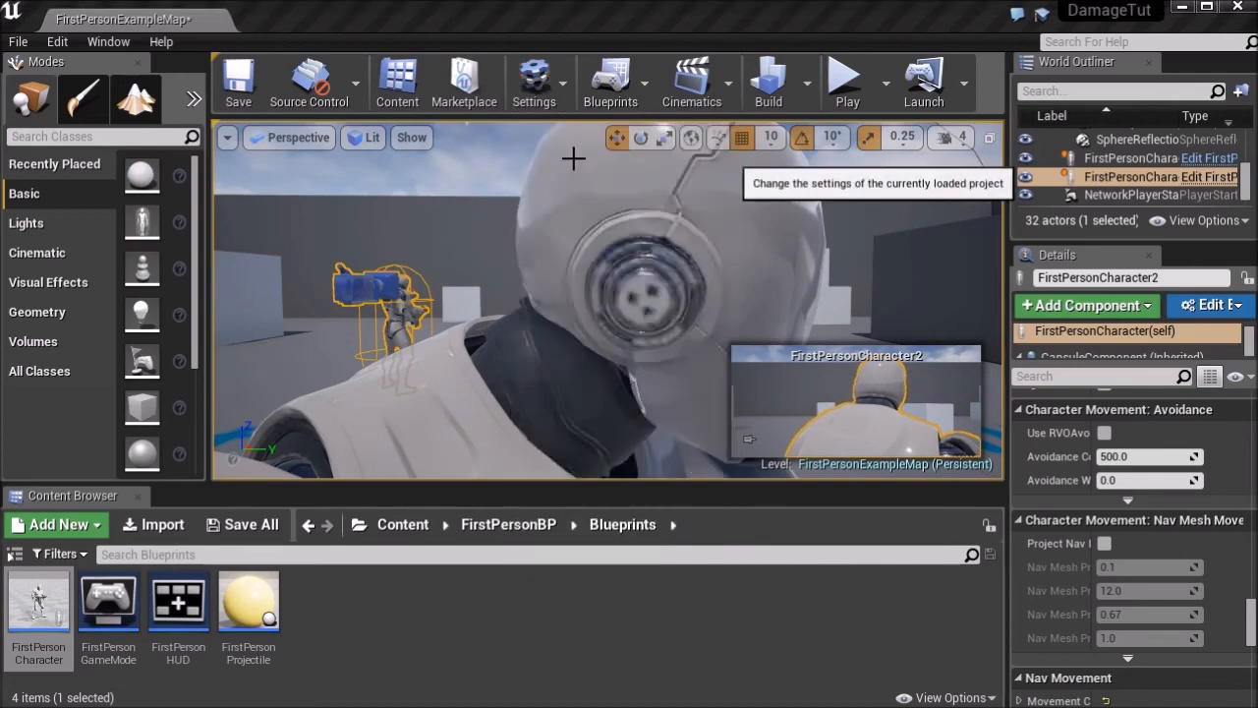
Start a new collision preset named DeadChar in Project Settings > Collision
left_click(534, 81)
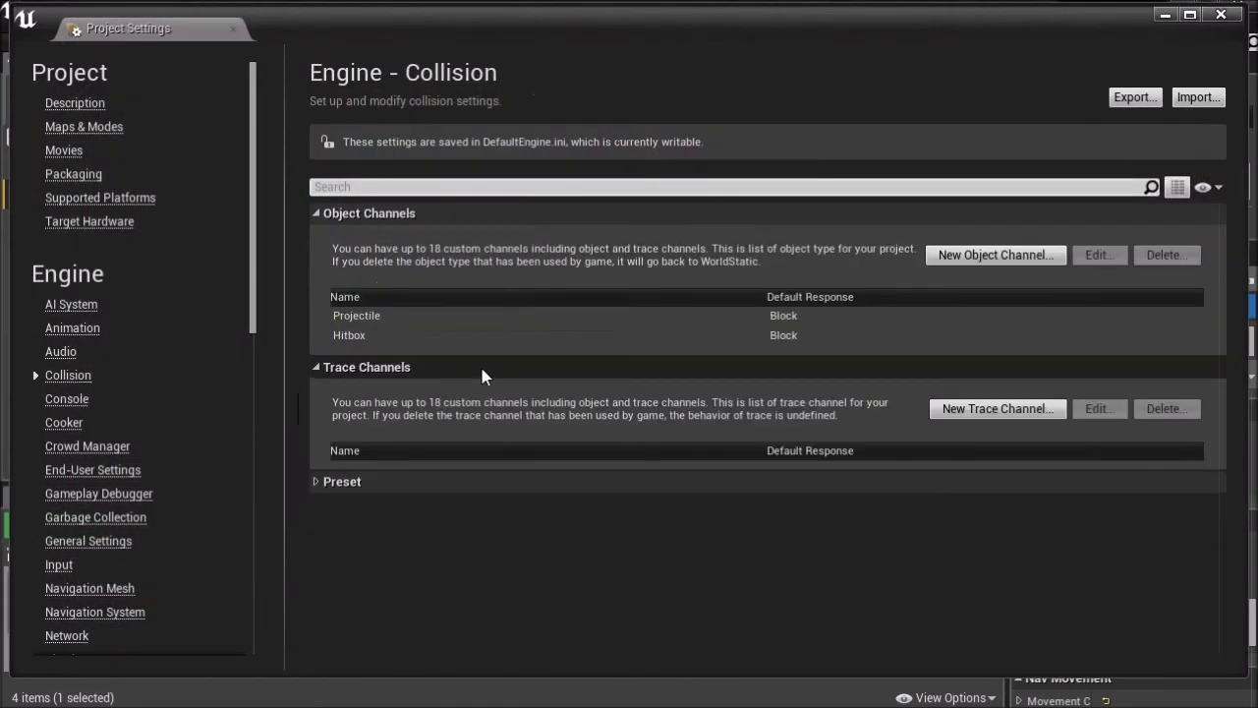
left_click(342, 481)
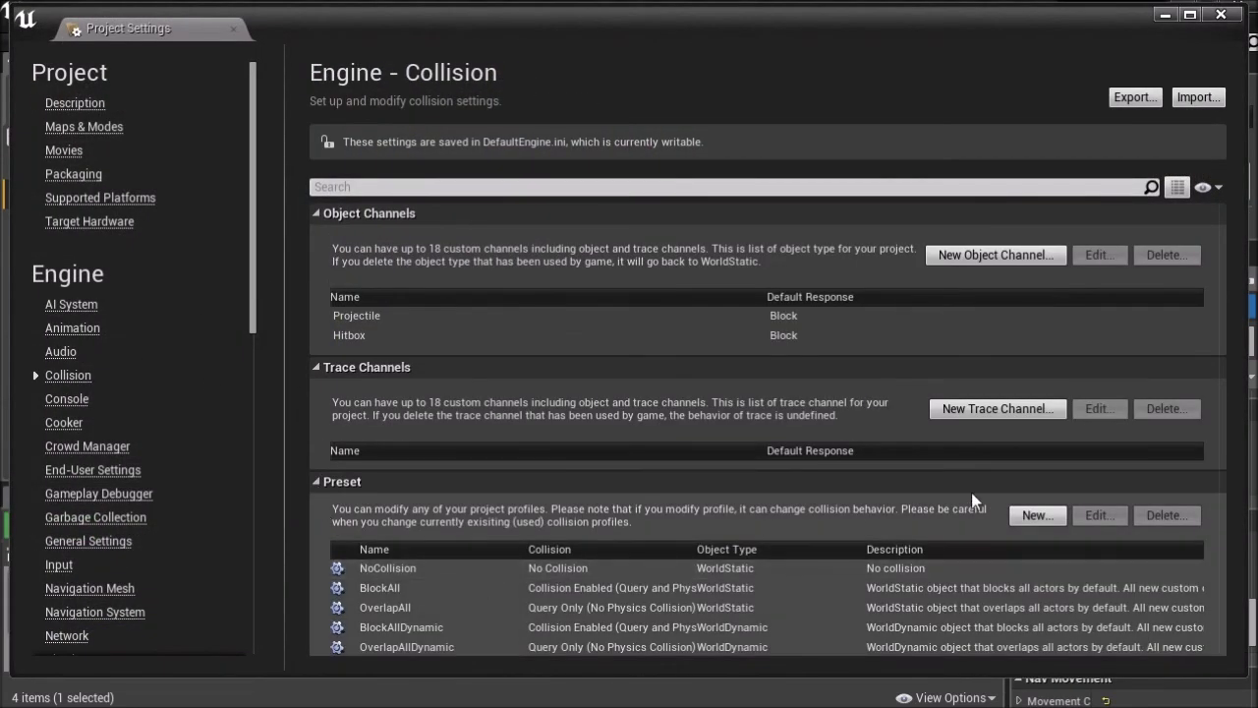
left_click(1037, 514)
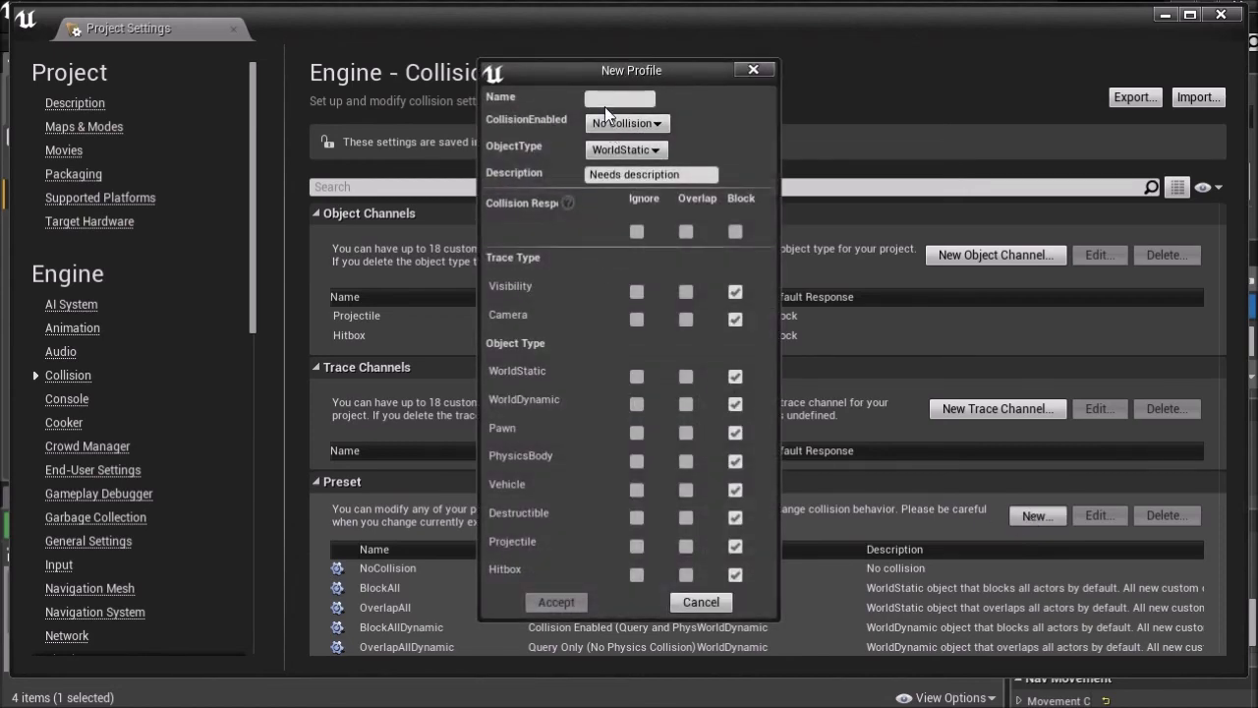
type("DeadChar")
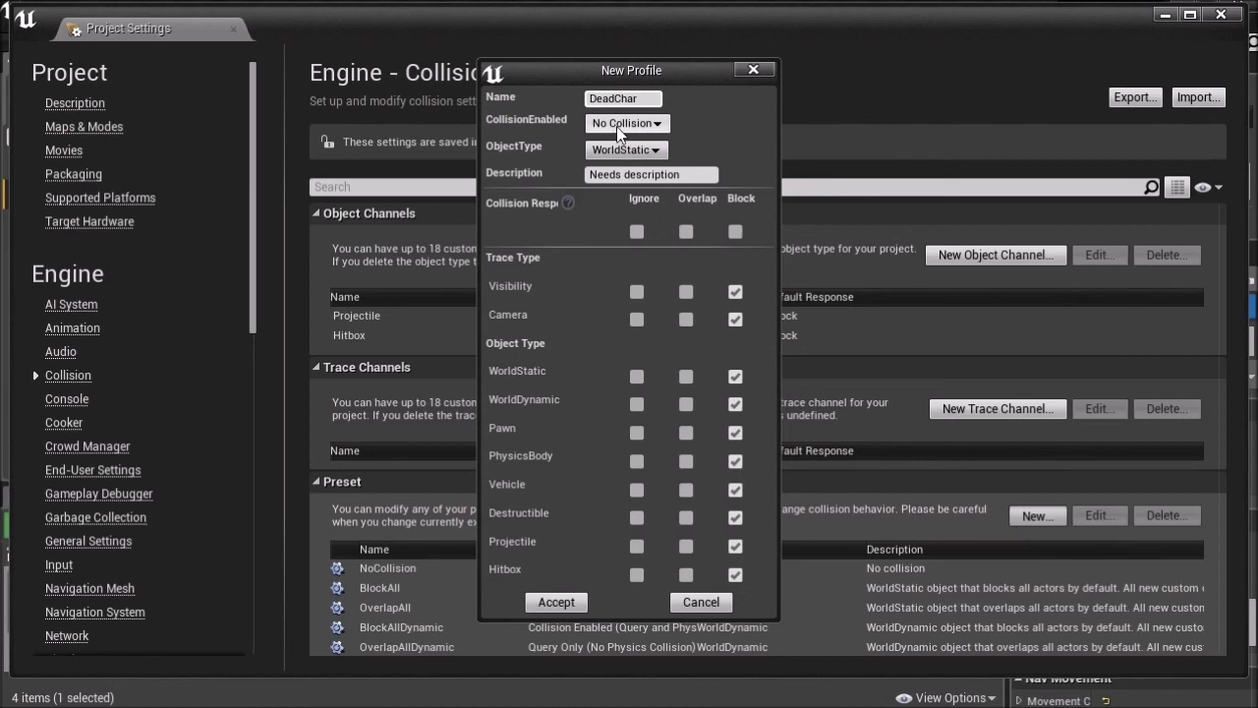
Give DeadChar Collision Enabled, PhysicsBody type, Block all with Pawn ignored, and accept
left_click(626, 123)
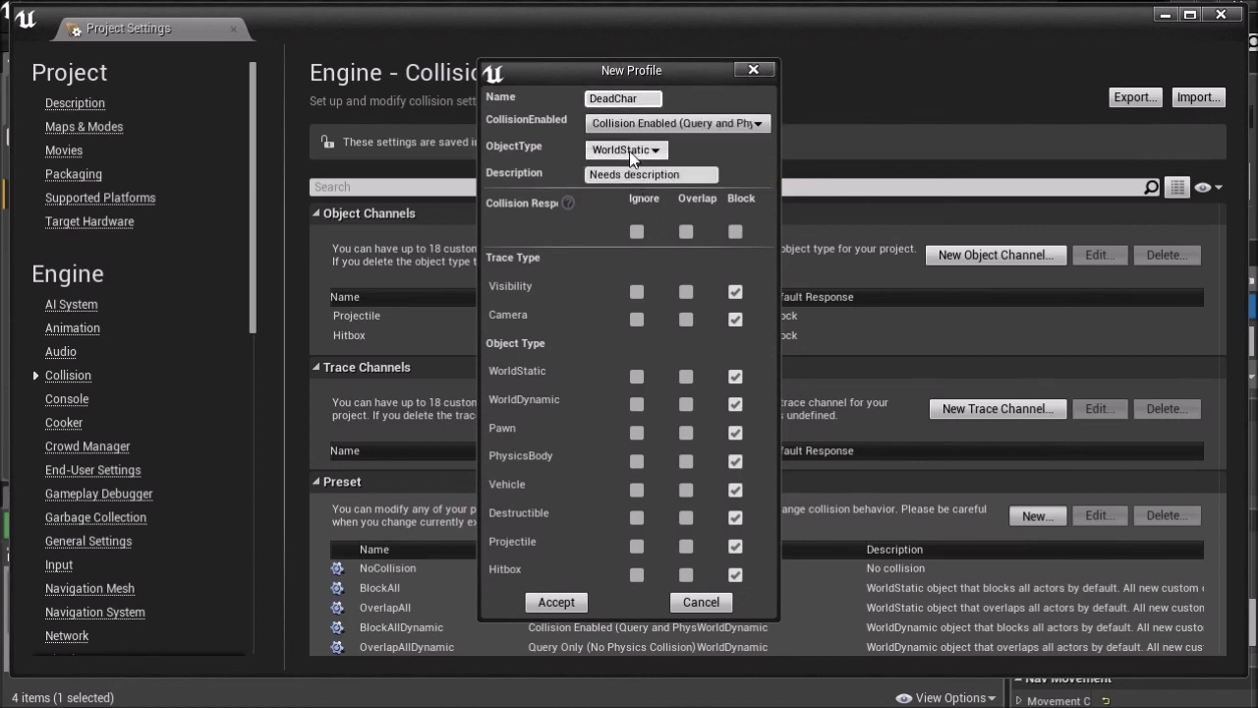
left_click(626, 149)
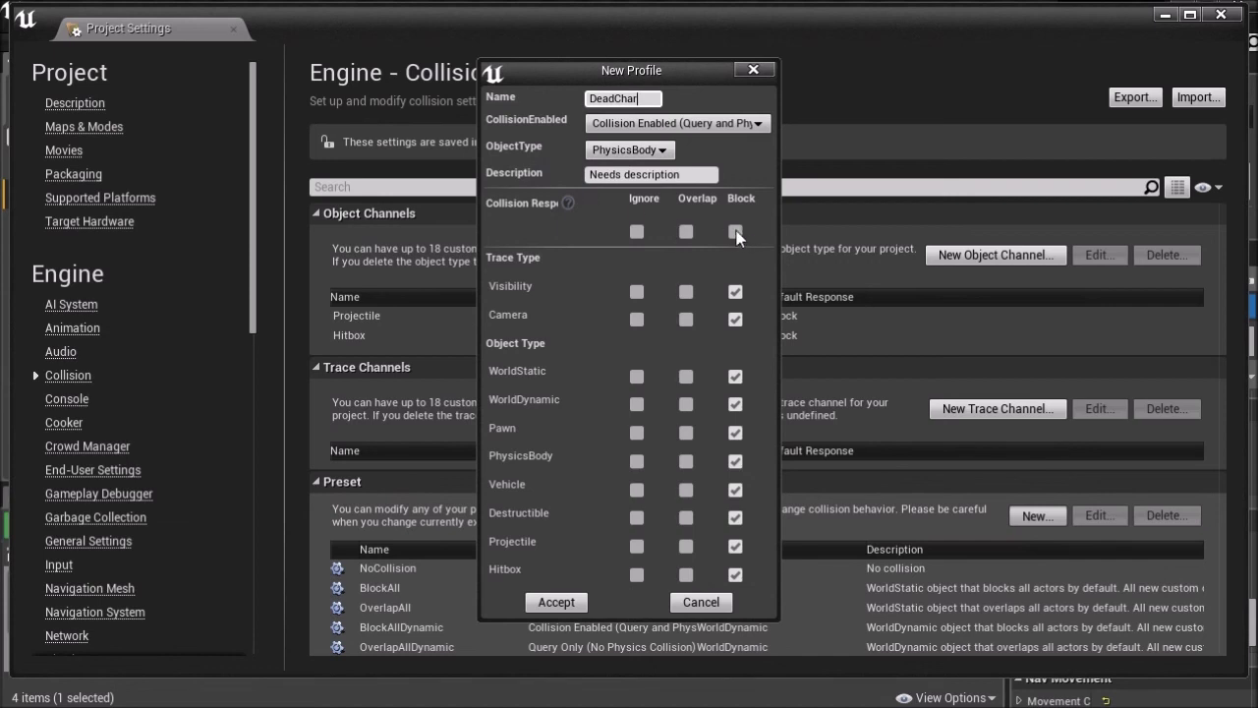
left_click(735, 231)
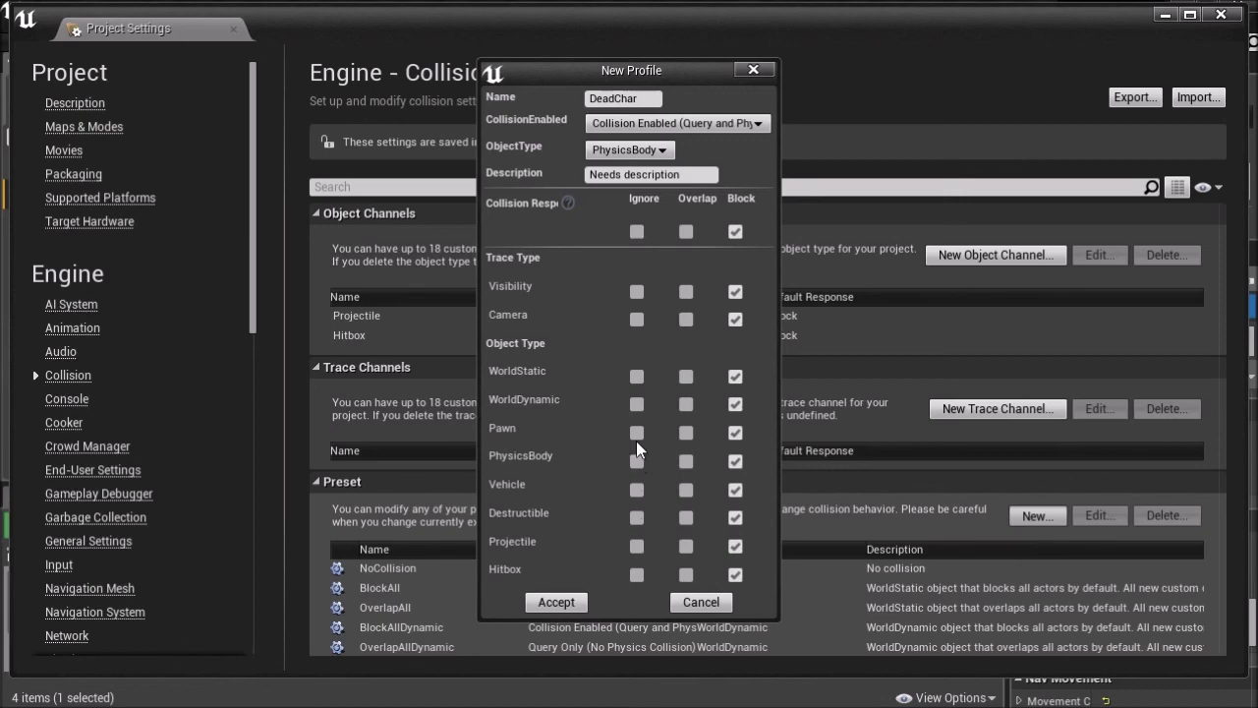
left_click(636, 433)
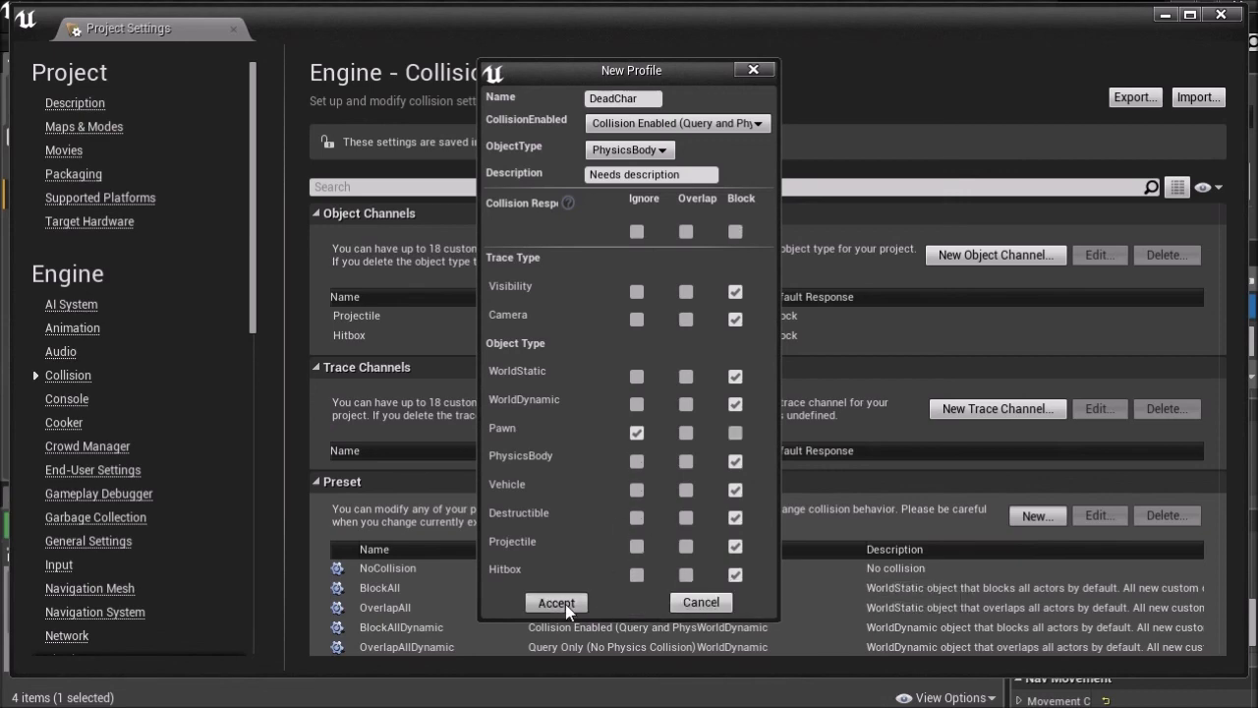
left_click(557, 601)
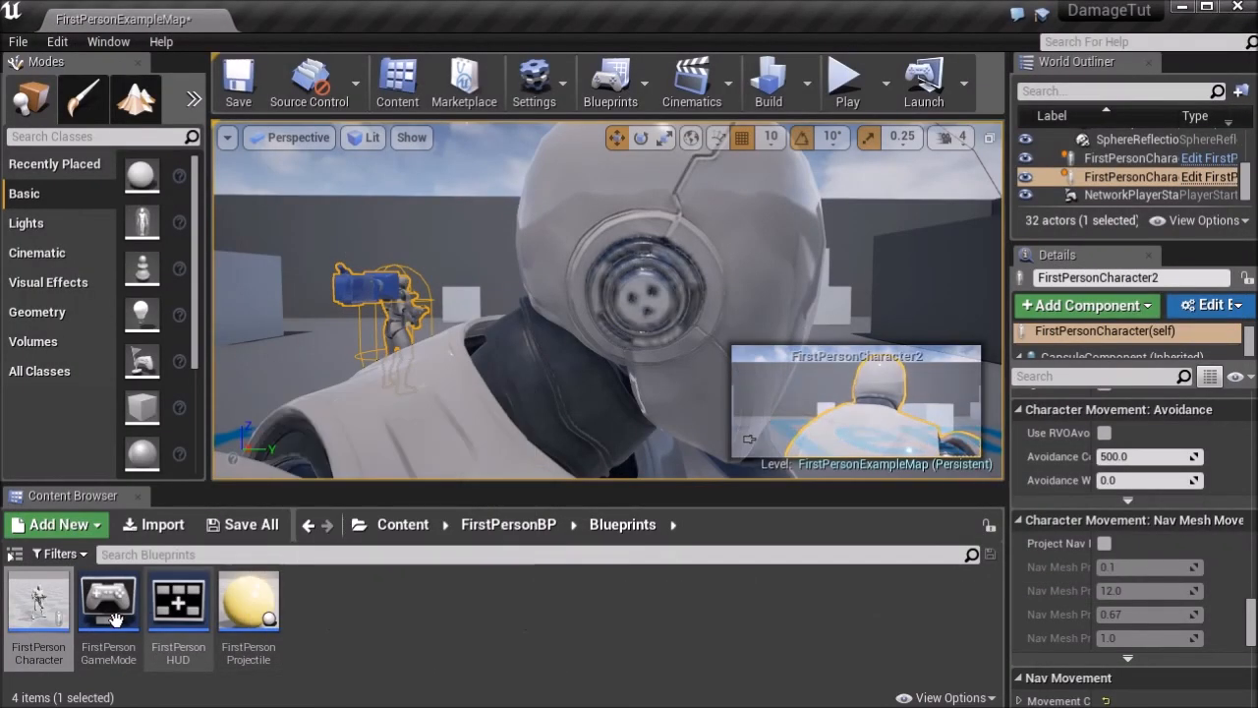
Open the FirstPersonCharacter blueprint and rearrange the Mesh reference node in its graph
double_click(38, 599)
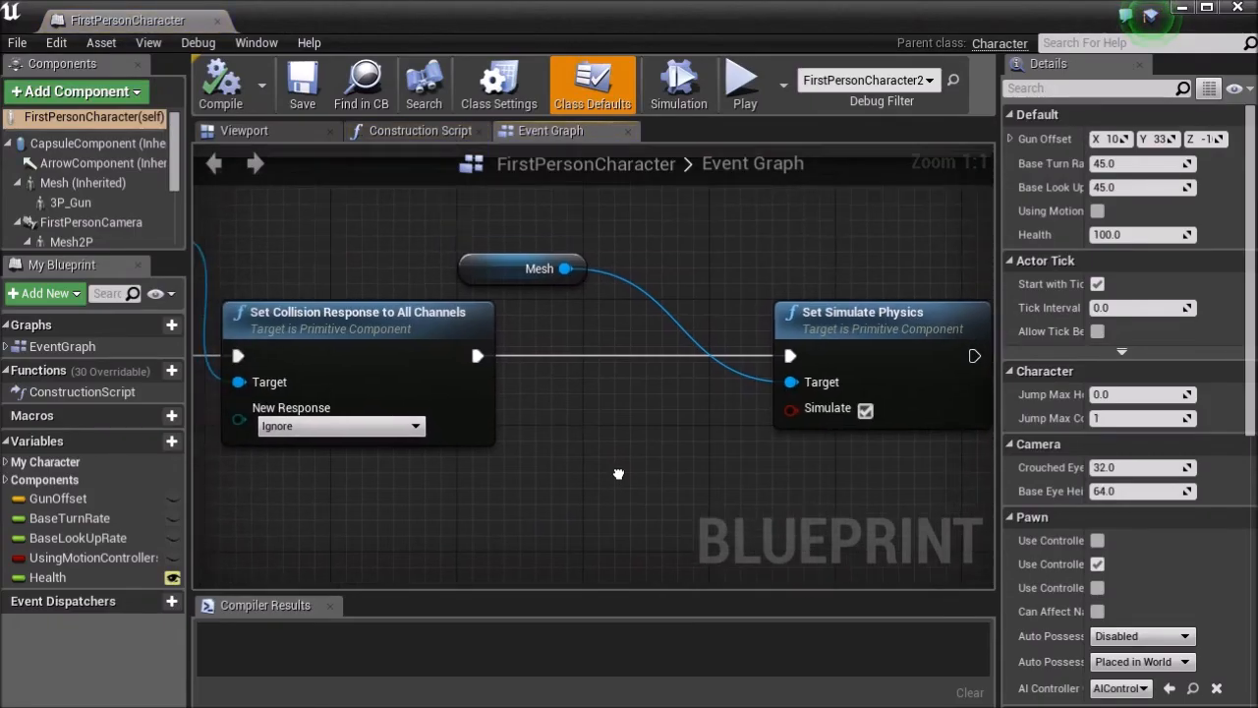
left_click(538, 267)
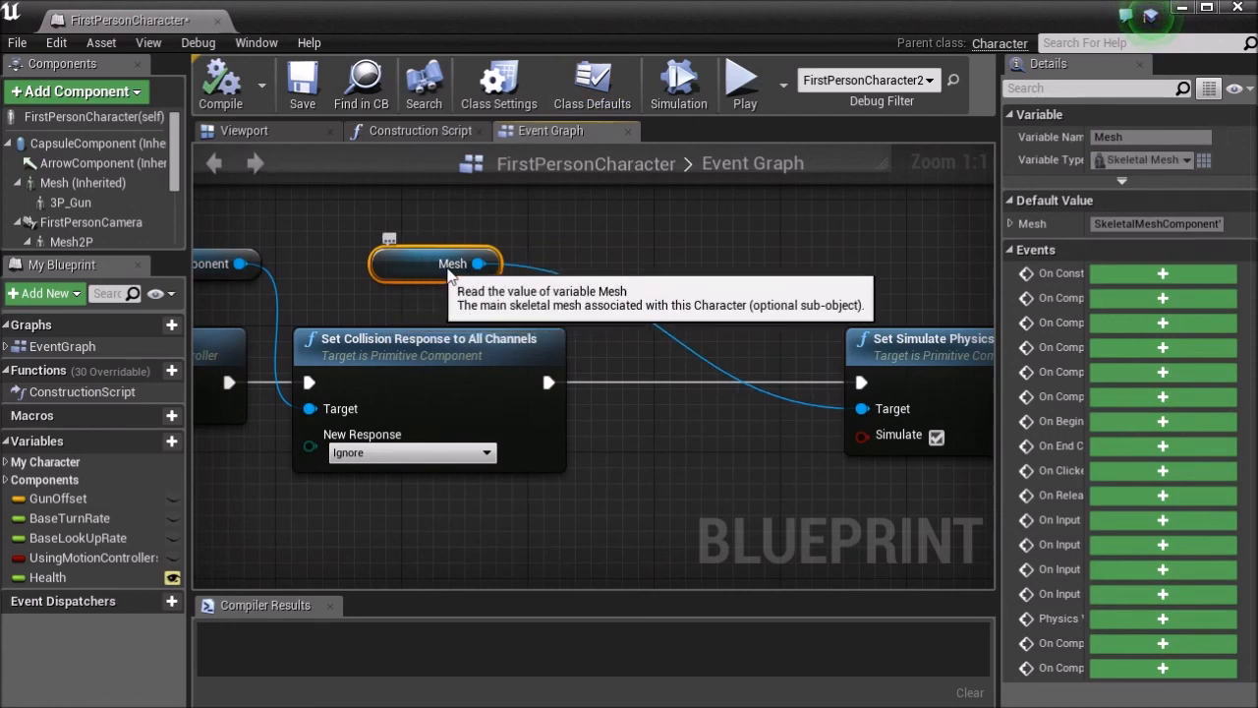
left_click_drag(480, 263, 639, 393)
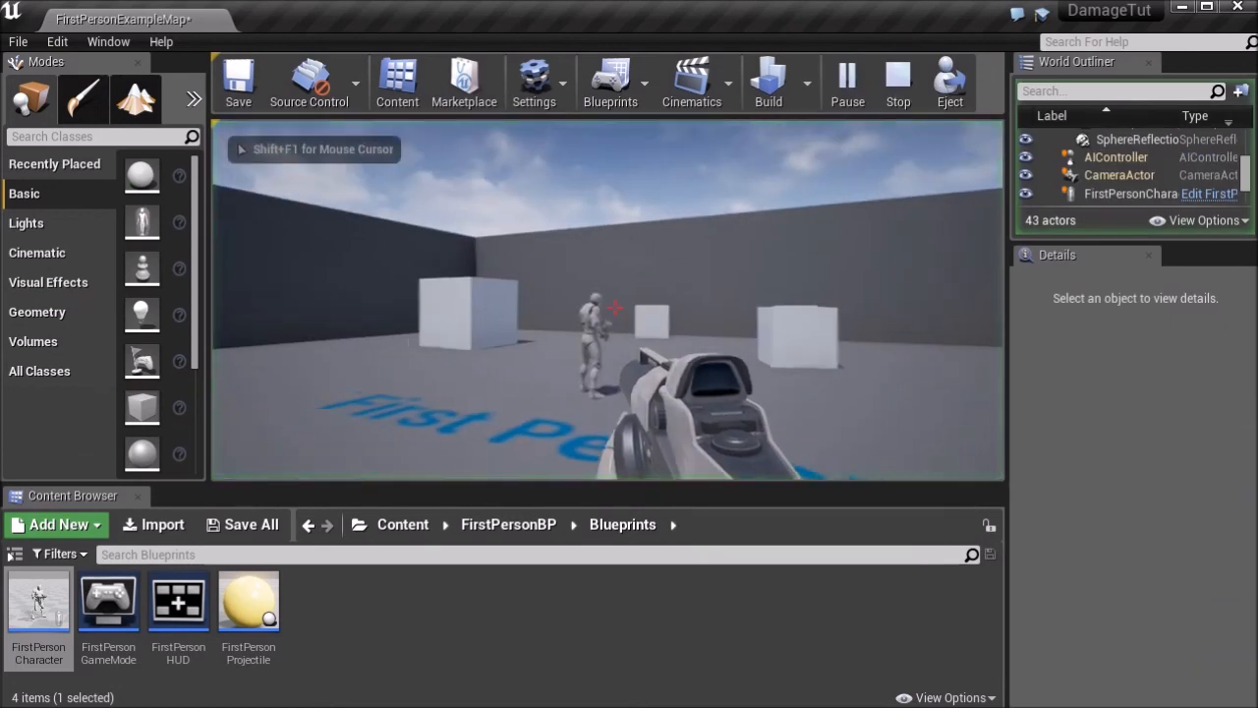
Shoot the AI character during play until it collapses as a ragdoll
left_click(615, 309)
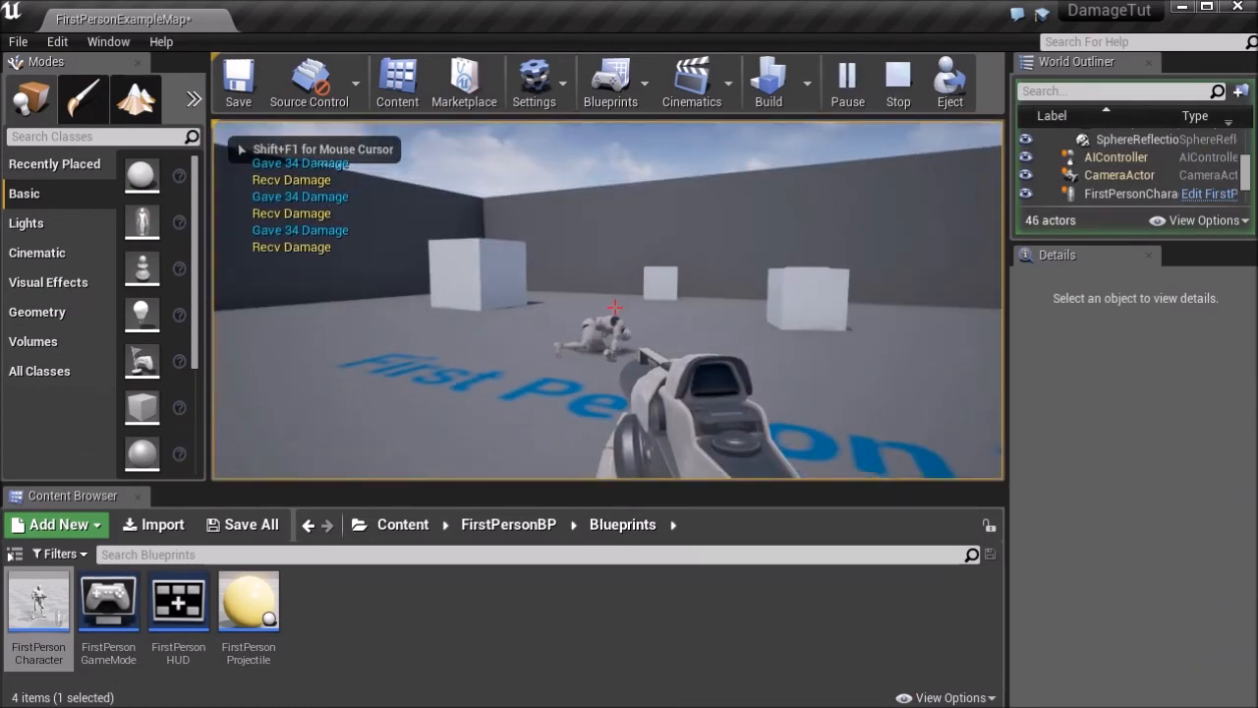